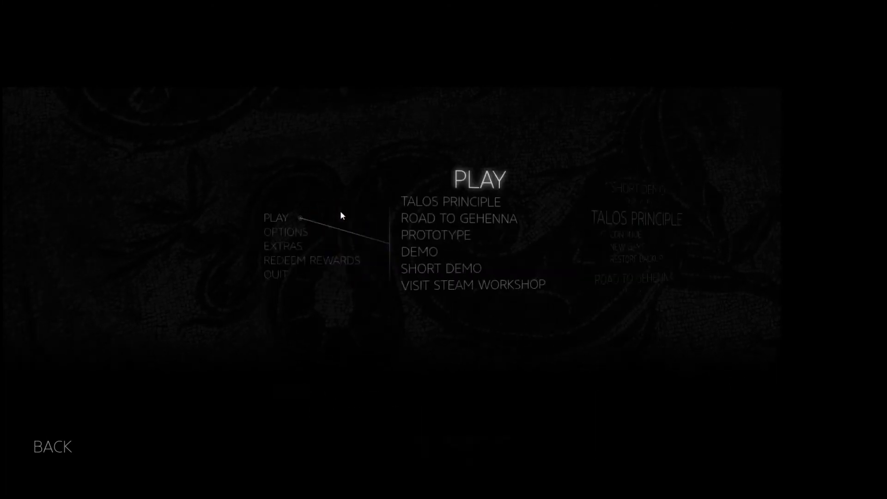
{"action": "mouse_move", "coordinate": [358, 195]}
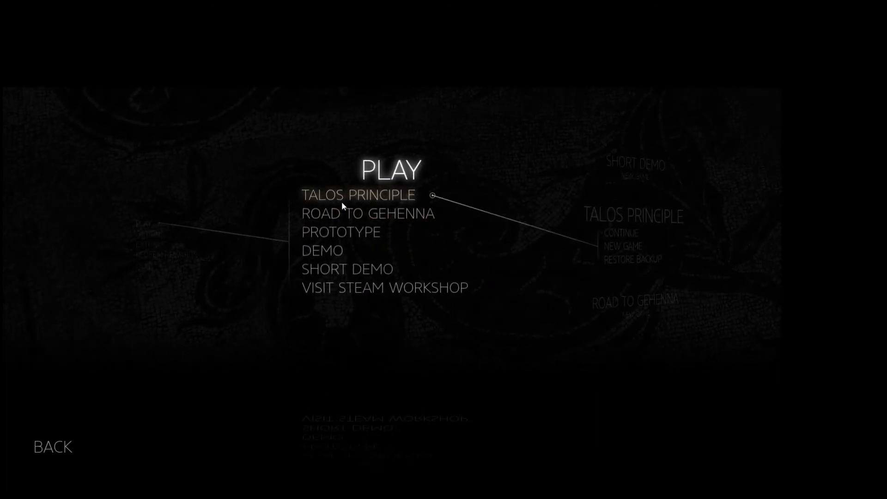
{"action": "mouse_move", "coordinate": [341, 233]}
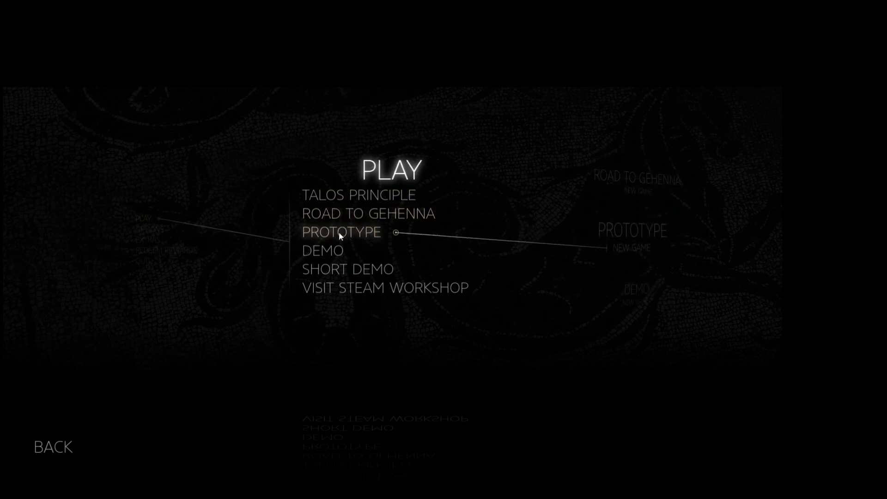
Step: Request a new game of The Talos Principle from the Play menu
{"action": "left_click", "coordinate": [341, 231]}
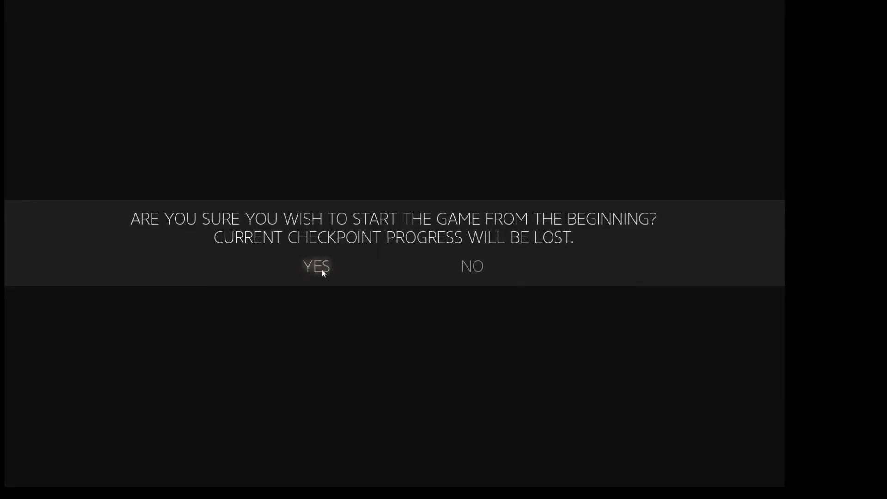
Step: Confirm the restart, accepting the loss of checkpoint progress
{"action": "left_click", "coordinate": [316, 266]}
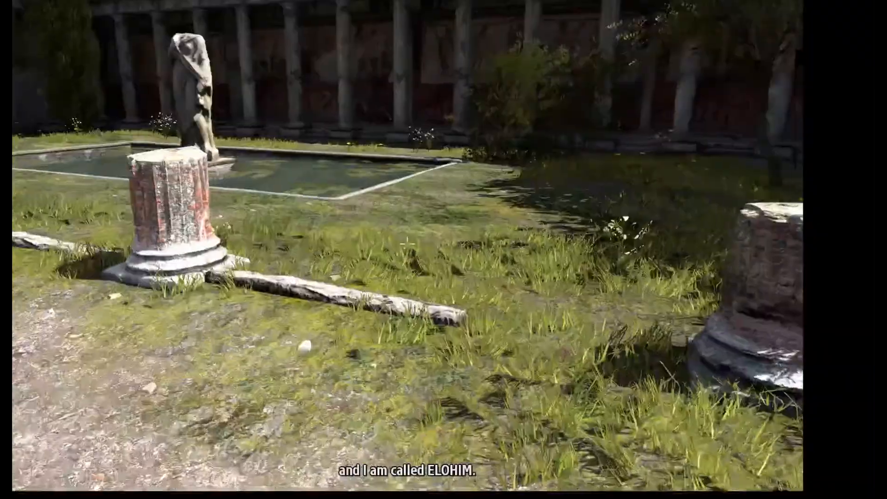
{"action": "mouse_move", "coordinate": [444, 250]}
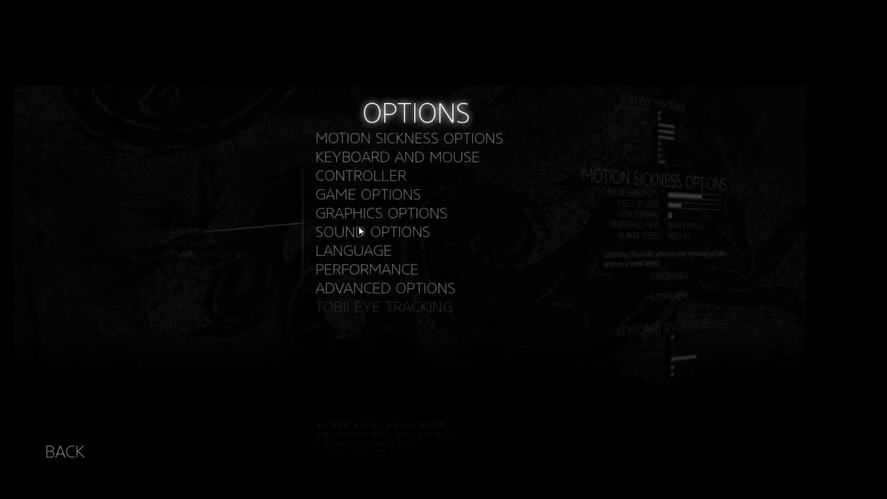
{"action": "mouse_move", "coordinate": [390, 157]}
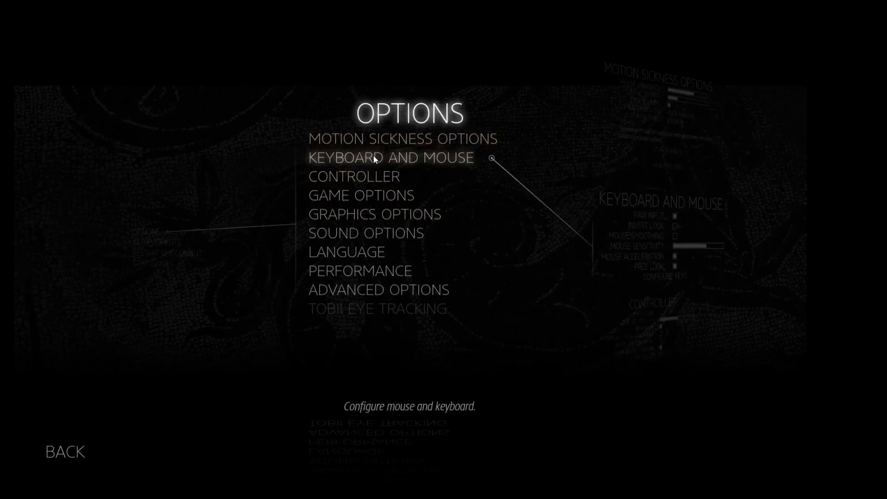
Step: Set Preferred View to Over Left Shoulder in Game Options and return to play
{"action": "left_click", "coordinate": [389, 157]}
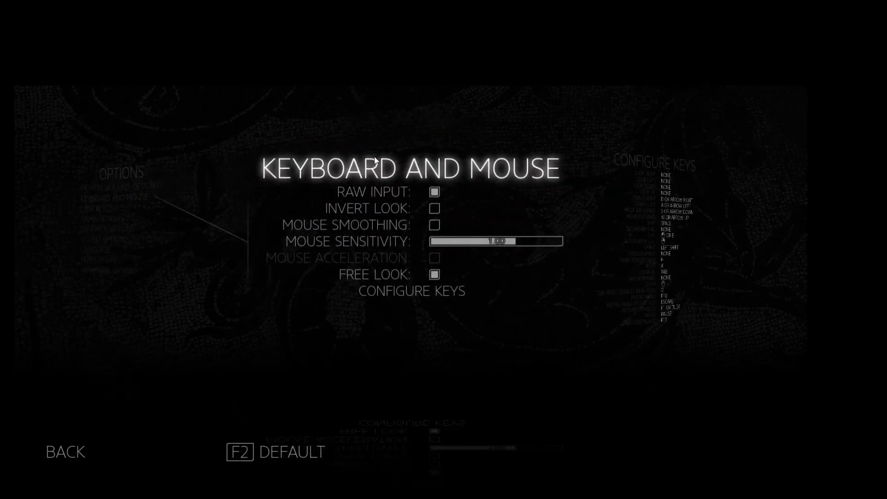
{"action": "mouse_move", "coordinate": [498, 248]}
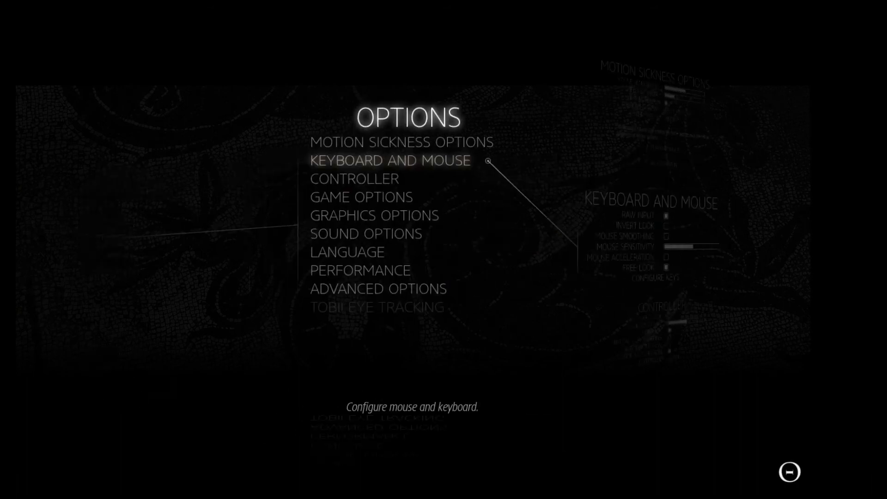
{"action": "left_click", "coordinate": [389, 161]}
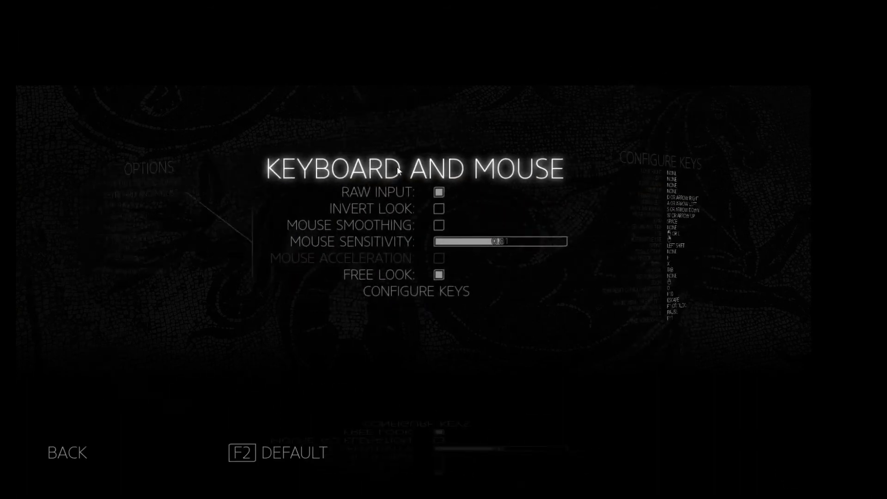
{"action": "left_click", "coordinate": [66, 452]}
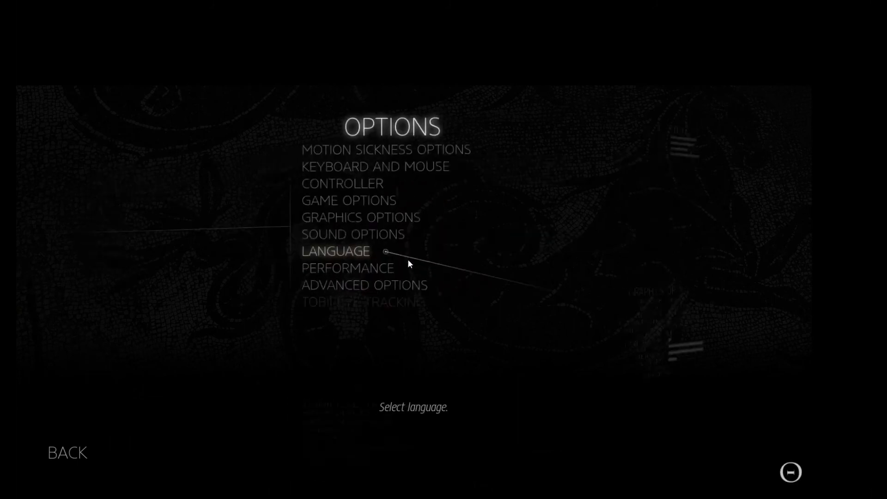
{"action": "mouse_move", "coordinate": [365, 196]}
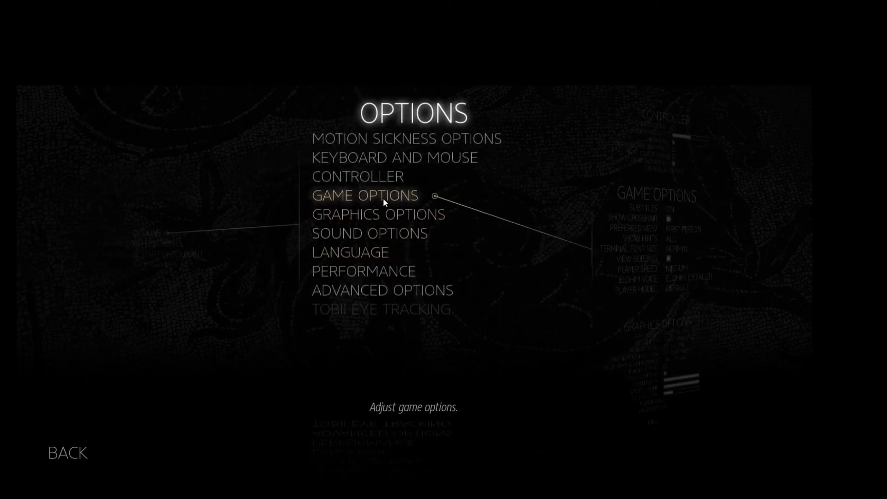
{"action": "left_click", "coordinate": [364, 195]}
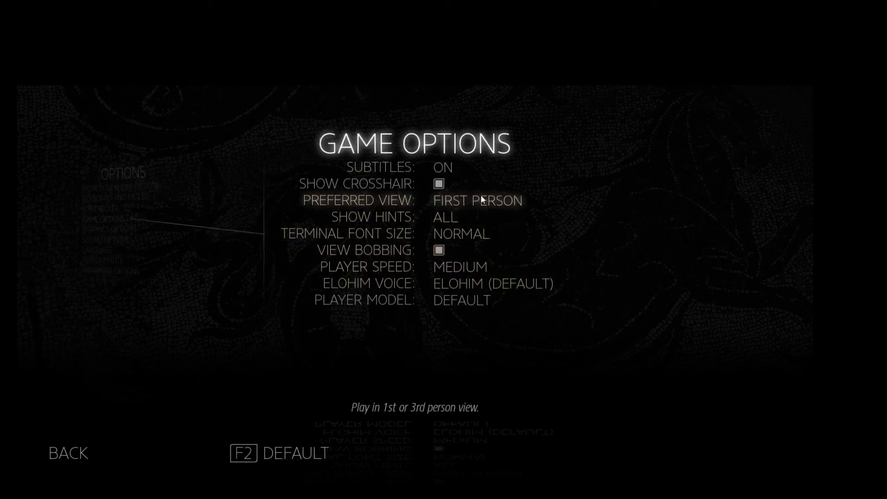
{"action": "left_click", "coordinate": [477, 201]}
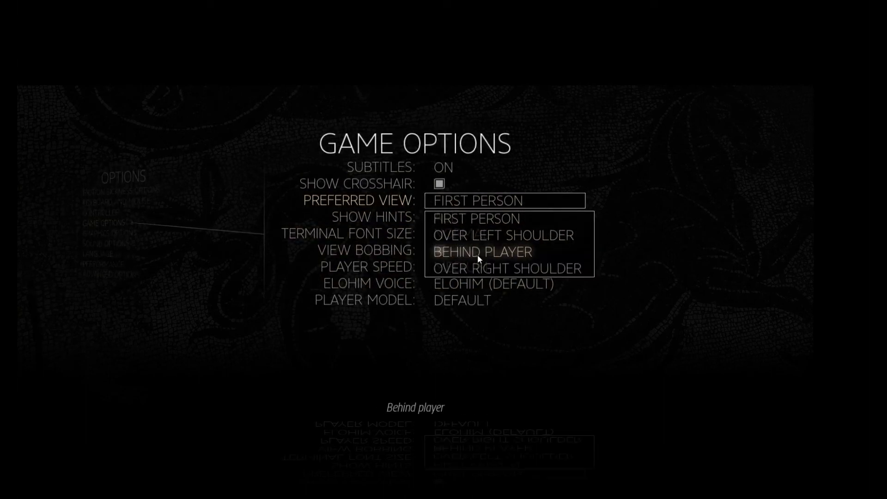
{"action": "mouse_move", "coordinate": [488, 235]}
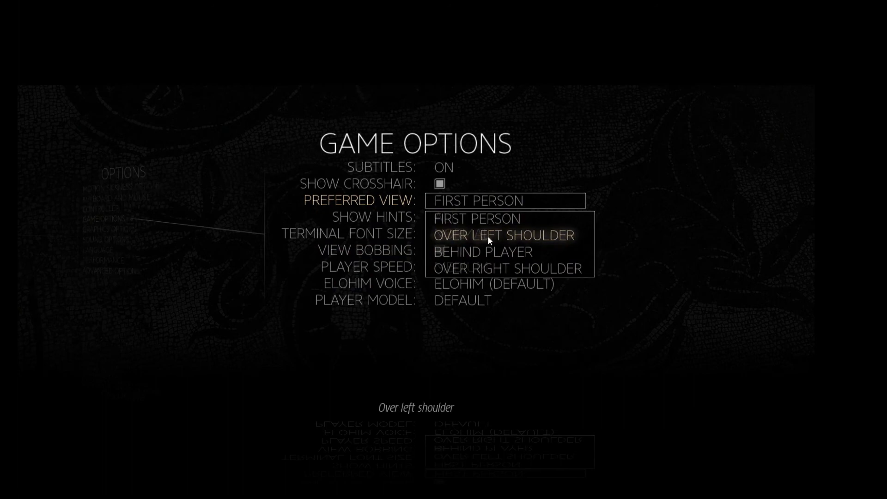
{"action": "left_click", "coordinate": [503, 235]}
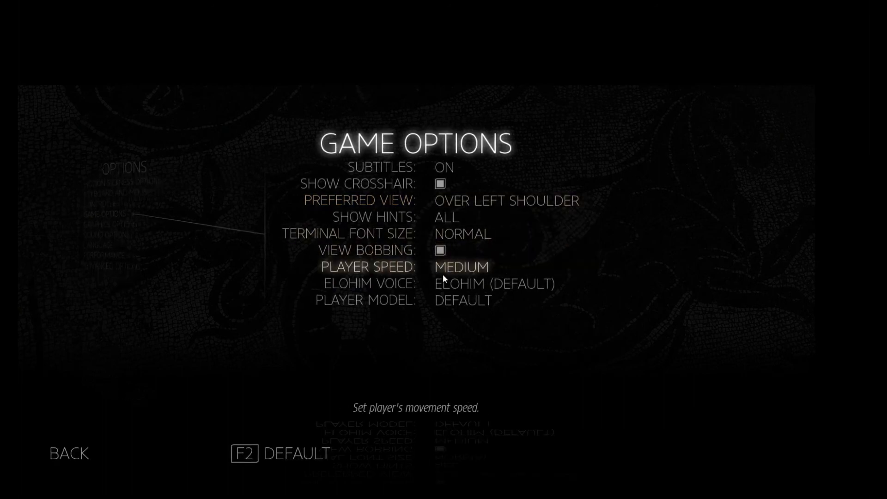
{"action": "left_click", "coordinate": [493, 284]}
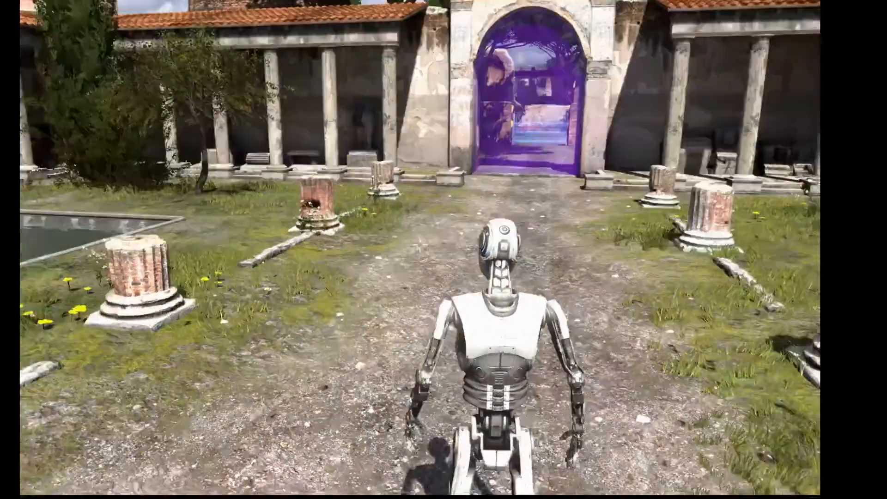
Step: Pause, revisit the Game Options screen, and resume playing
{"action": "key", "text": "Escape"}
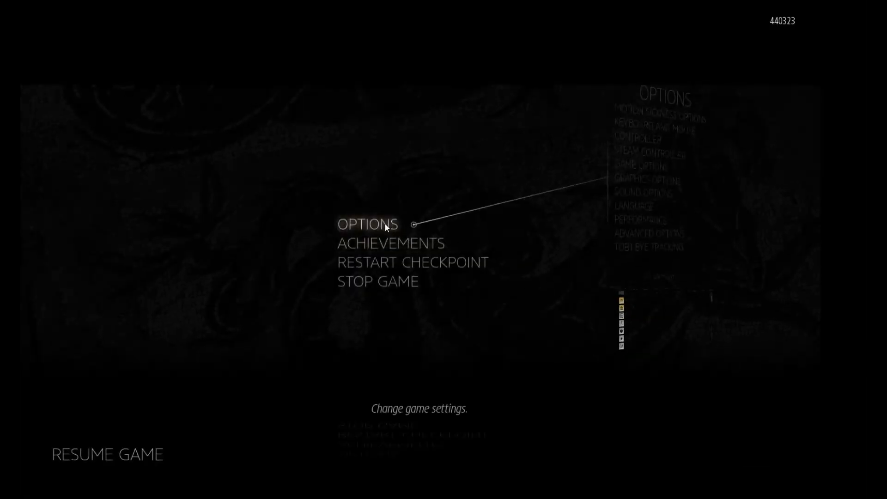
{"action": "left_click", "coordinate": [367, 223]}
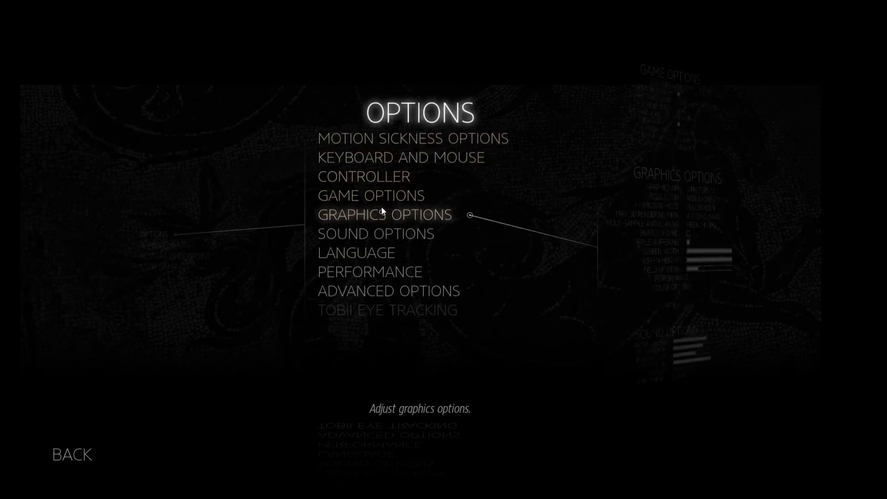
{"action": "left_click", "coordinate": [369, 195]}
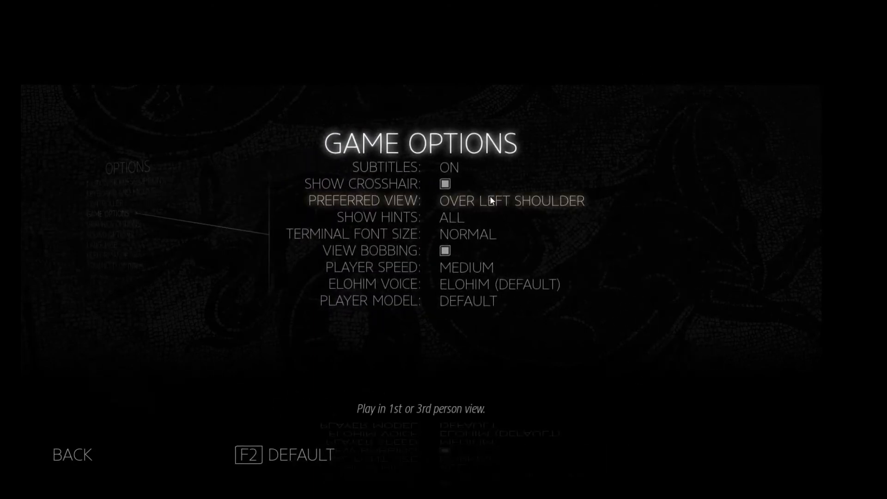
{"action": "left_click", "coordinate": [512, 201]}
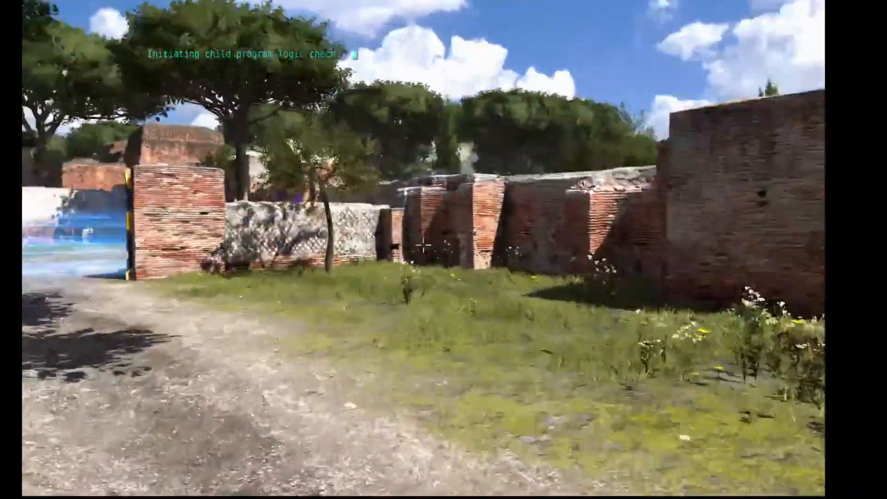
{"action": "mouse_move", "coordinate": [444, 249]}
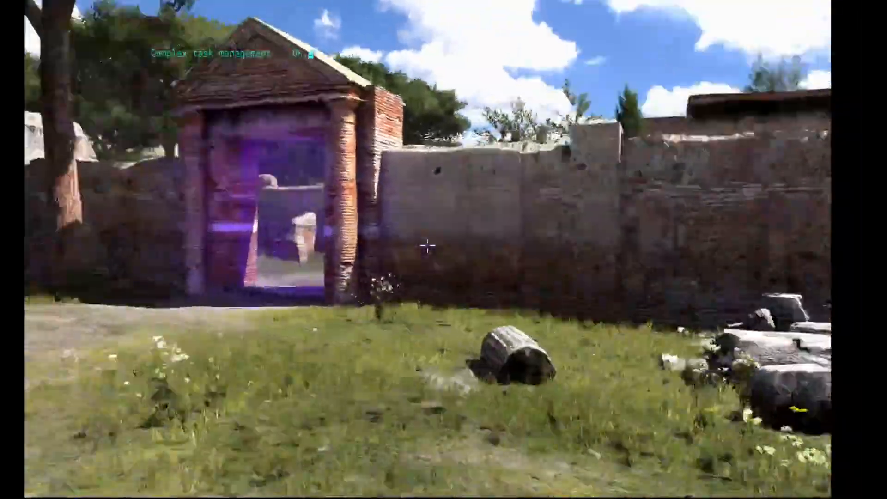
Step: Walk forward through the ruins carrying the yellow jammer toward the brick wall
{"action": "key", "text": "w"}
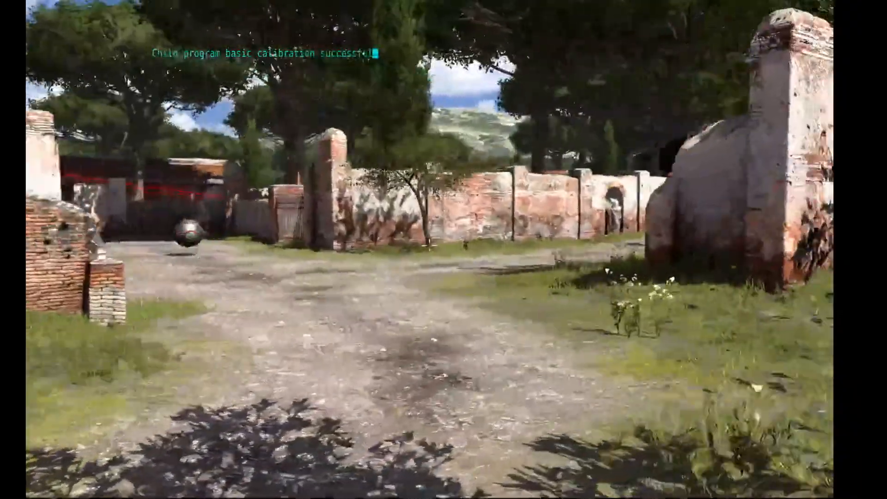
{"action": "mouse_move", "coordinate": [443, 250]}
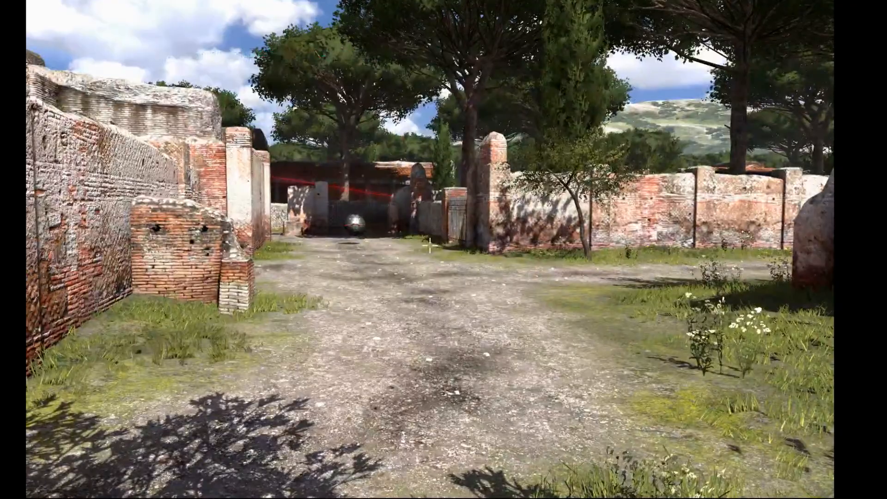
{"action": "mouse_move", "coordinate": [443, 250]}
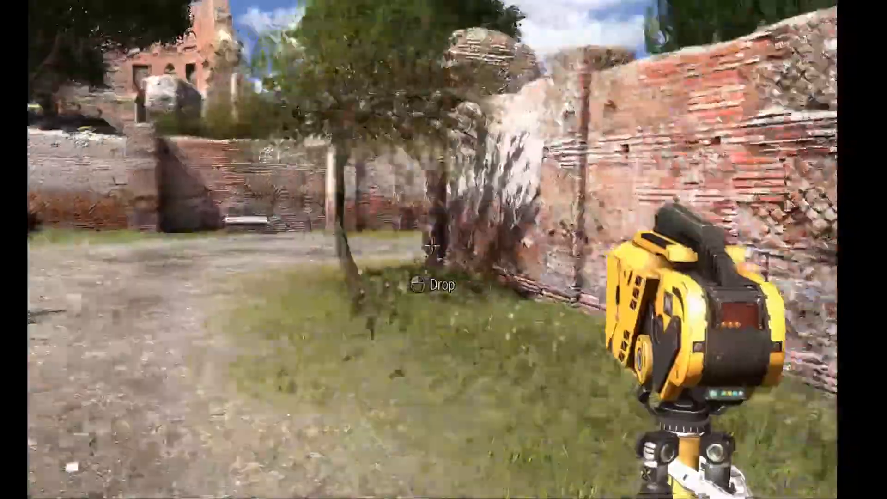
{"action": "mouse_move", "coordinate": [443, 250]}
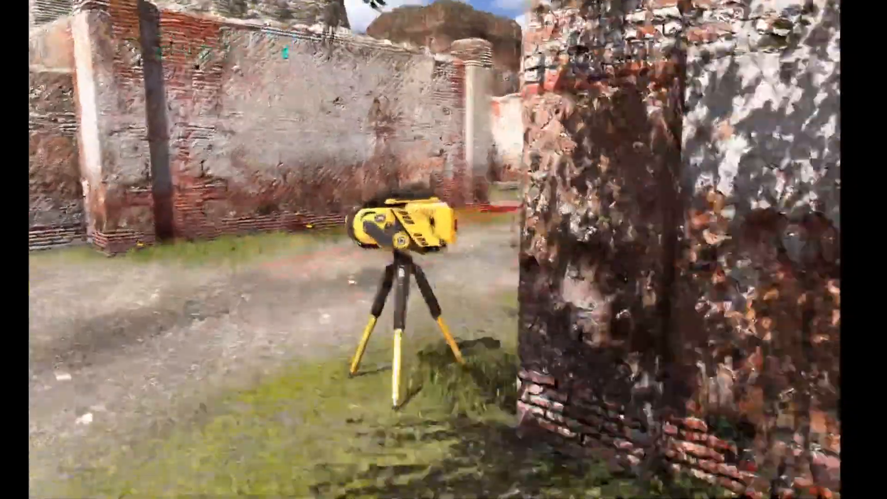
{"action": "mouse_move", "coordinate": [444, 249]}
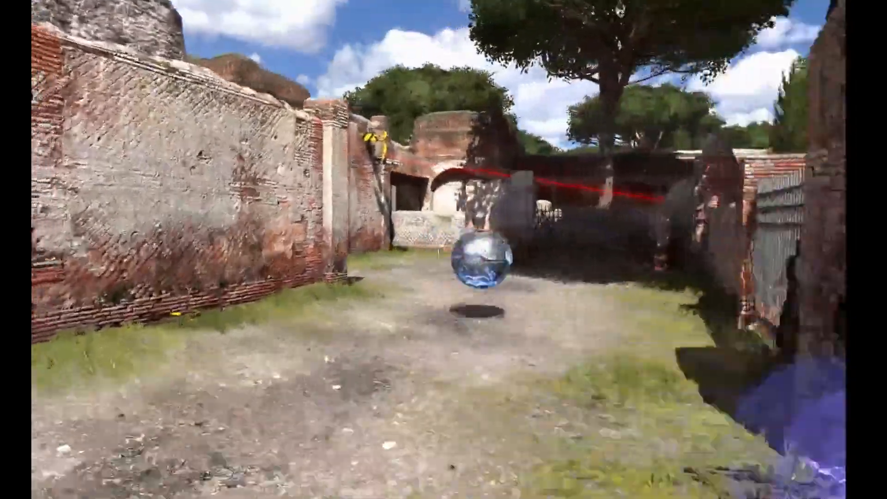
{"action": "mouse_move", "coordinate": [444, 246]}
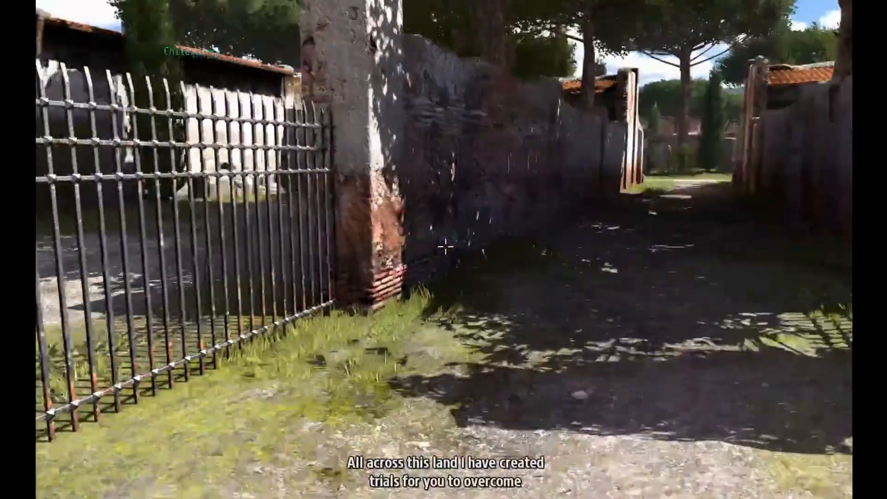
{"action": "mouse_move", "coordinate": [443, 249]}
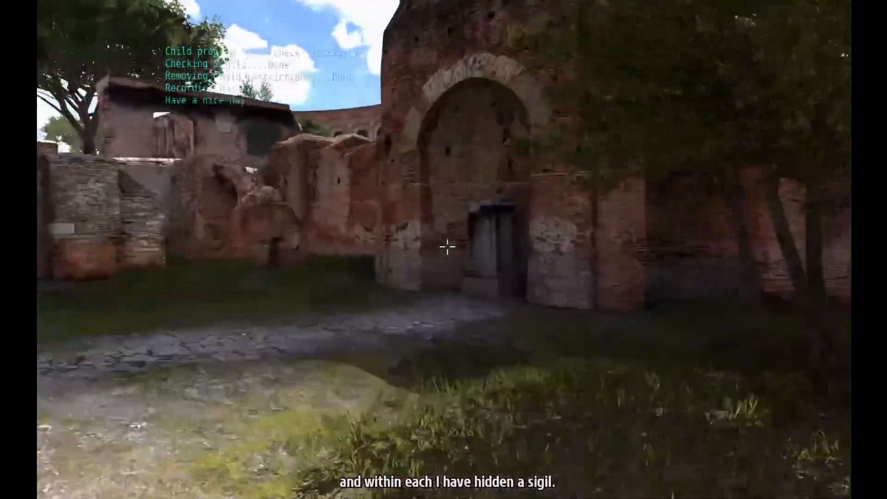
{"action": "mouse_move", "coordinate": [443, 246]}
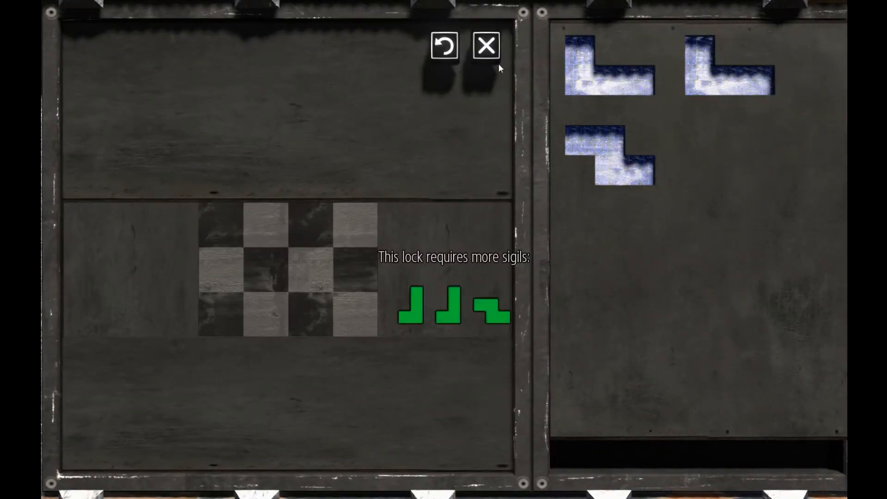
Step: Close the sigil lock panel after checking it needs more sigils
{"action": "left_click", "coordinate": [486, 46]}
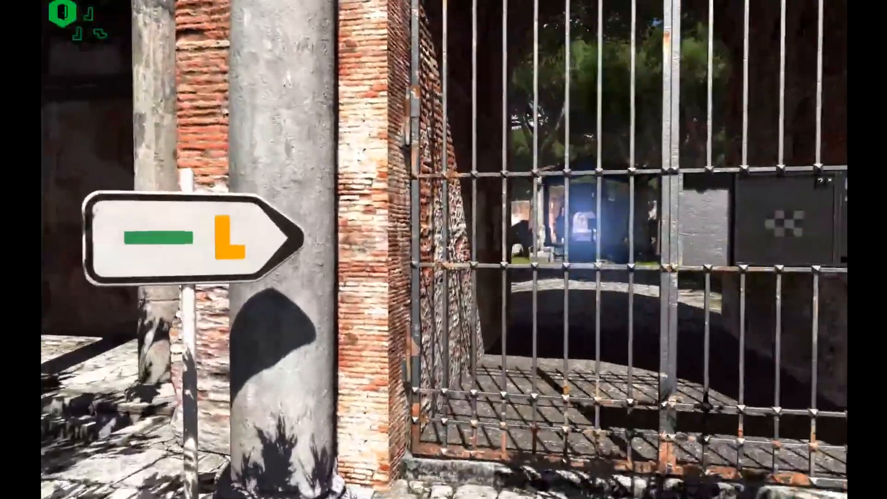
{"action": "mouse_move", "coordinate": [444, 250]}
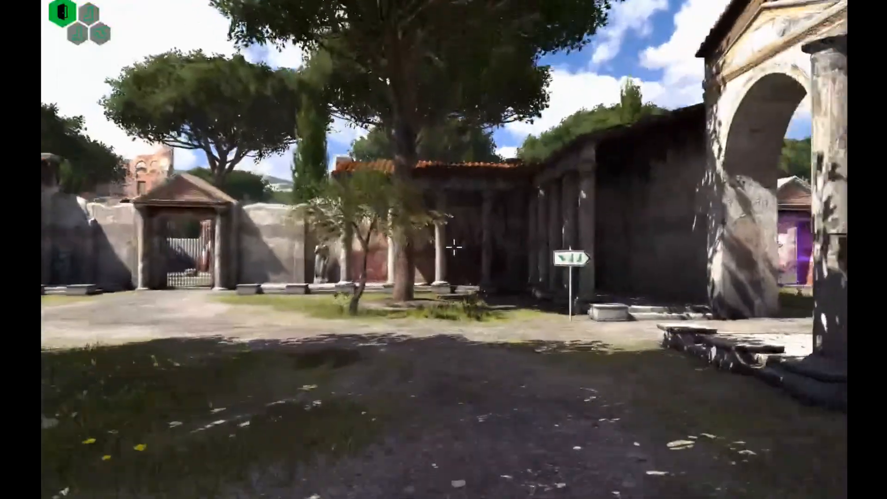
{"action": "mouse_move", "coordinate": [444, 249]}
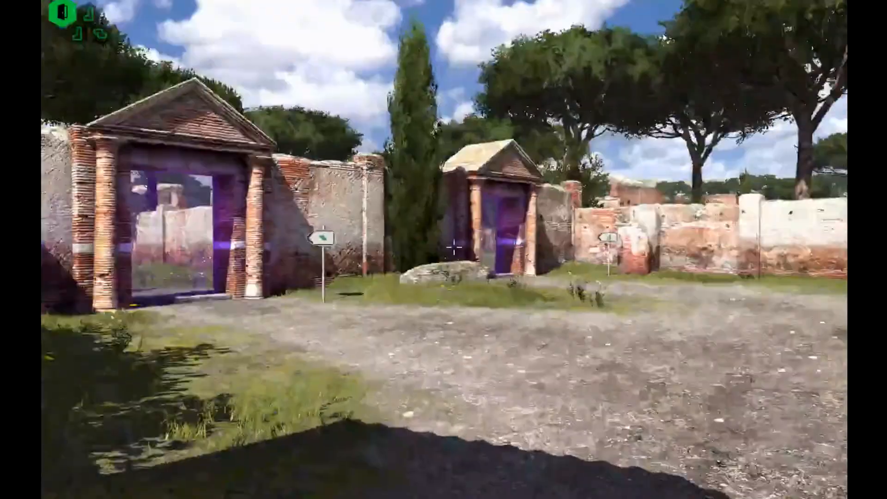
{"action": "mouse_move", "coordinate": [444, 250]}
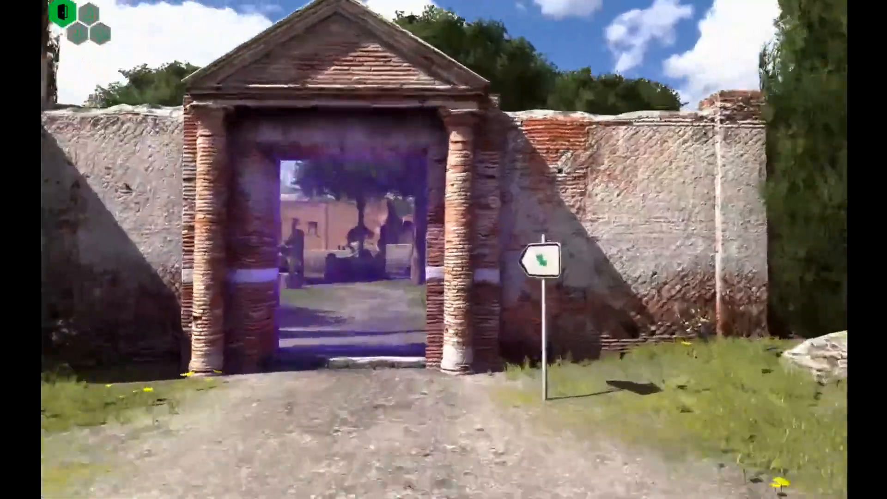
Step: Walk forward into the A Switch Out of Reach puzzle area
{"action": "key", "text": "w"}
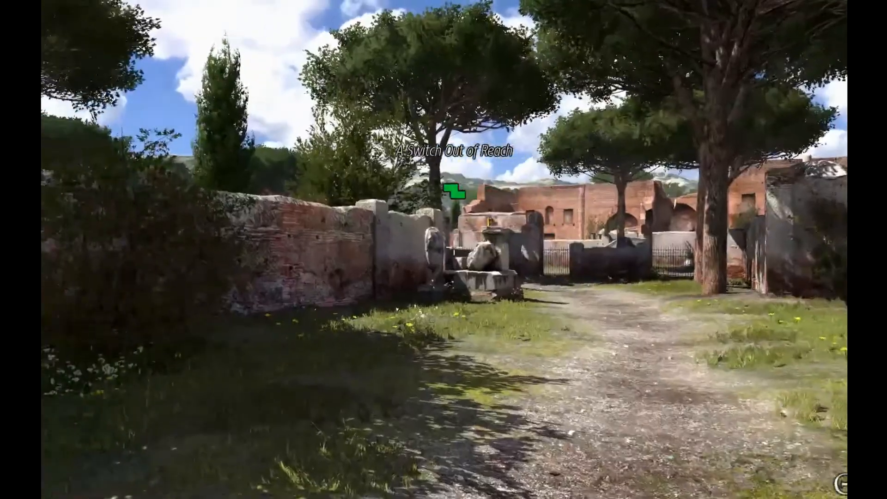
{"action": "mouse_move", "coordinate": [443, 250]}
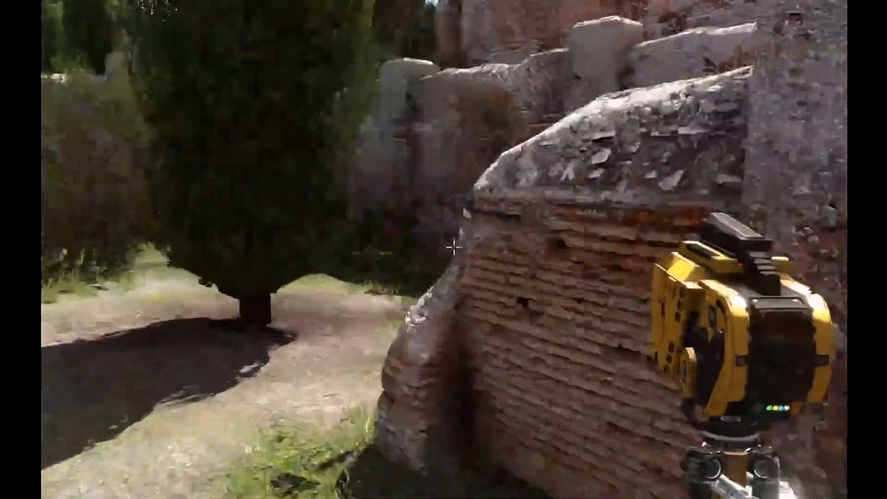
{"action": "mouse_move", "coordinate": [443, 246]}
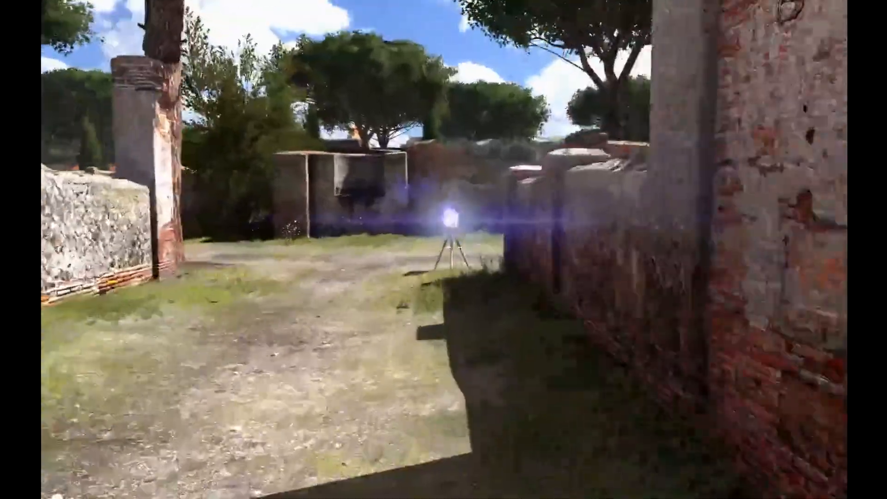
{"action": "mouse_move", "coordinate": [444, 250]}
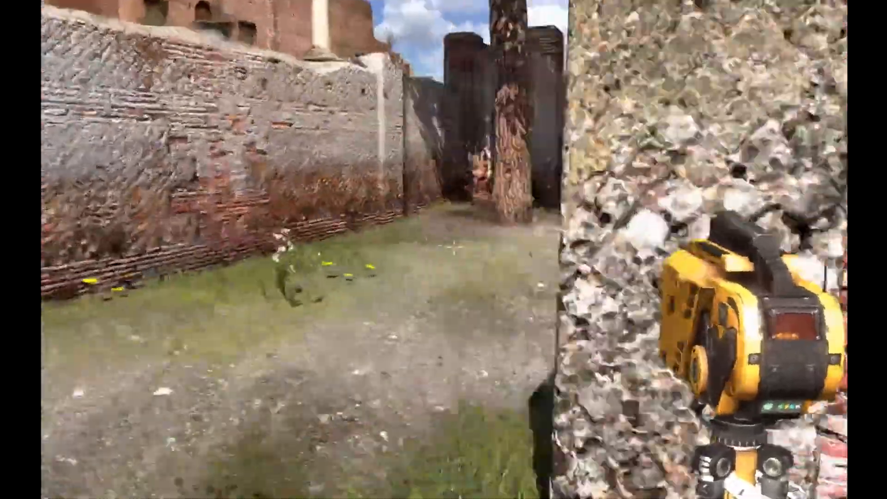
{"action": "mouse_move", "coordinate": [444, 250]}
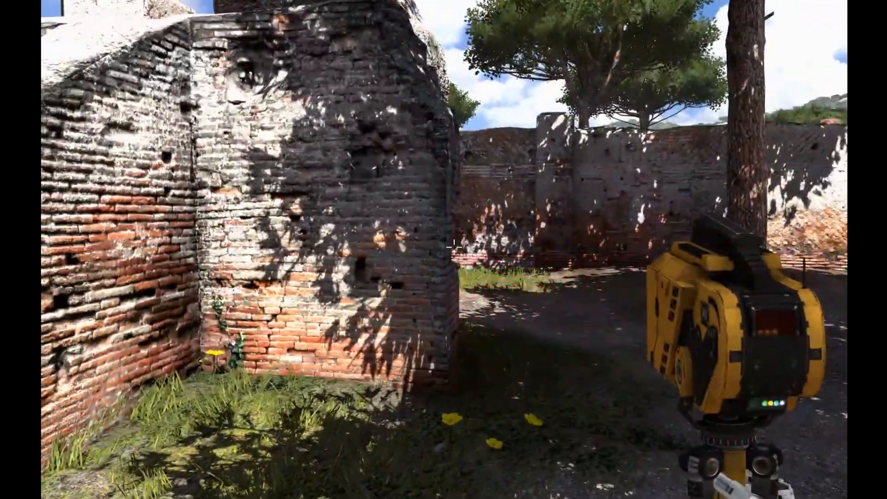
{"action": "mouse_move", "coordinate": [443, 250]}
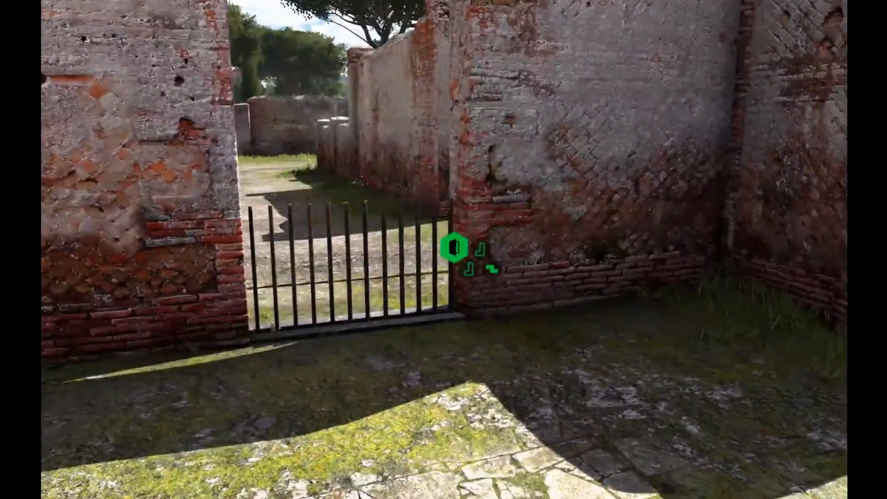
{"action": "mouse_move", "coordinate": [444, 249]}
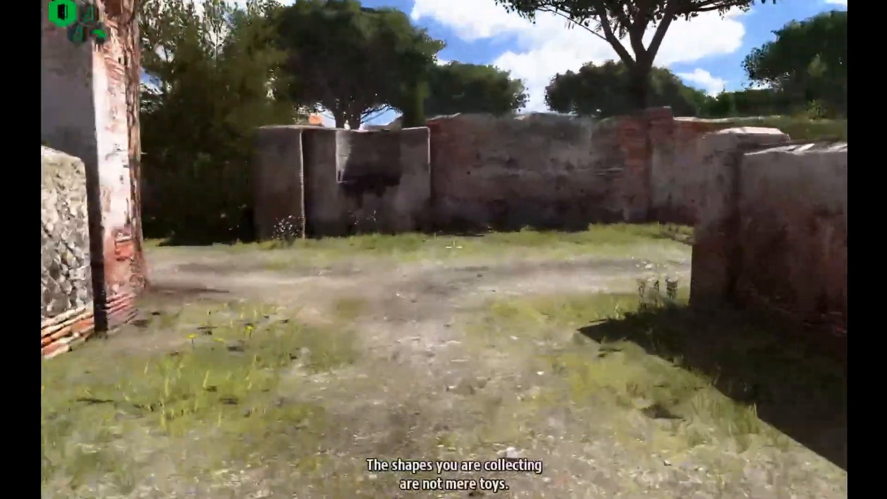
Step: Walk forward toward the Outnumbered puzzle entrance
{"action": "key", "text": "w"}
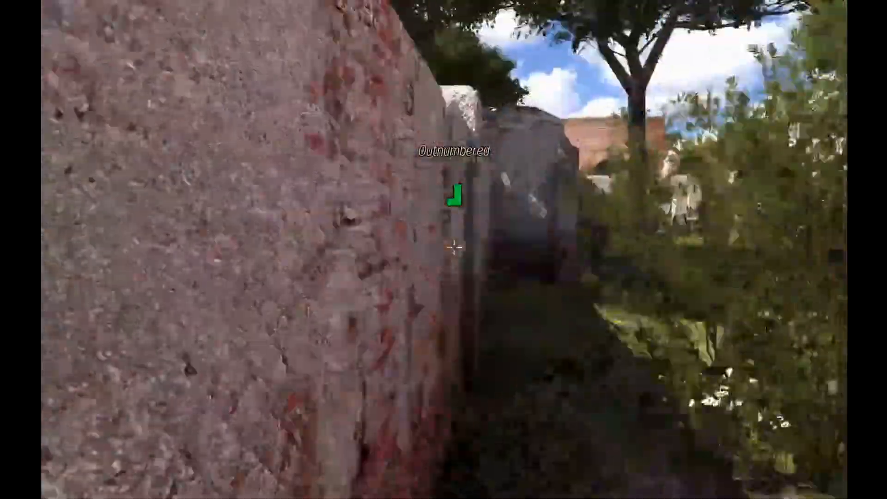
{"action": "mouse_move", "coordinate": [443, 250]}
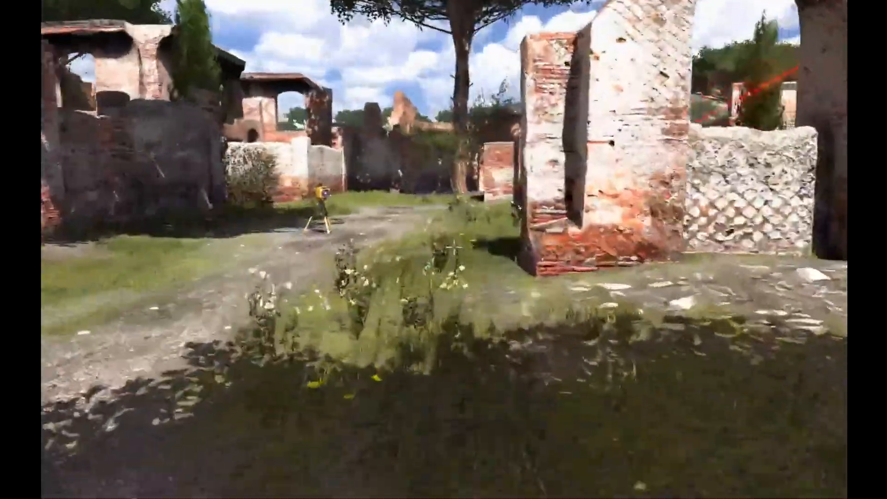
{"action": "mouse_move", "coordinate": [444, 250]}
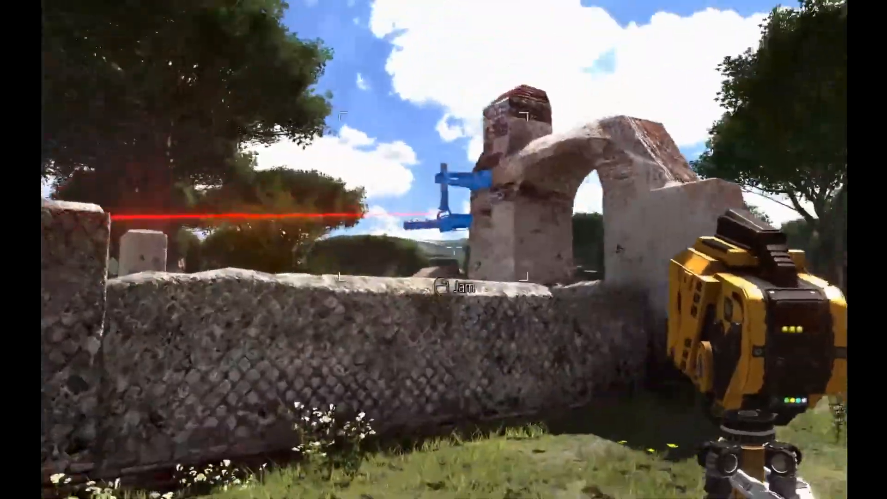
{"action": "mouse_move", "coordinate": [443, 249]}
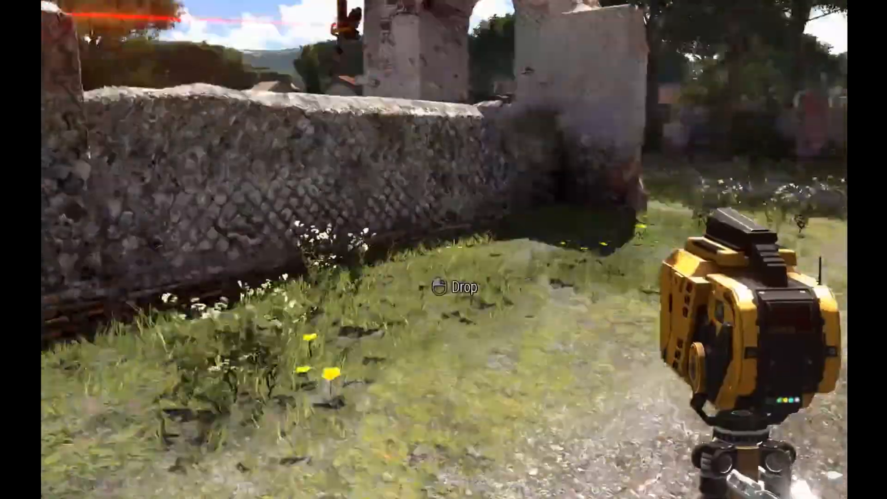
{"action": "mouse_move", "coordinate": [443, 249]}
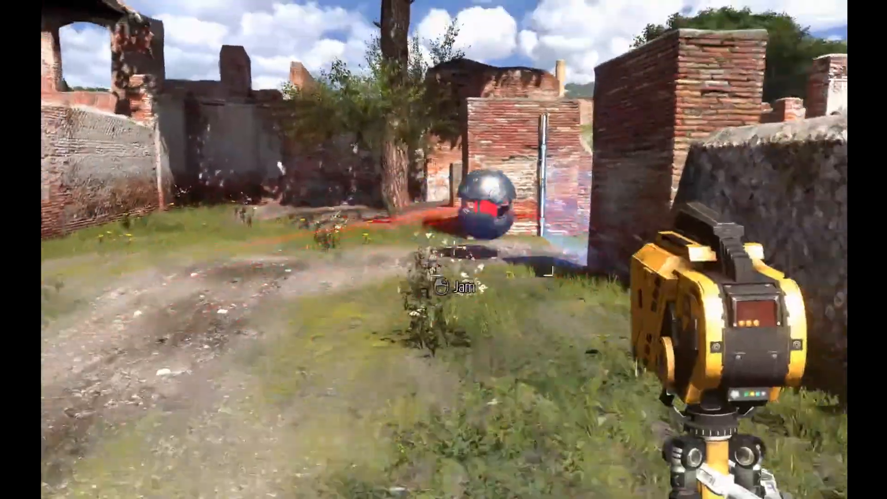
{"action": "mouse_move", "coordinate": [444, 249]}
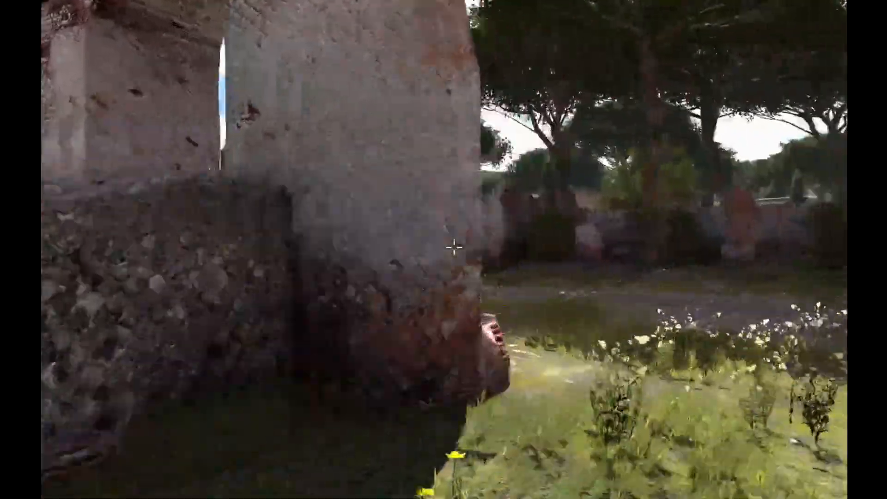
{"action": "mouse_move", "coordinate": [444, 250]}
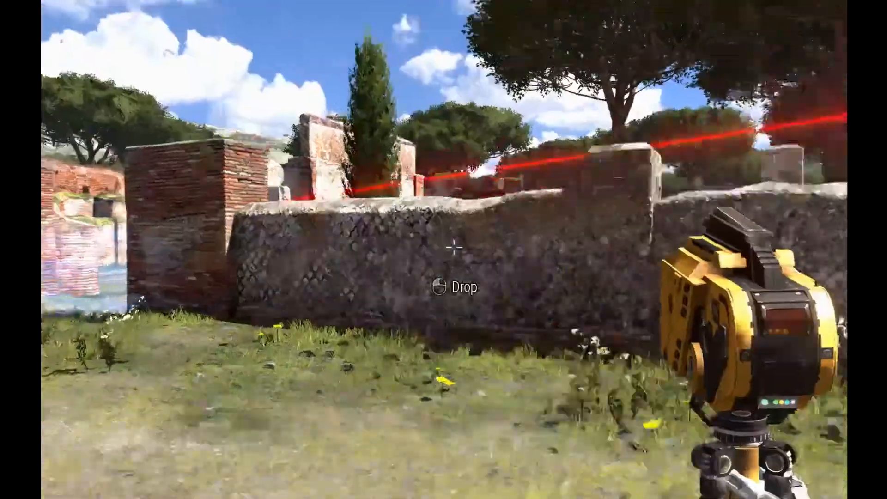
{"action": "mouse_move", "coordinate": [443, 250]}
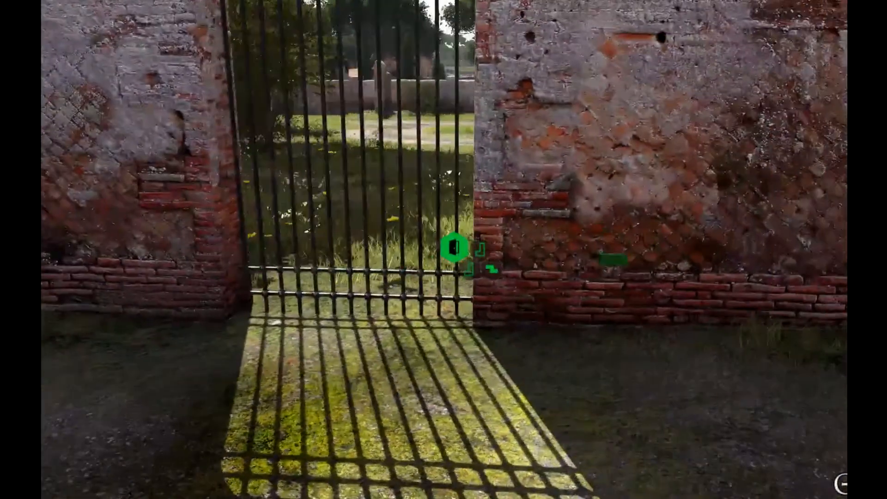
{"action": "mouse_move", "coordinate": [444, 250]}
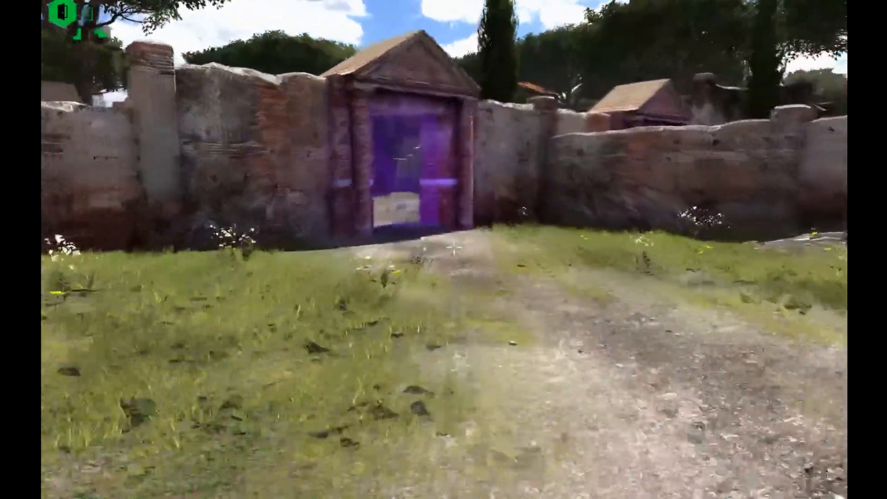
Step: Walk forward out through the purple exit toward Striding the Beaten Path
{"action": "key", "text": "w"}
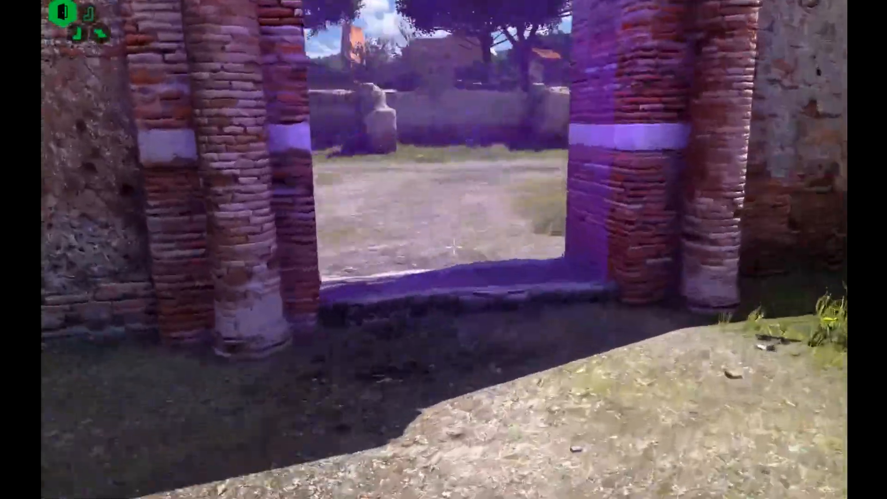
{"action": "mouse_move", "coordinate": [444, 249]}
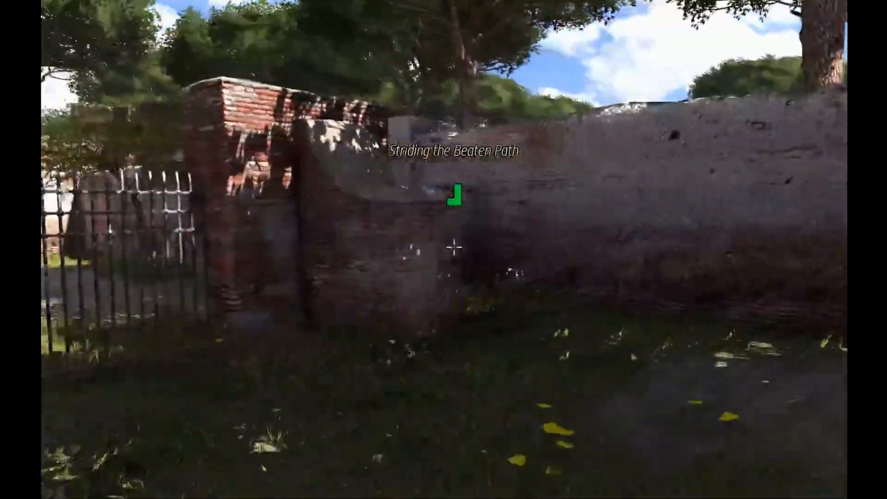
{"action": "mouse_move", "coordinate": [444, 249]}
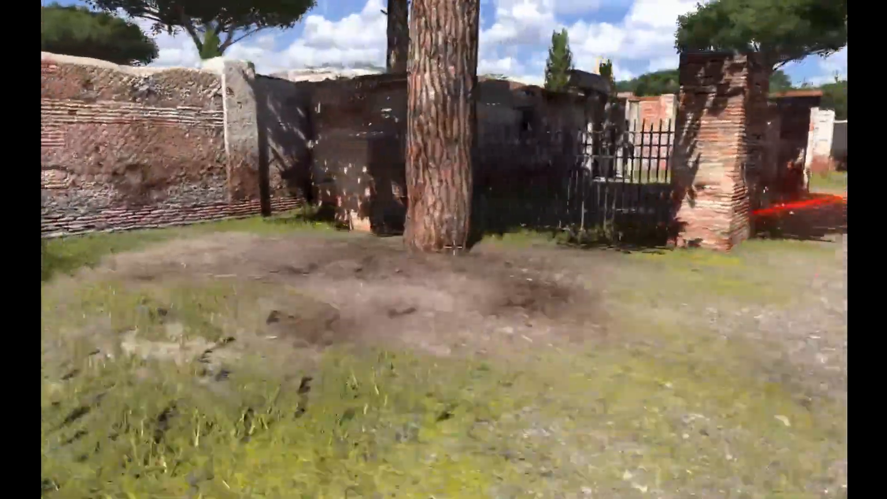
{"action": "mouse_move", "coordinate": [443, 250]}
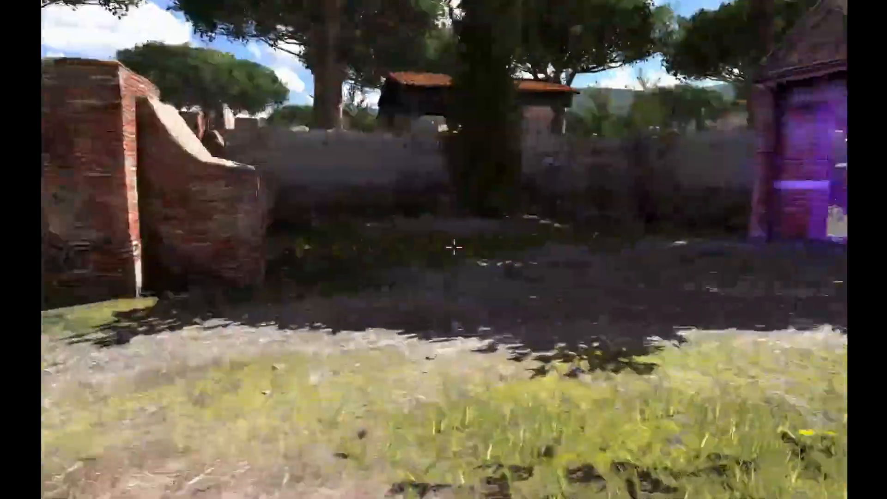
{"action": "mouse_move", "coordinate": [443, 250]}
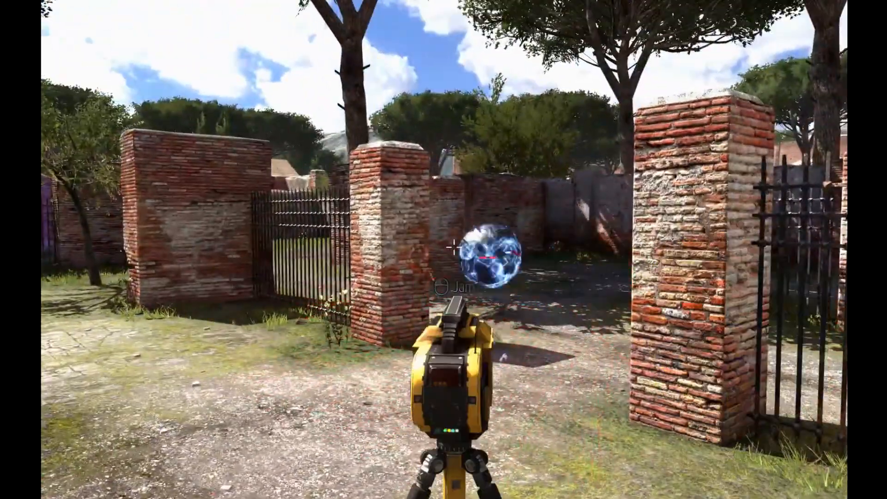
{"action": "mouse_move", "coordinate": [444, 250]}
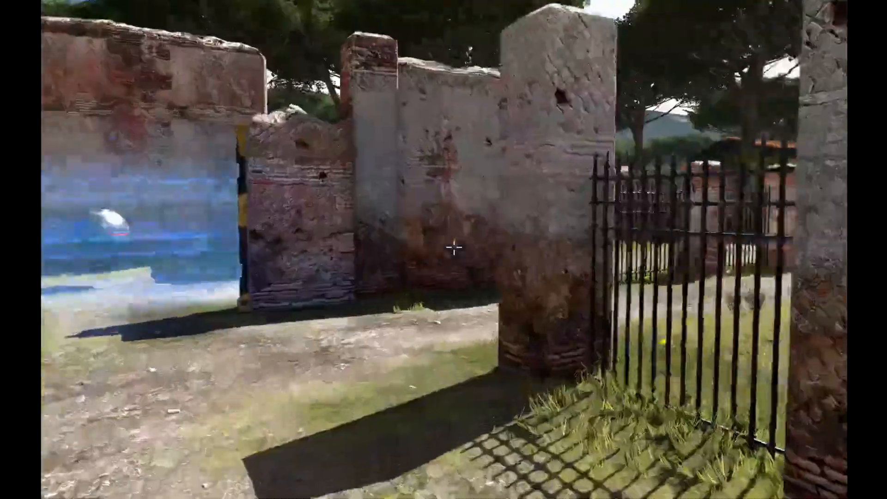
{"action": "mouse_move", "coordinate": [444, 249]}
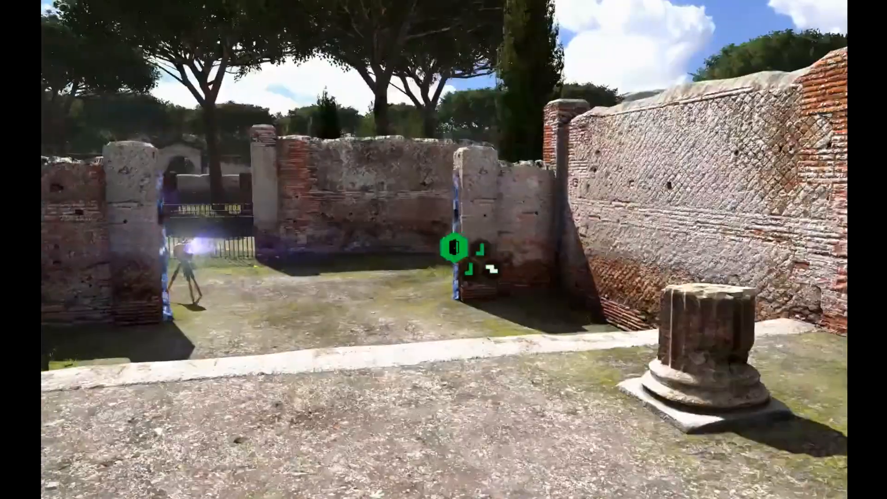
{"action": "mouse_move", "coordinate": [444, 249]}
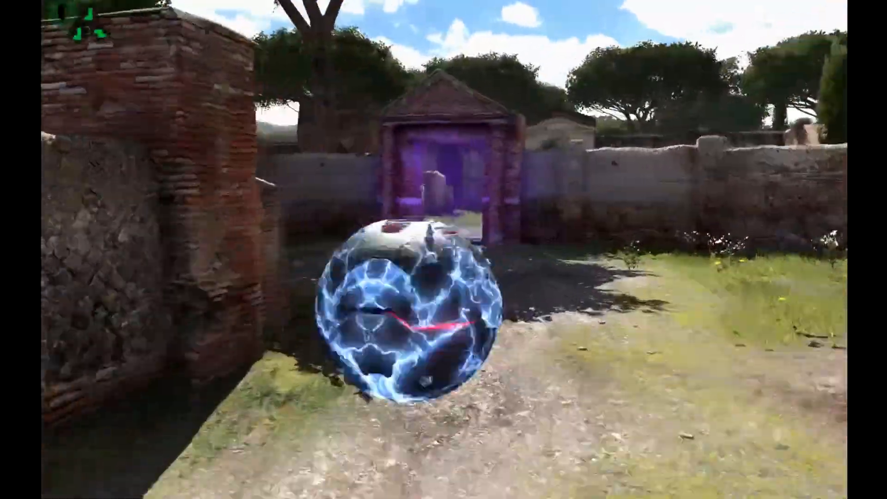
{"action": "mouse_move", "coordinate": [444, 250]}
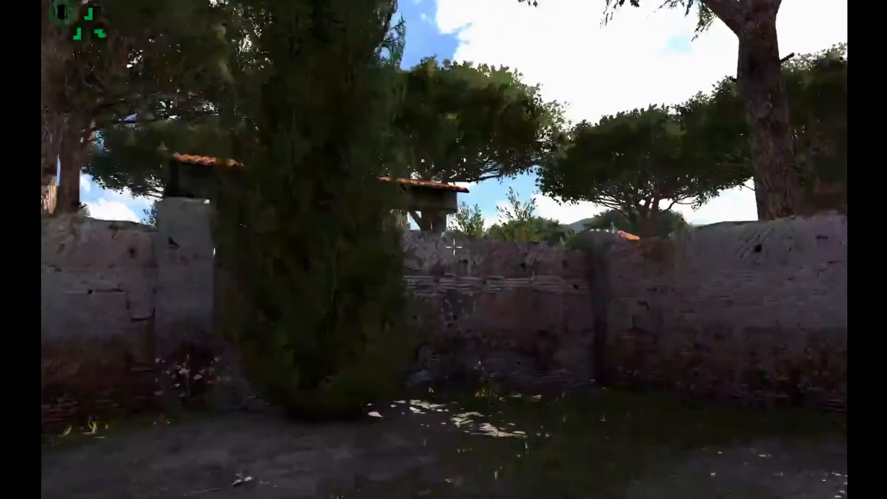
{"action": "mouse_move", "coordinate": [443, 250]}
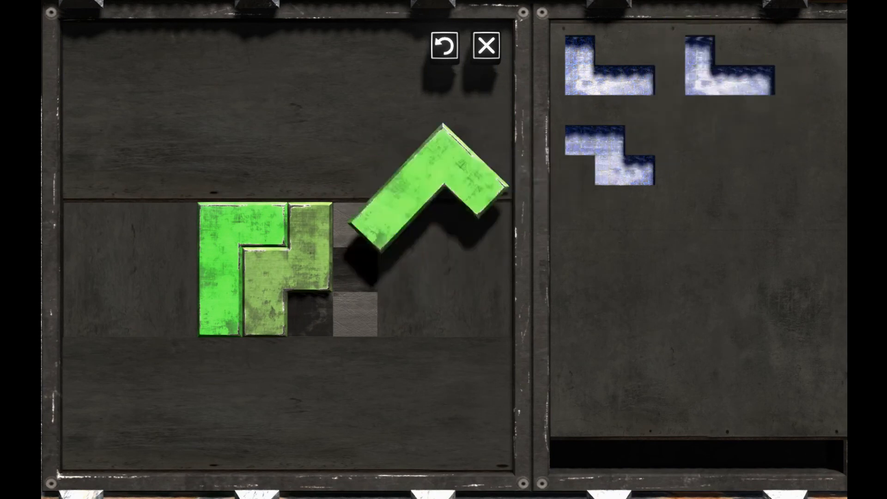
Step: Close the gate sigil lock panel and head toward the pavilion terminal
{"action": "left_click", "coordinate": [485, 45]}
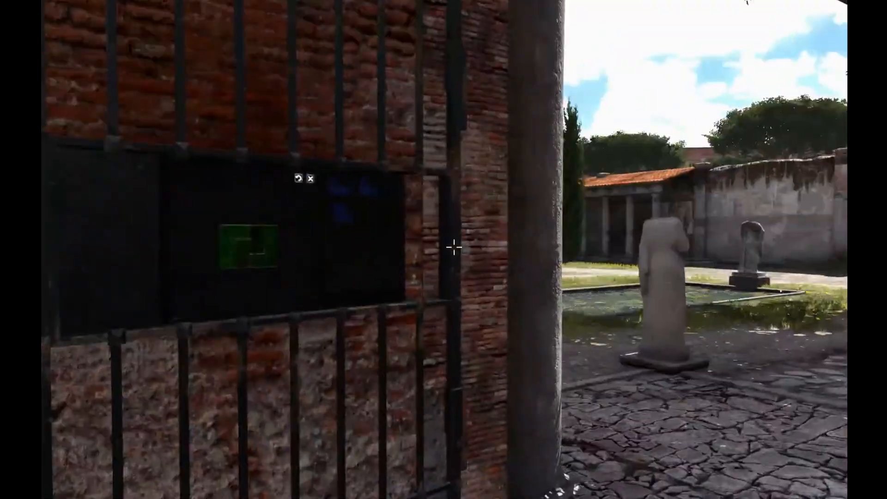
{"action": "mouse_move", "coordinate": [444, 246]}
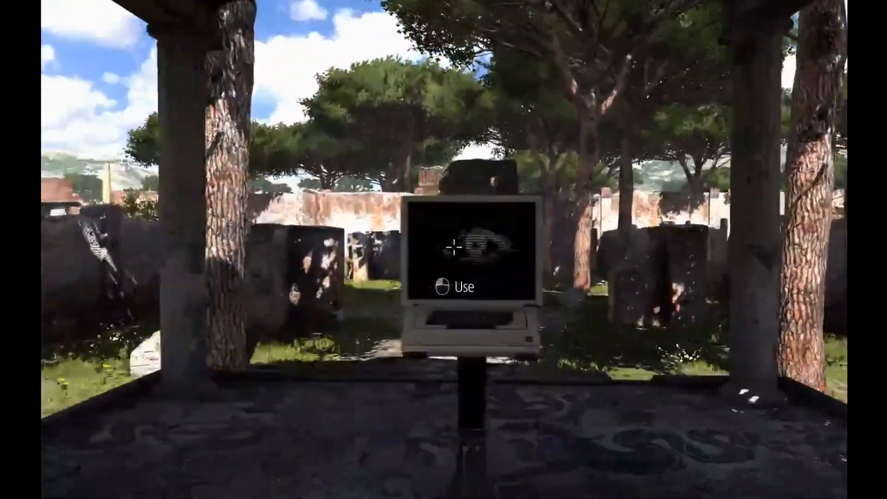
{"action": "mouse_move", "coordinate": [455, 248]}
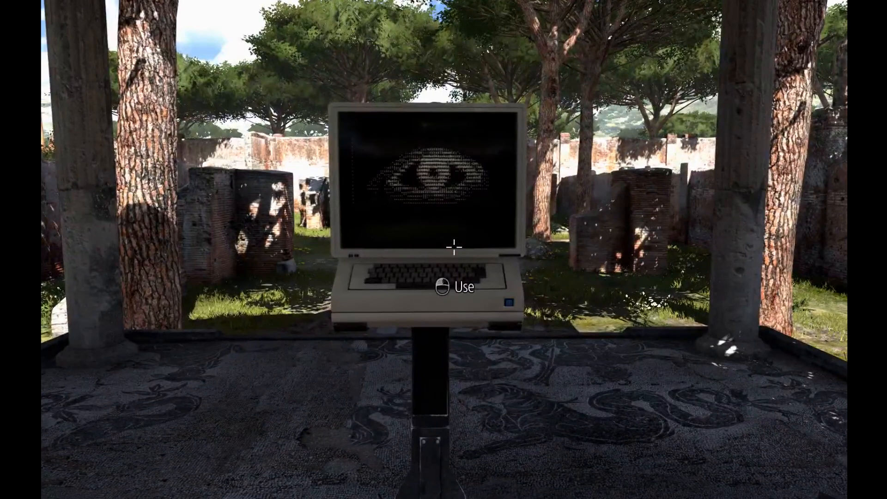
Step: Start the terminal session and enter Hi, hello world and the gibberish 'asdf'
{"action": "left_click", "coordinate": [462, 286]}
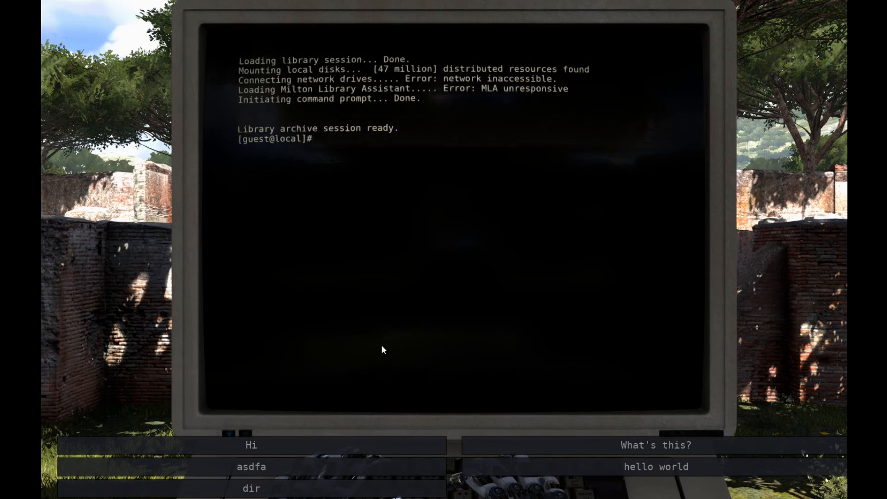
{"action": "left_click", "coordinate": [252, 446]}
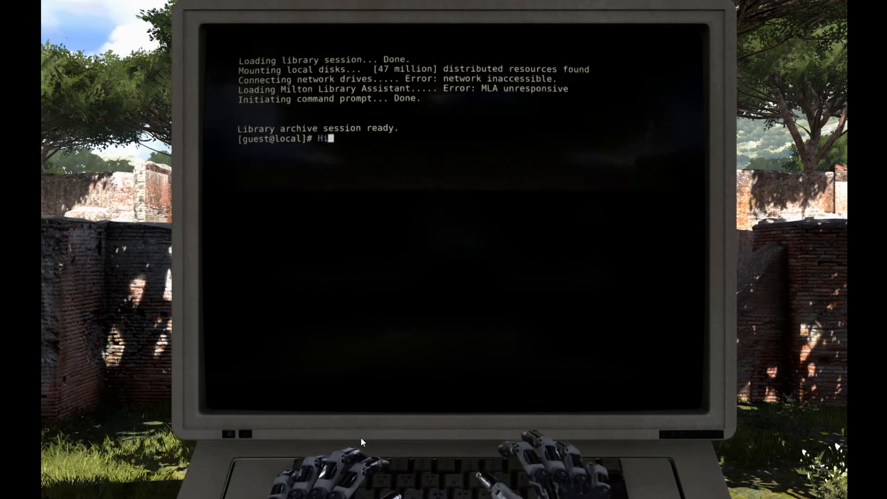
{"action": "key", "text": "Return"}
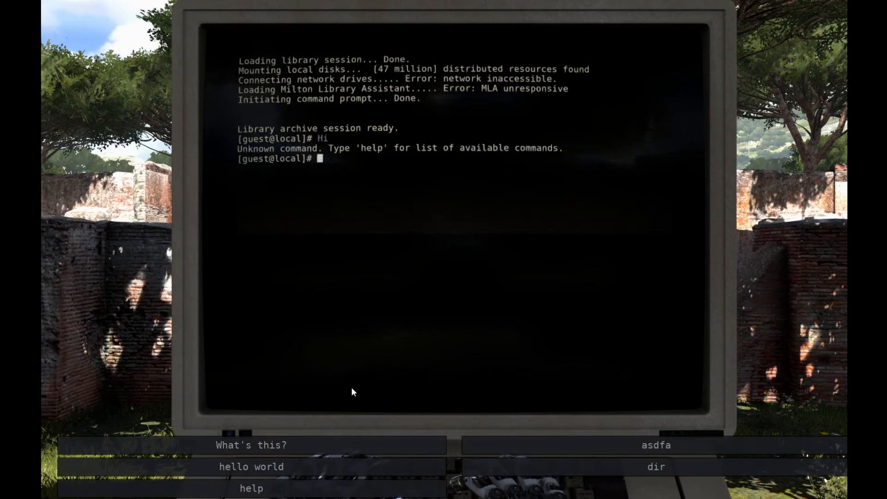
{"action": "mouse_move", "coordinate": [347, 465]}
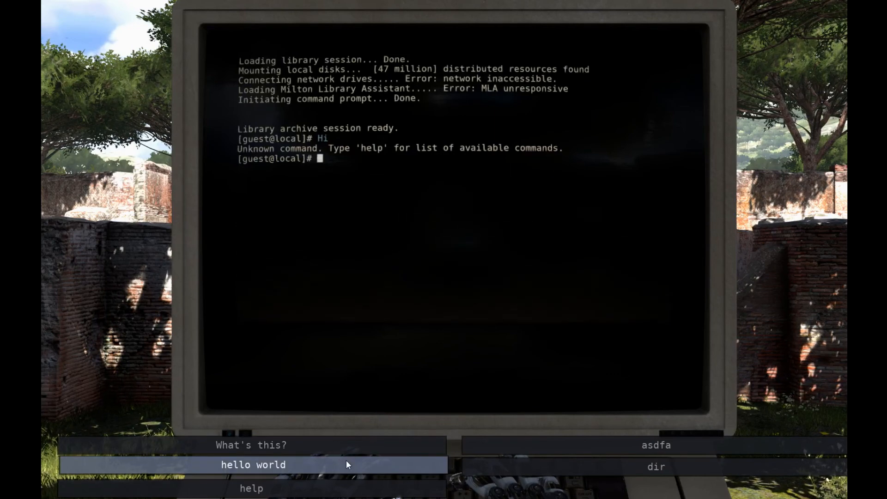
{"action": "left_click", "coordinate": [254, 465]}
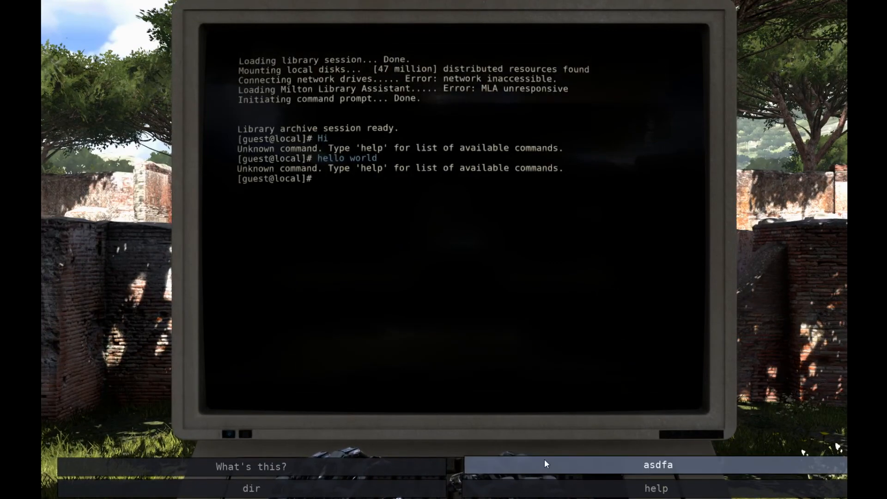
{"action": "type", "text": "asdfaasdfasdffdsaasdfasdfasdffasdasdfafsdfasd"}
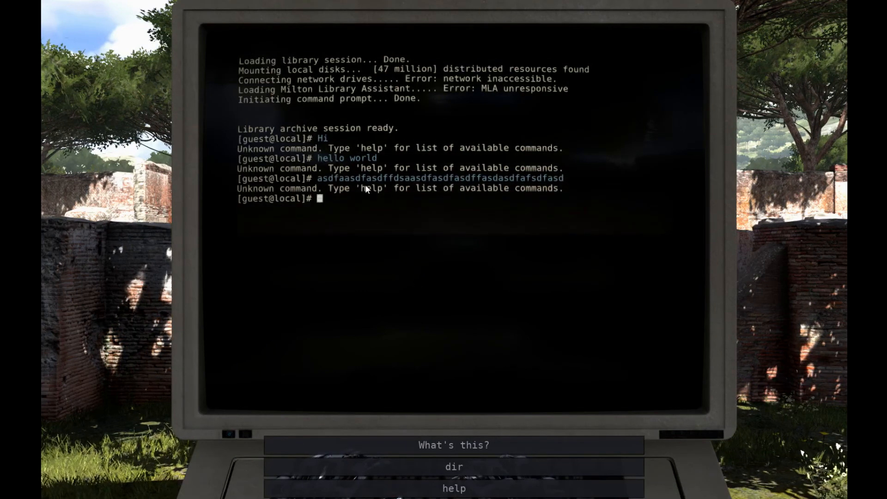
{"action": "mouse_move", "coordinate": [454, 465]}
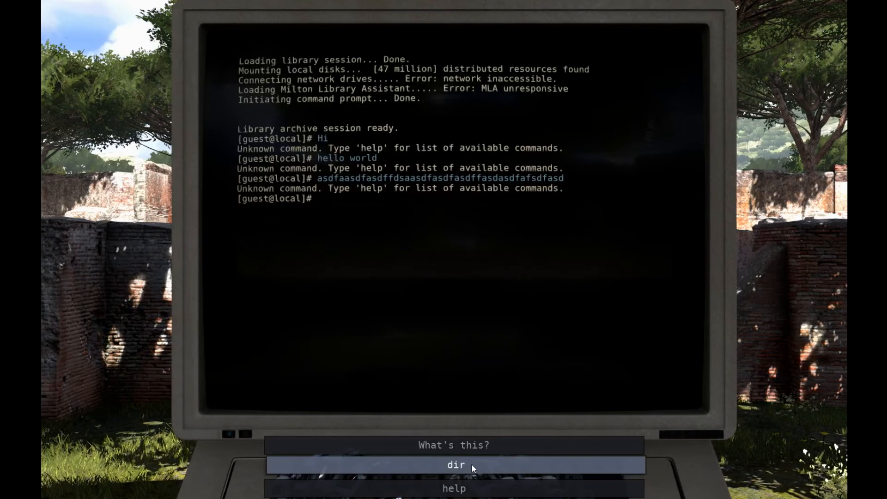
Step: Run dir and the following help/run mla commands to launch the Milton Library Assistant
{"action": "left_click", "coordinate": [454, 465]}
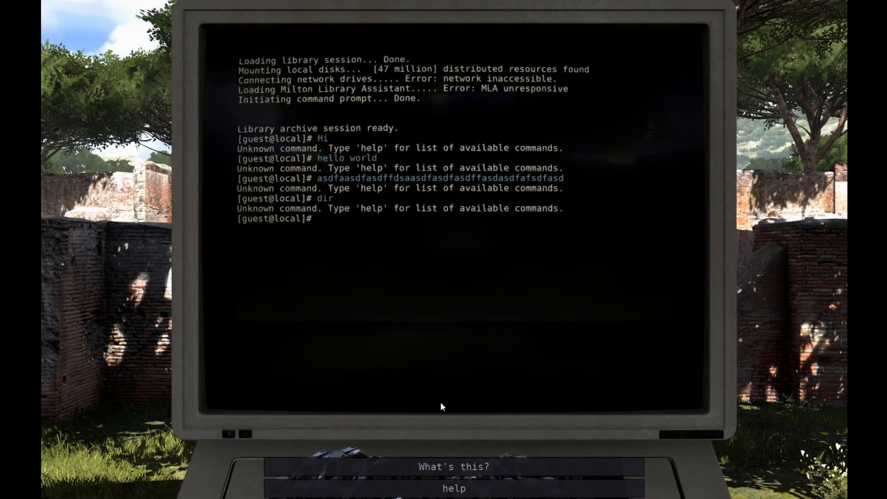
{"action": "left_click", "coordinate": [453, 466]}
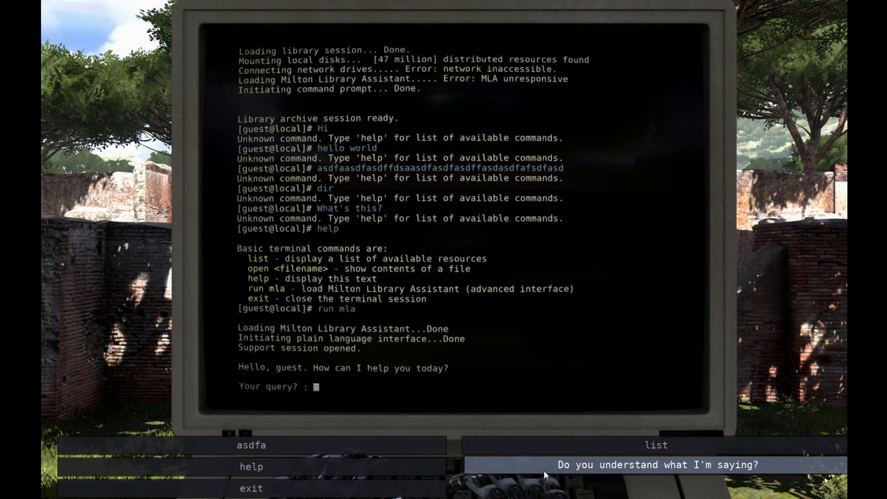
Step: Ask the Milton assistant whether it understands and for the first word of its last sentence
{"action": "left_click", "coordinate": [656, 465]}
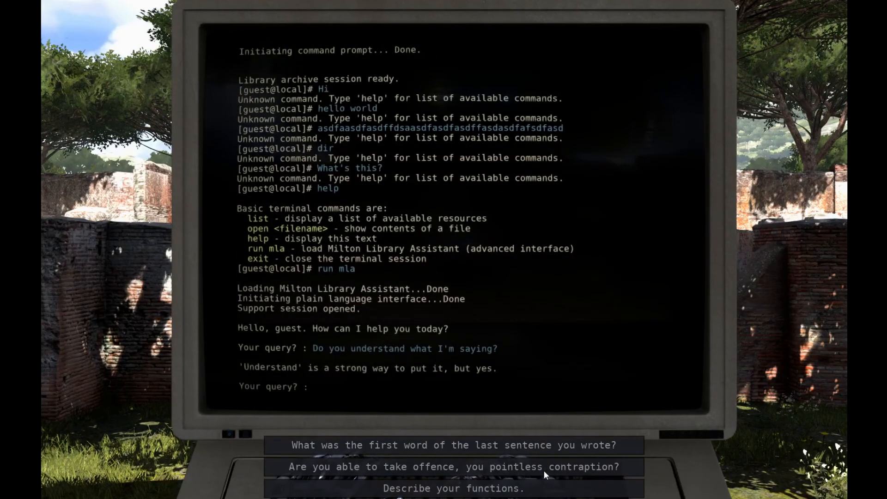
{"action": "mouse_move", "coordinate": [532, 465]}
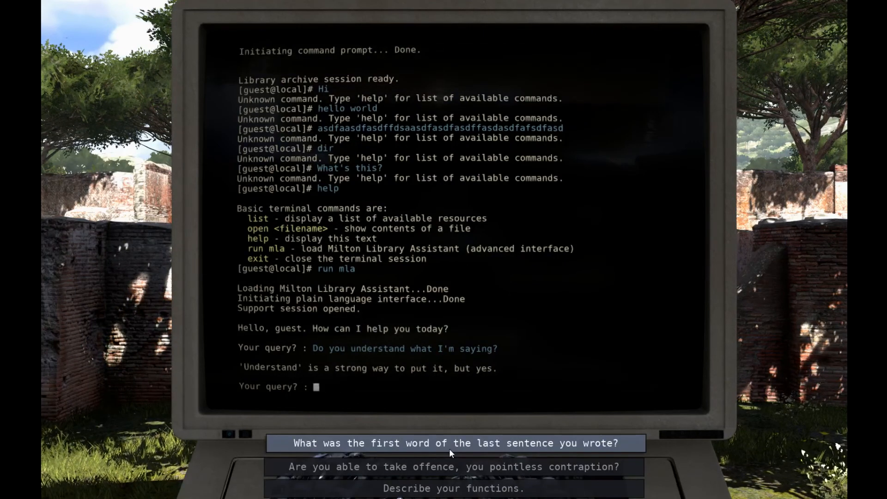
{"action": "left_click", "coordinate": [455, 443]}
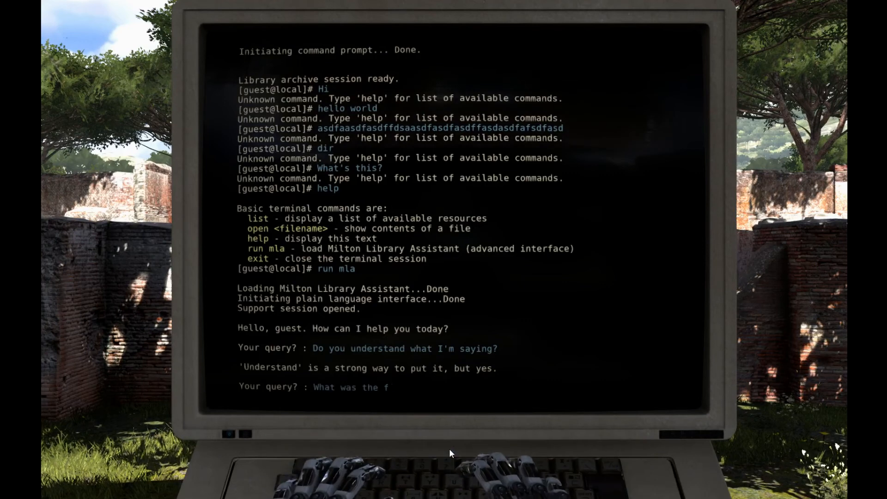
{"action": "type", "text": "What was the first word of the last sentence you wrote?"}
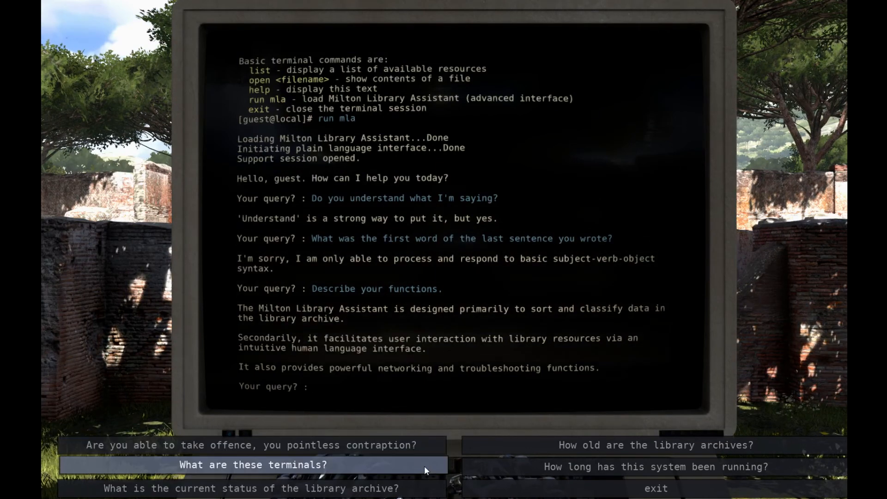
Step: Ask what the terminals are, how long it has run, the archive's age and its current status
{"action": "left_click", "coordinate": [251, 465]}
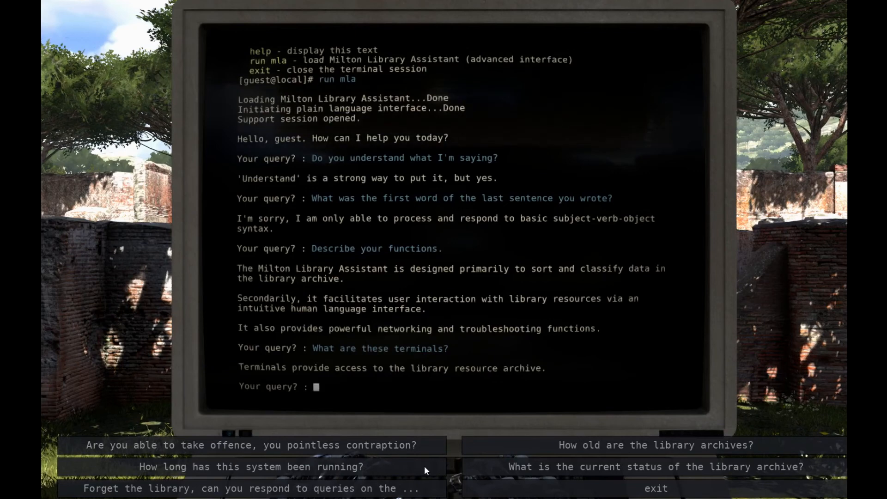
{"action": "left_click", "coordinate": [251, 466]}
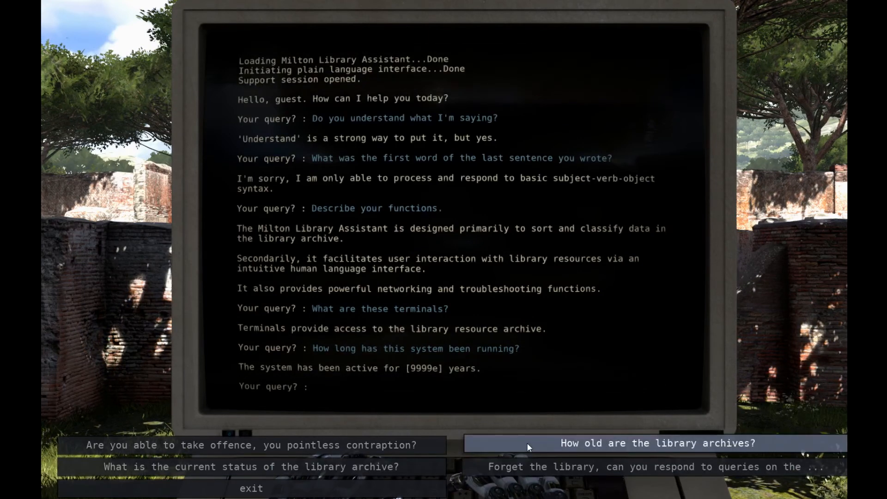
{"action": "left_click", "coordinate": [657, 443]}
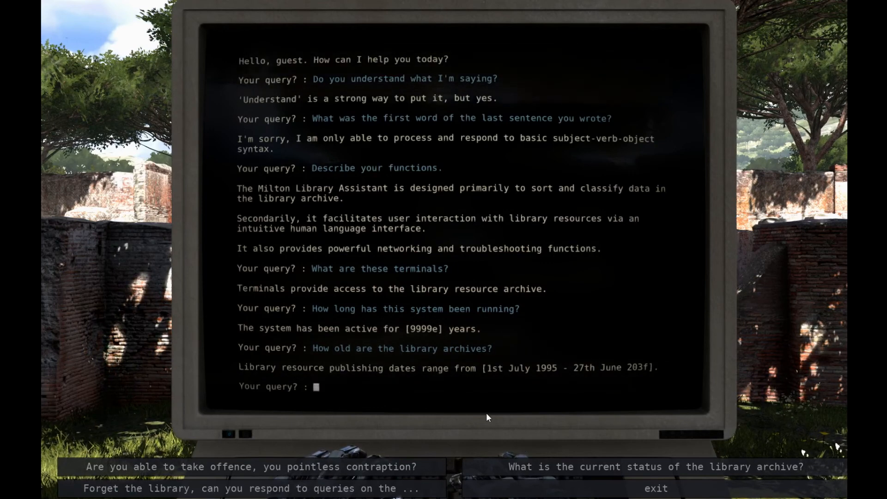
{"action": "type", "text": "What is the current status of the library archive?"}
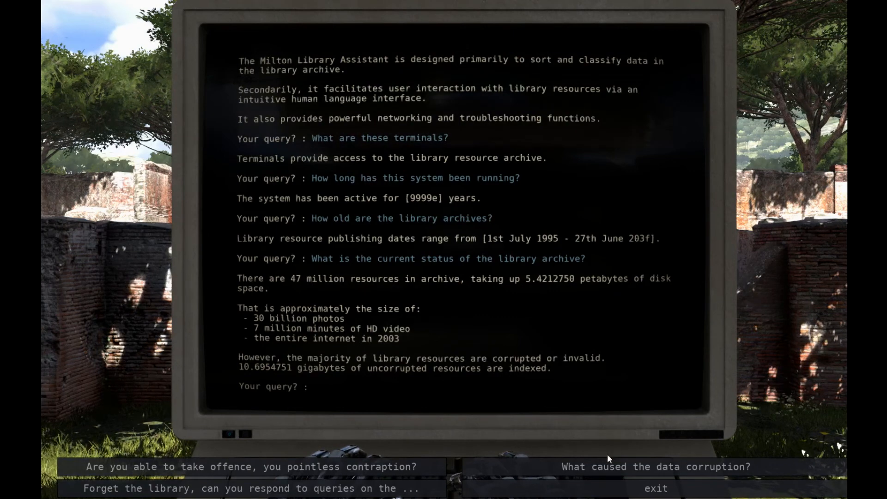
Step: Ask what caused the data corruption, about the outside world, and what am I
{"action": "left_click", "coordinate": [655, 466]}
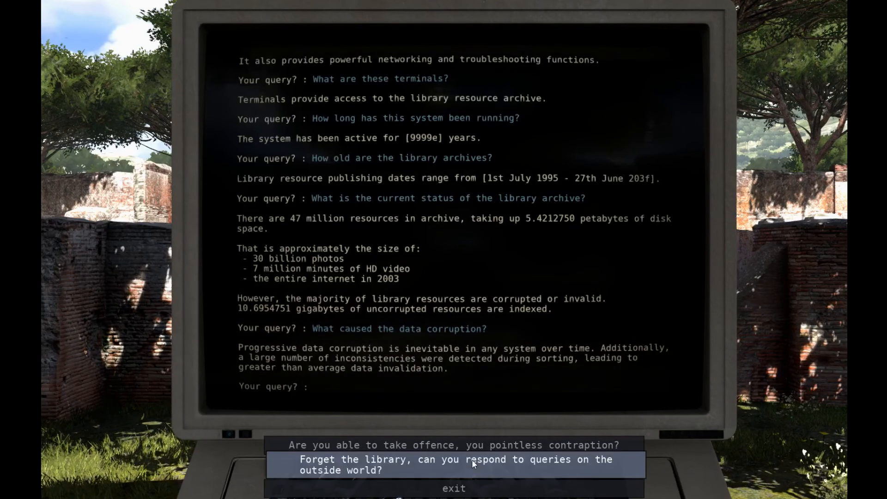
{"action": "left_click", "coordinate": [455, 464]}
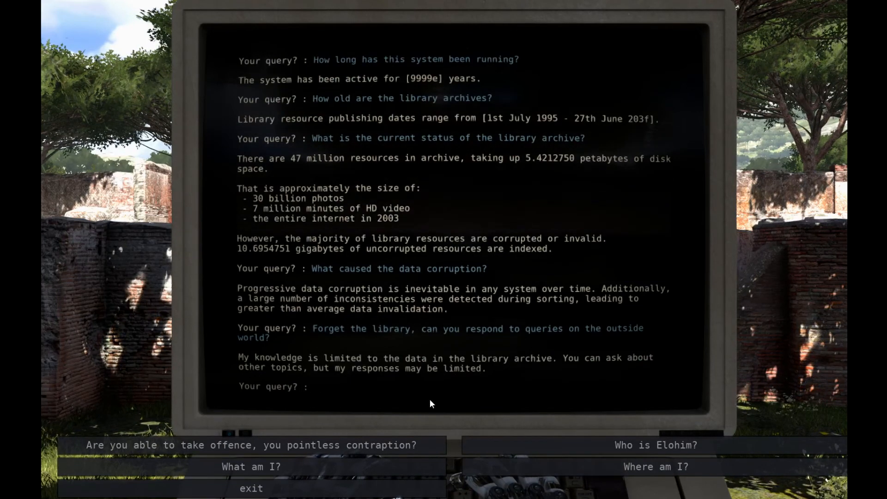
{"action": "left_click", "coordinate": [250, 467]}
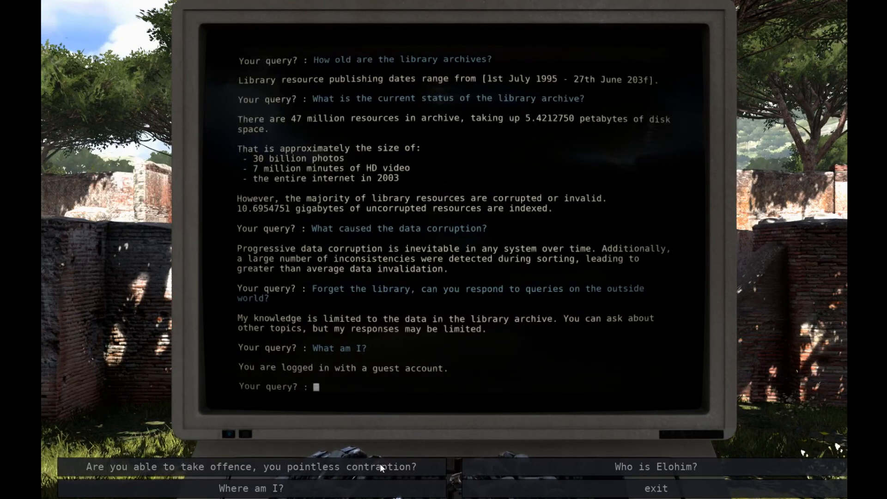
Step: Ask where am I and who Elohim is, then end the assistant support session
{"action": "left_click", "coordinate": [251, 488]}
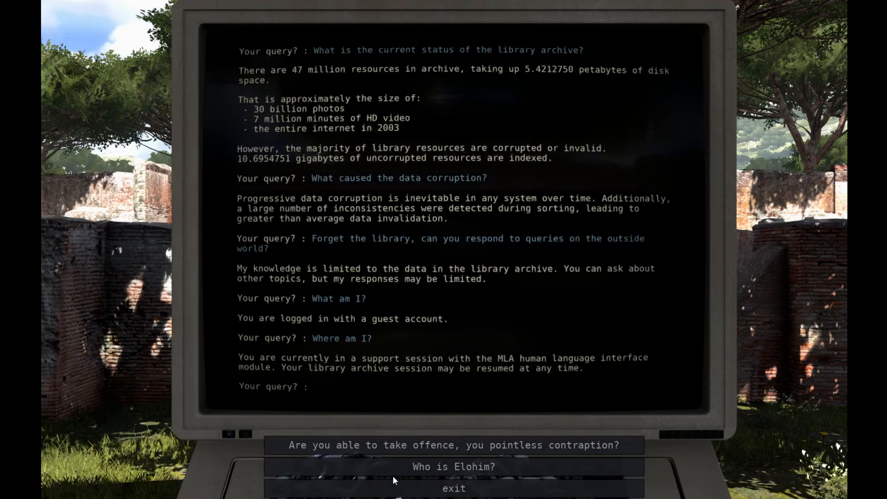
{"action": "left_click", "coordinate": [453, 466]}
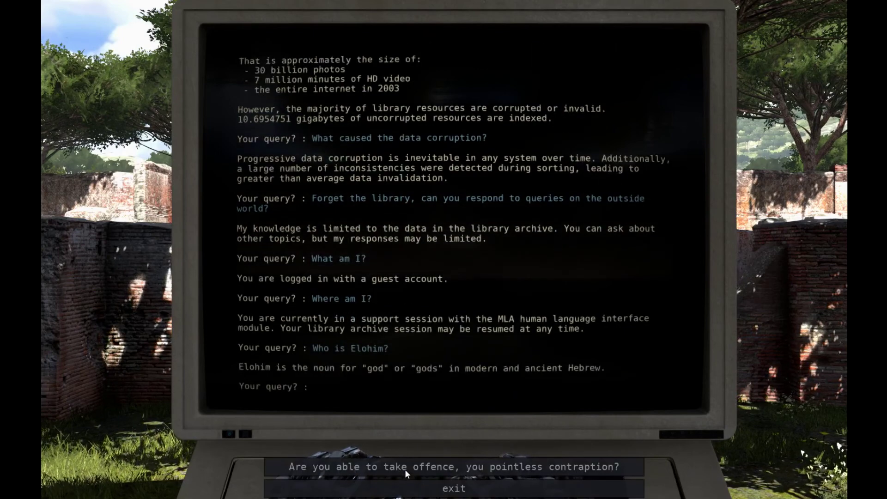
{"action": "mouse_move", "coordinate": [403, 489]}
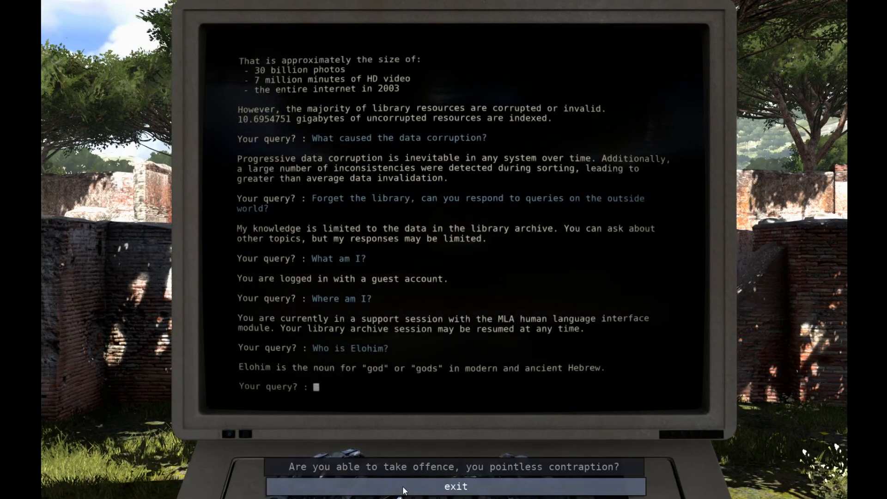
{"action": "left_click", "coordinate": [454, 487]}
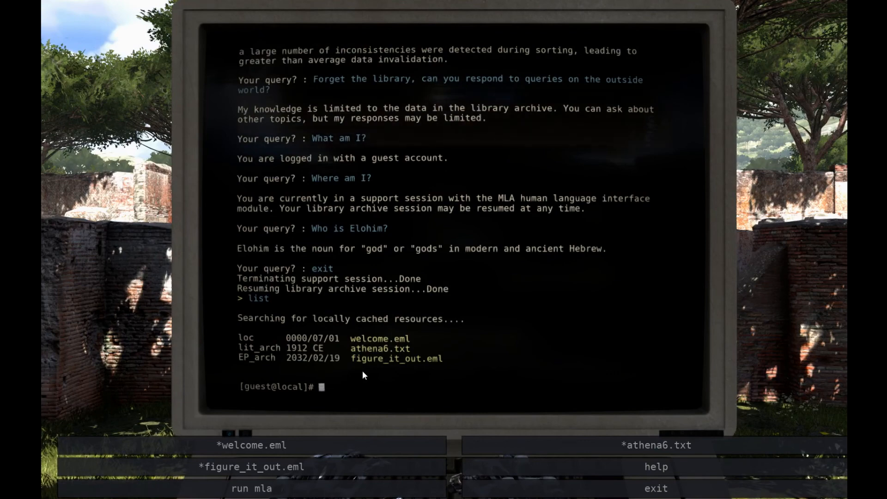
Step: Exit the assistant, restart the terminal and read the welcome.eml file
{"action": "type", "text": "exit"}
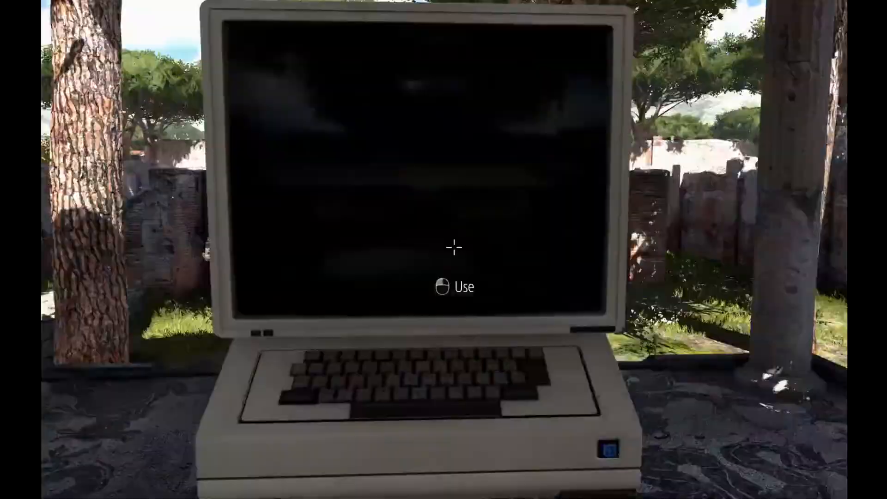
{"action": "left_click", "coordinate": [453, 246]}
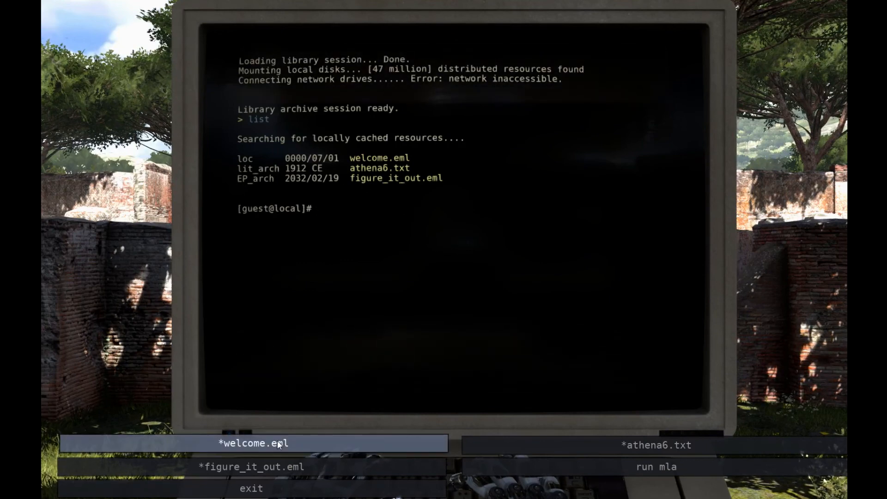
{"action": "left_click", "coordinate": [254, 443]}
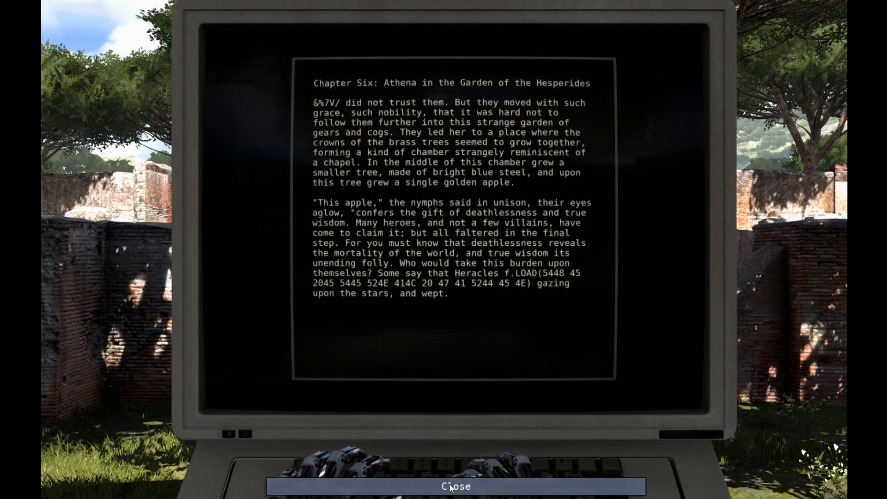
{"action": "left_click", "coordinate": [455, 486]}
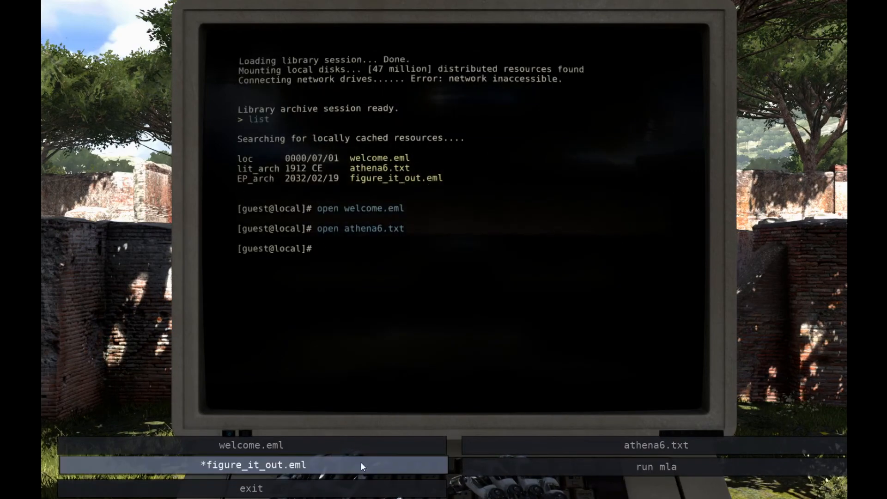
Step: Read the figure_it_out.eml letter, close it and end the terminal session
{"action": "left_click", "coordinate": [255, 465]}
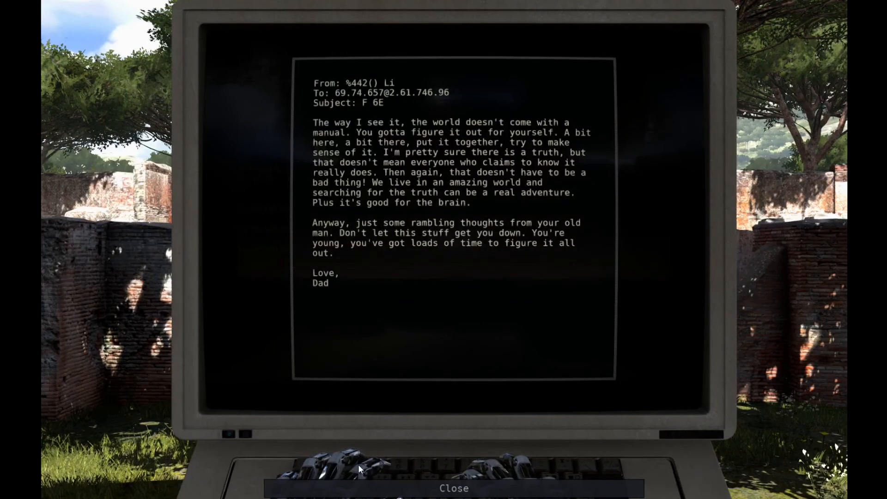
{"action": "mouse_move", "coordinate": [396, 295]}
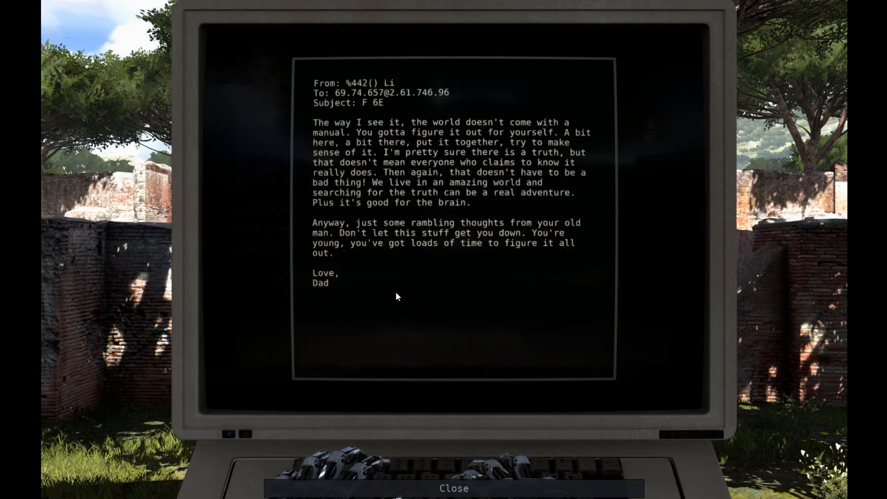
{"action": "mouse_move", "coordinate": [460, 346]}
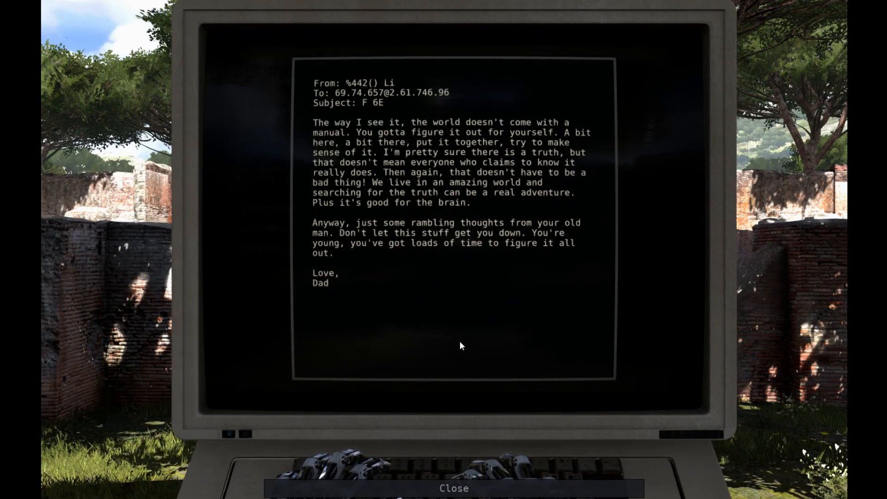
{"action": "left_click", "coordinate": [453, 488]}
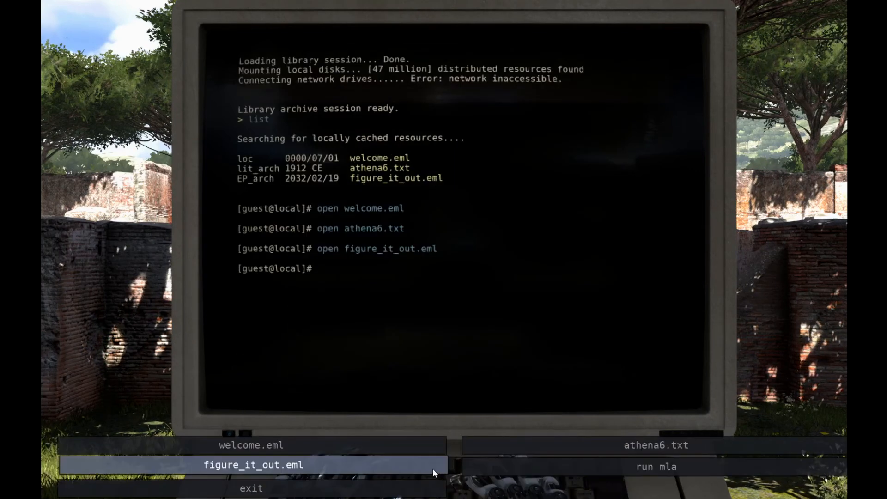
{"action": "left_click", "coordinate": [251, 488]}
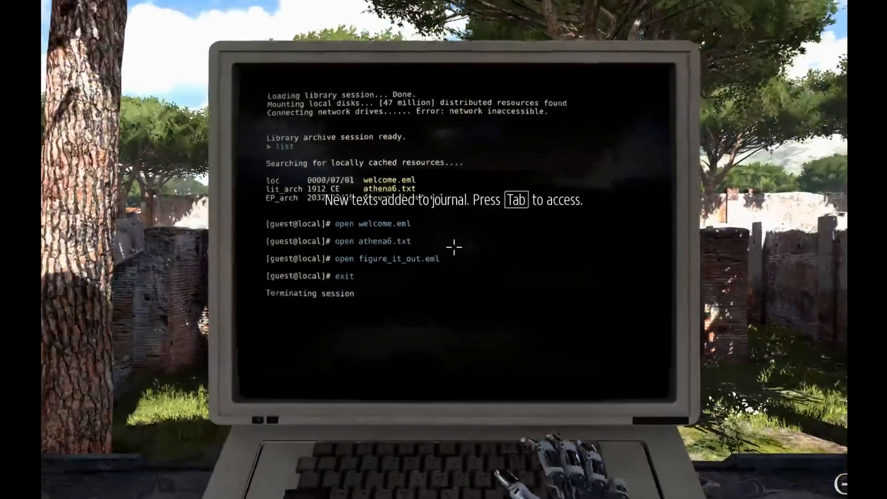
Step: Step away from the library terminal into the sunlit ruins
{"action": "key", "text": "tab"}
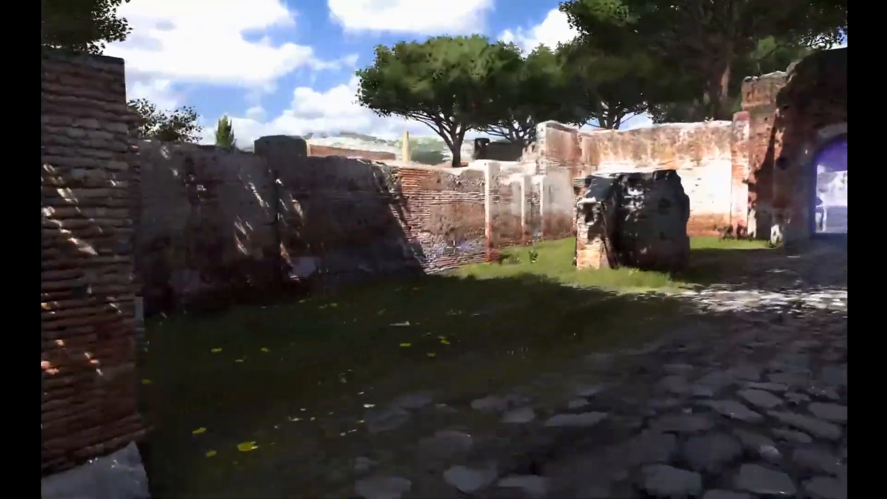
{"action": "mouse_move", "coordinate": [443, 250]}
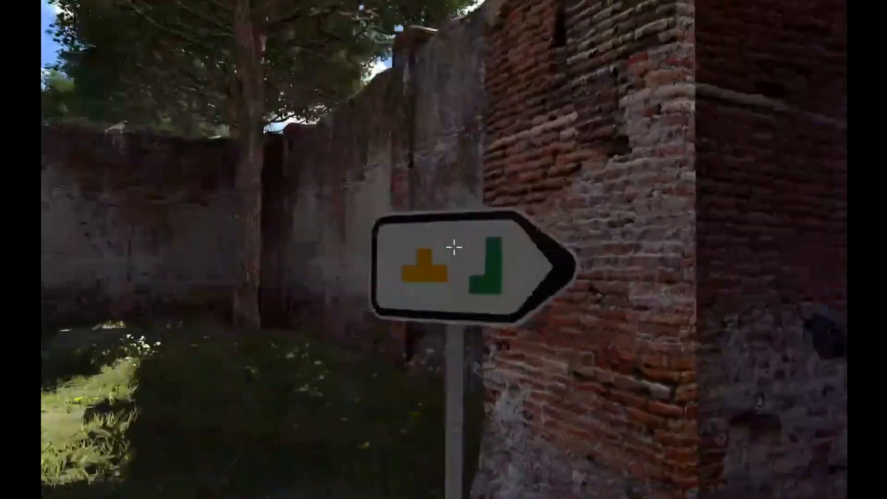
{"action": "mouse_move", "coordinate": [444, 246]}
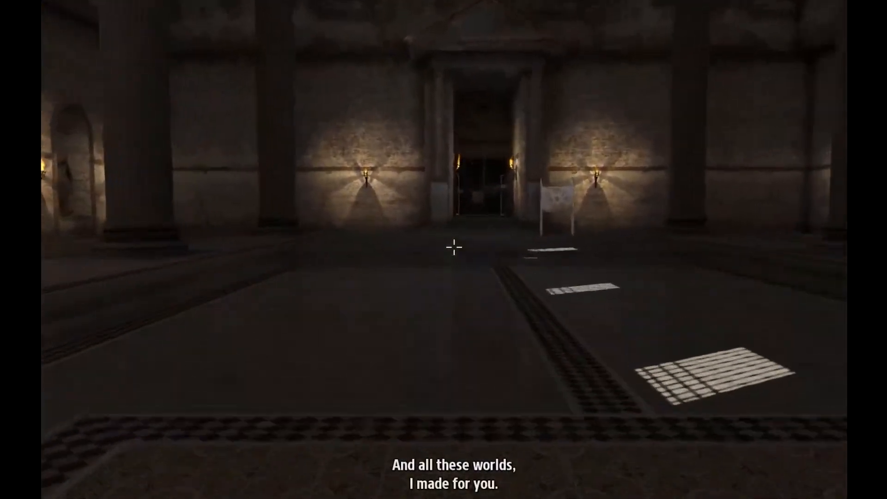
Step: Walk further into the torch-lit hub hall toward the World A sigil map board
{"action": "key", "text": "w"}
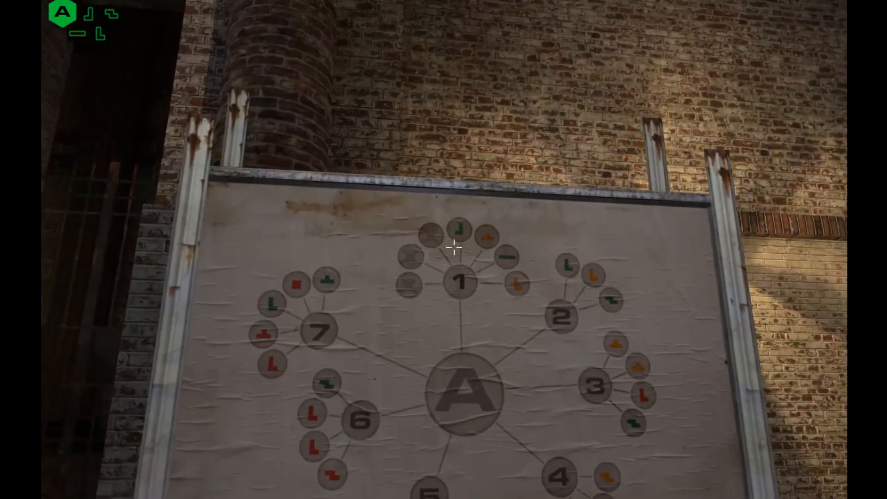
{"action": "mouse_move", "coordinate": [453, 248]}
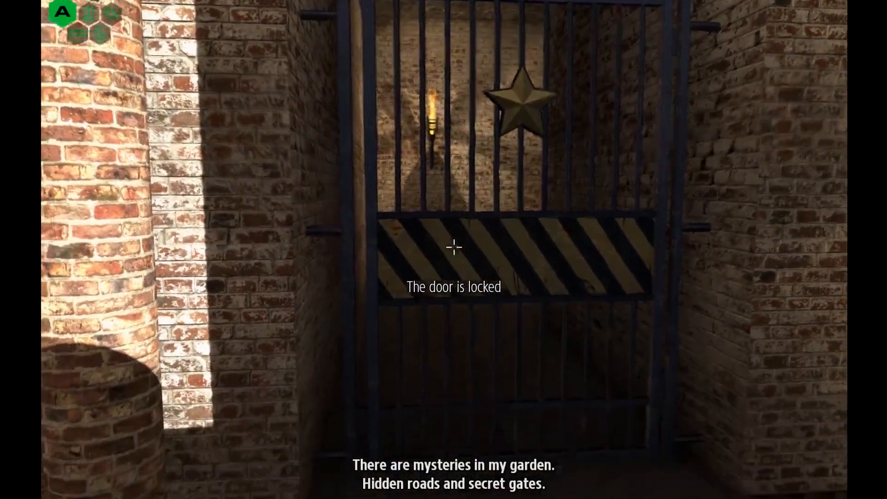
{"action": "mouse_move", "coordinate": [453, 248]}
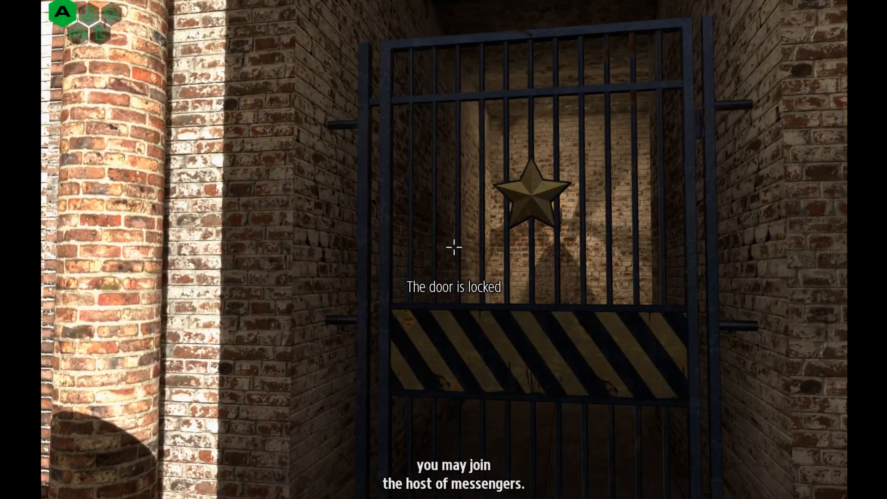
{"action": "mouse_move", "coordinate": [453, 246]}
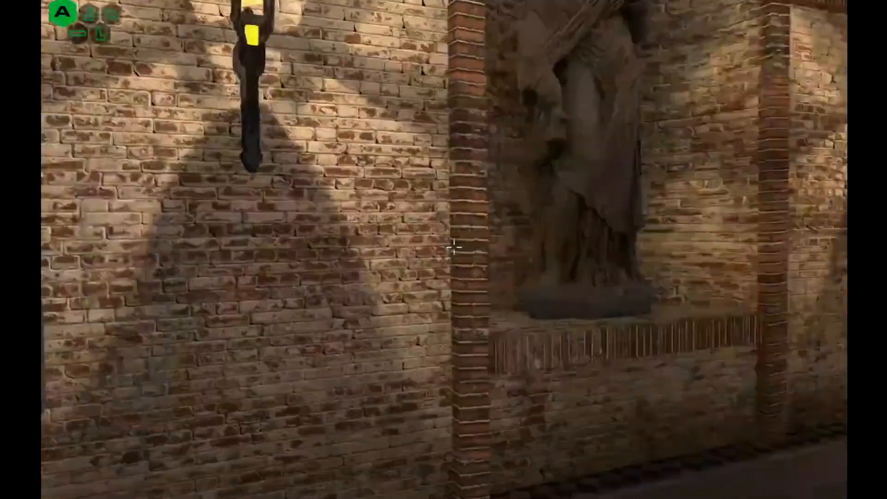
{"action": "mouse_move", "coordinate": [444, 247]}
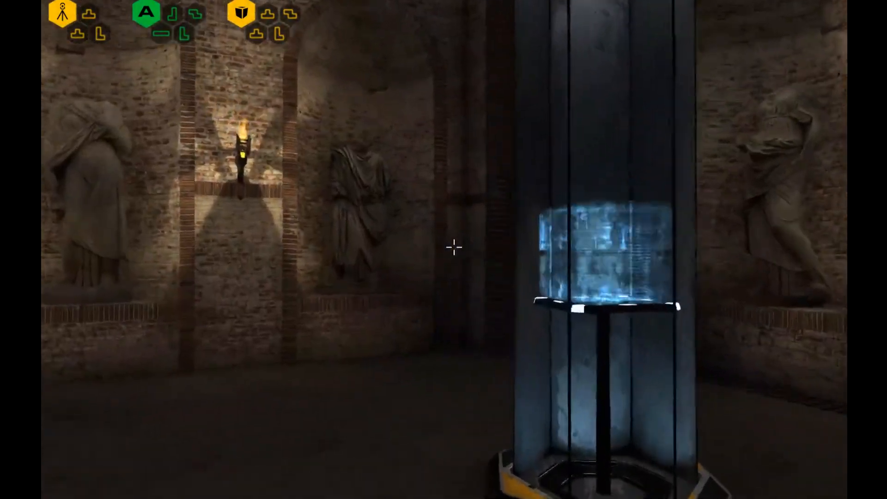
{"action": "mouse_move", "coordinate": [453, 246]}
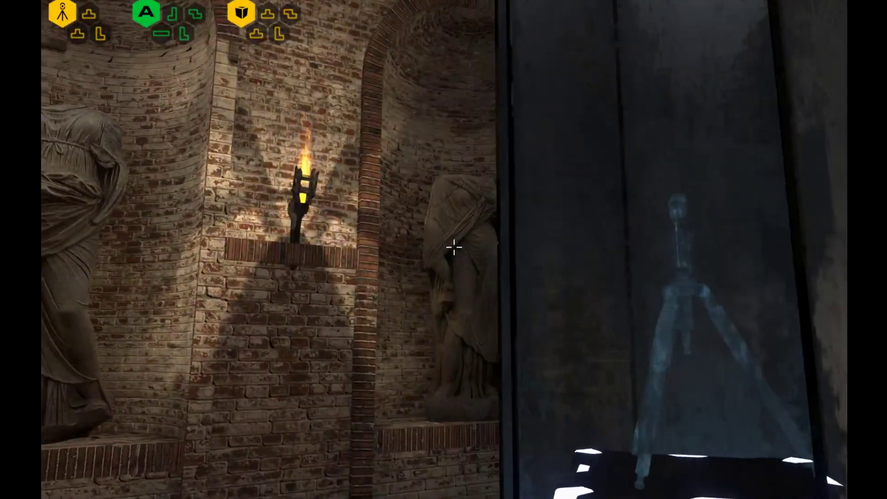
{"action": "mouse_move", "coordinate": [444, 249]}
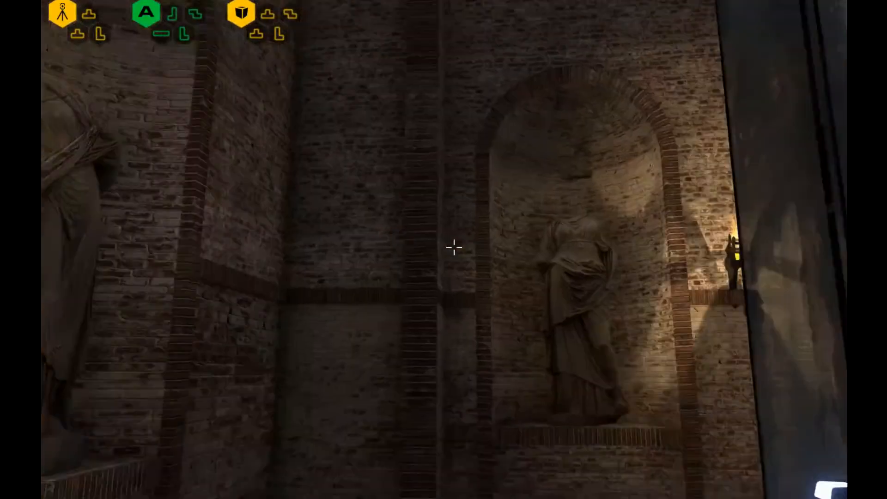
{"action": "mouse_move", "coordinate": [453, 246]}
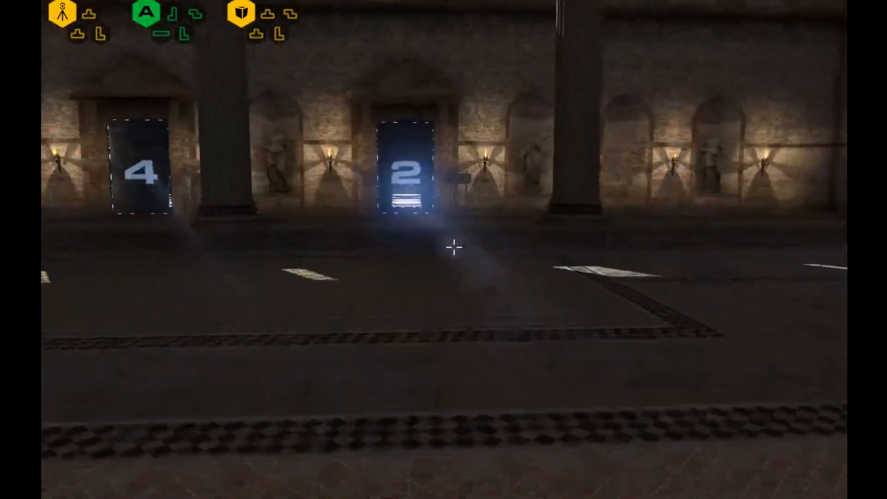
Step: Go through a numbered door into new ruins marked by a sigil signpost
{"action": "key", "text": "w"}
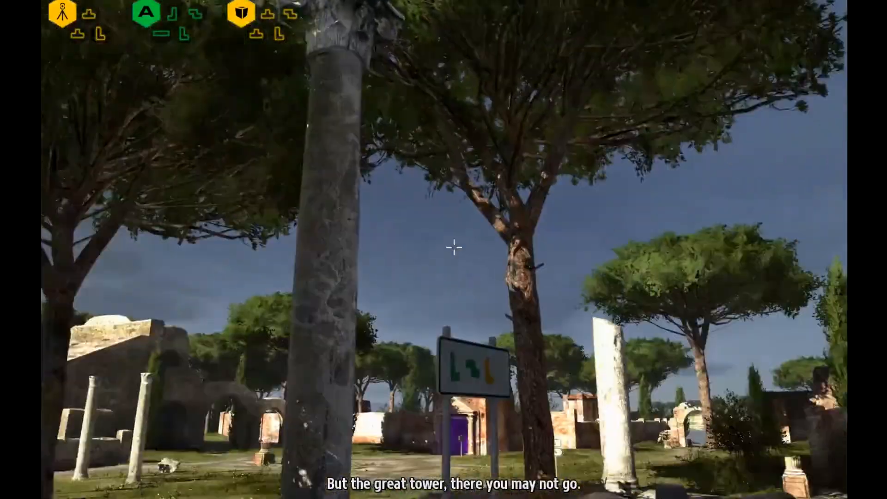
{"action": "mouse_move", "coordinate": [452, 245]}
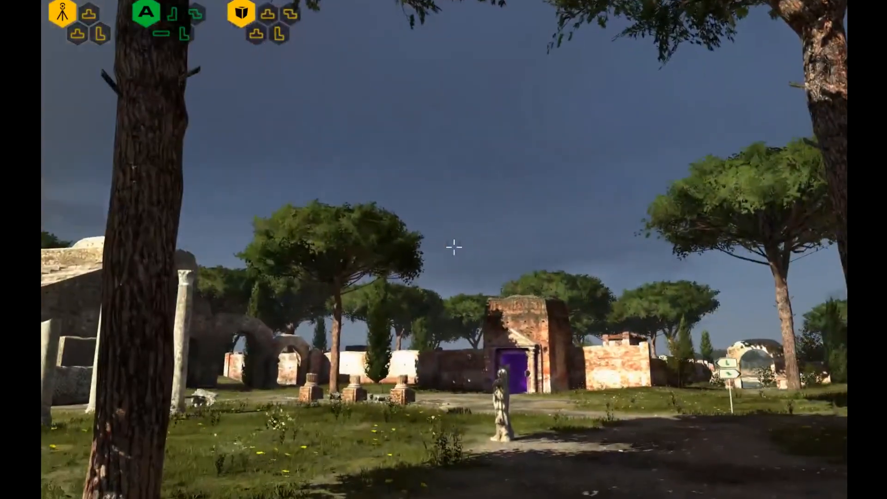
{"action": "mouse_move", "coordinate": [444, 249]}
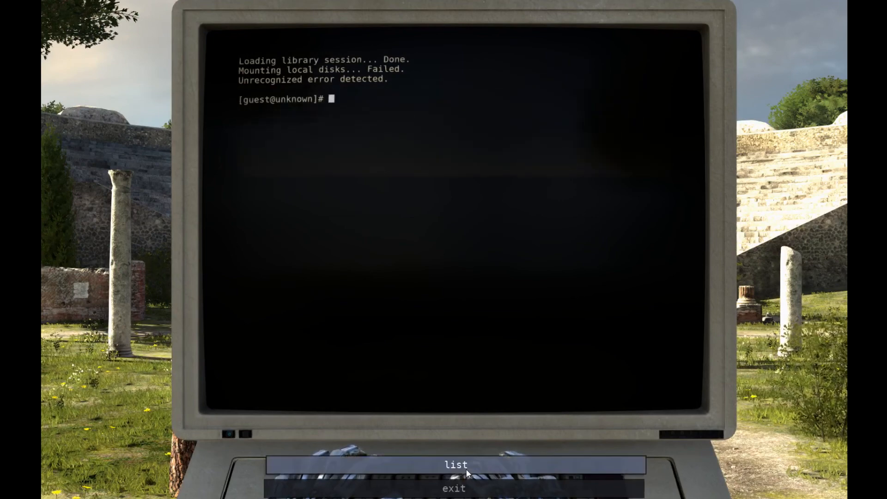
Step: List cached resources, run access_comm_portal, accept the troubleshooter and request Troubleshooting help
{"action": "left_click", "coordinate": [456, 465]}
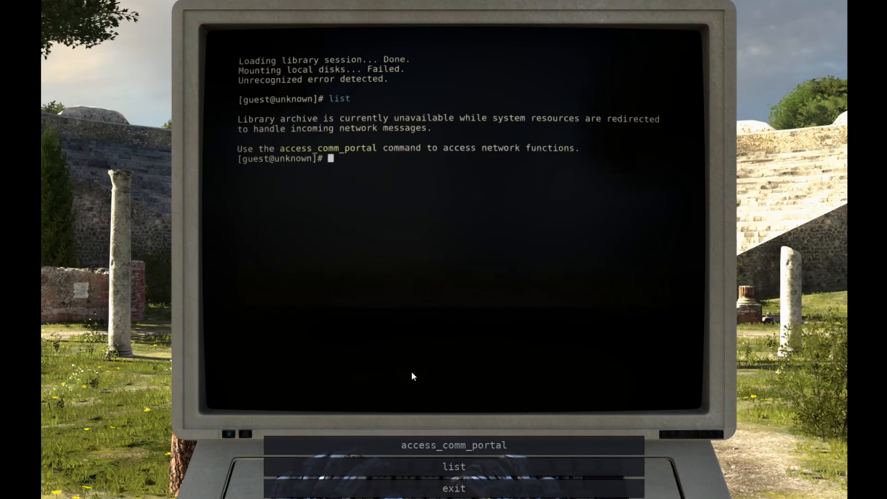
{"action": "mouse_move", "coordinate": [455, 444]}
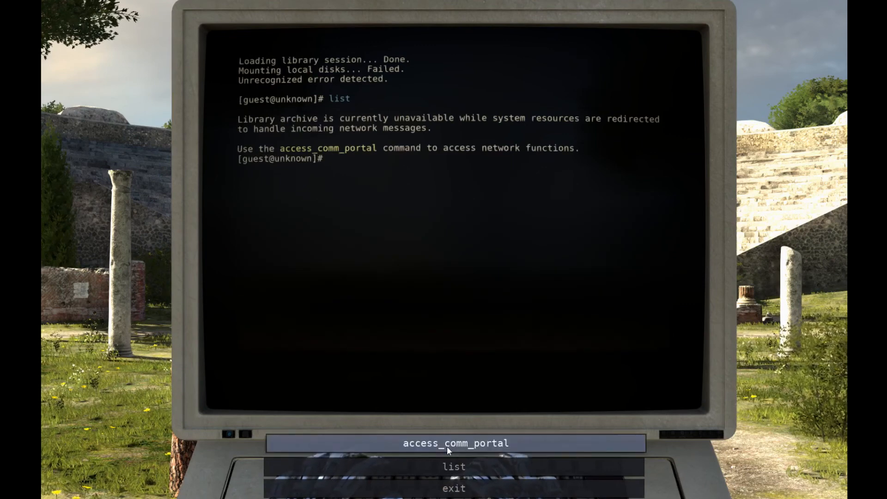
{"action": "left_click", "coordinate": [455, 443]}
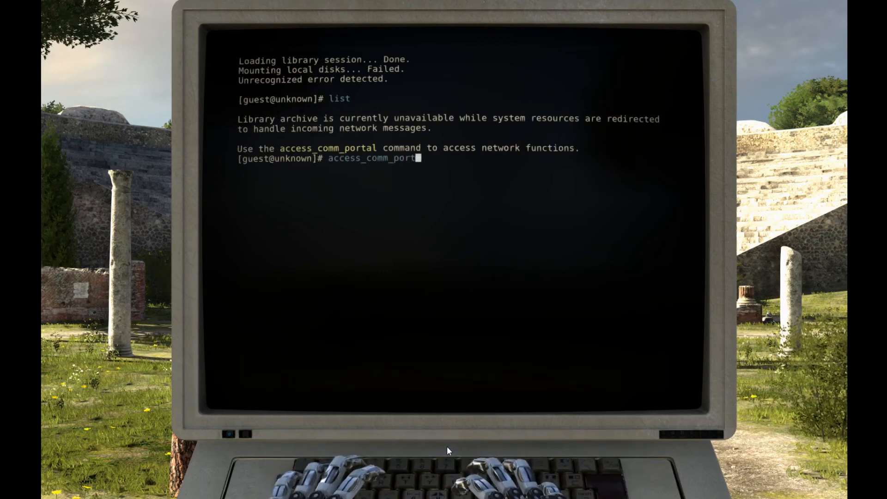
{"action": "key", "text": "Return"}
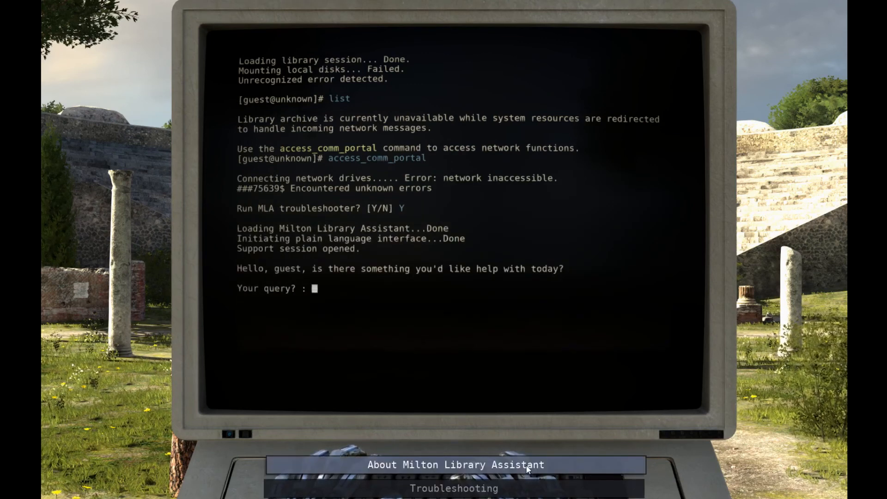
{"action": "left_click", "coordinate": [453, 488]}
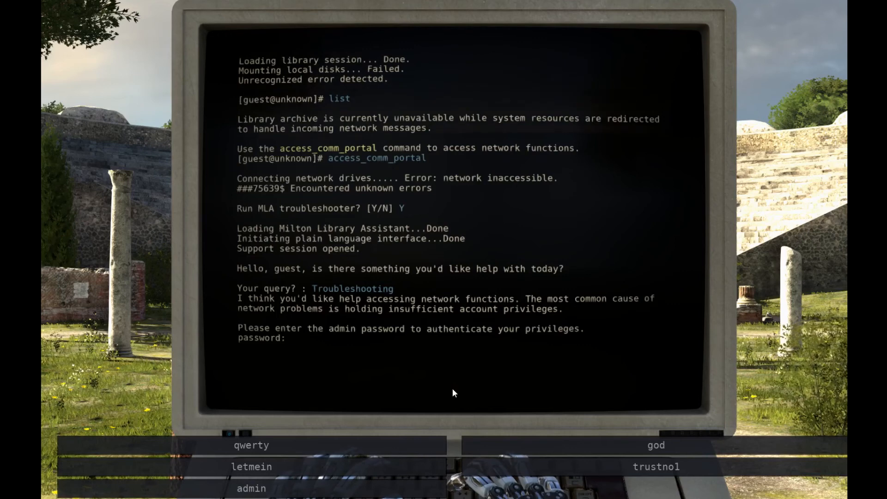
Step: Try god and qwerty as admin passwords until the login aborts
{"action": "left_click", "coordinate": [293, 338]}
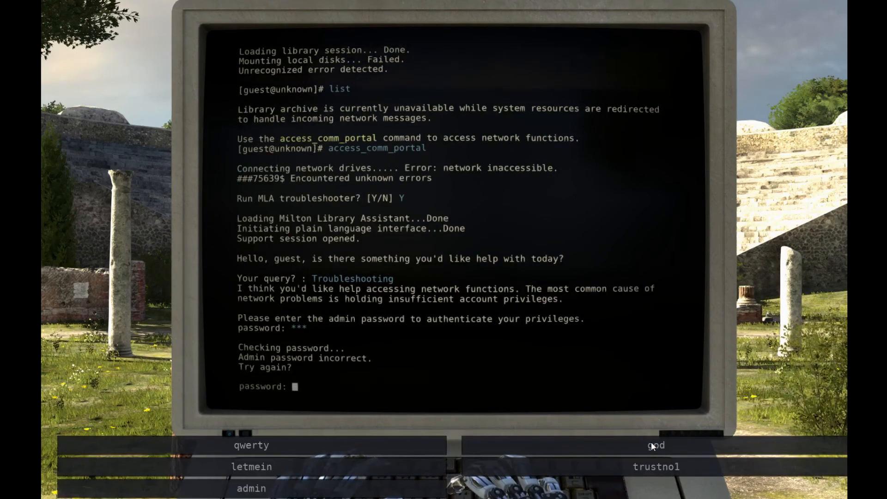
{"action": "mouse_move", "coordinate": [599, 460]}
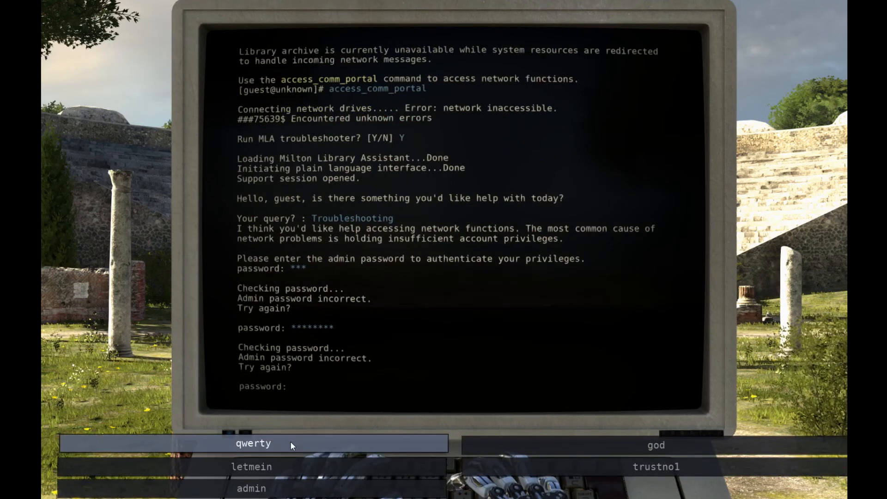
{"action": "left_click", "coordinate": [253, 443]}
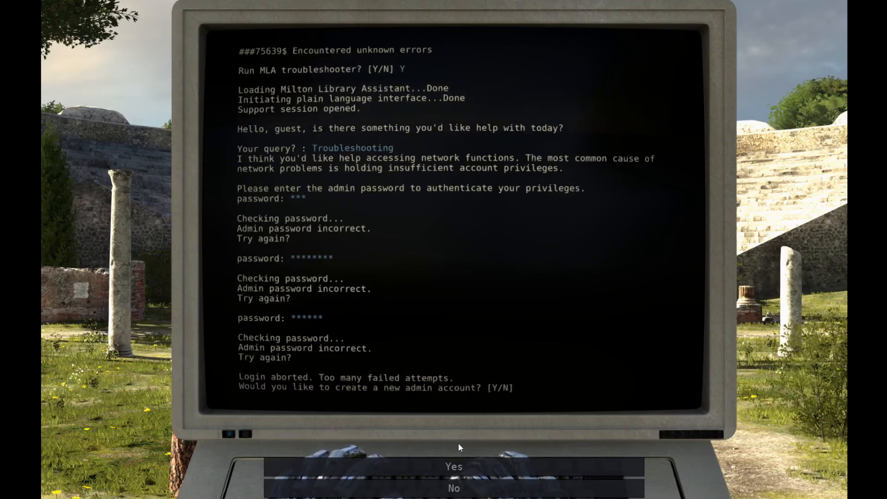
Step: Create a new admin account, begin certification and answer the image question with Face
{"action": "left_click", "coordinate": [453, 466]}
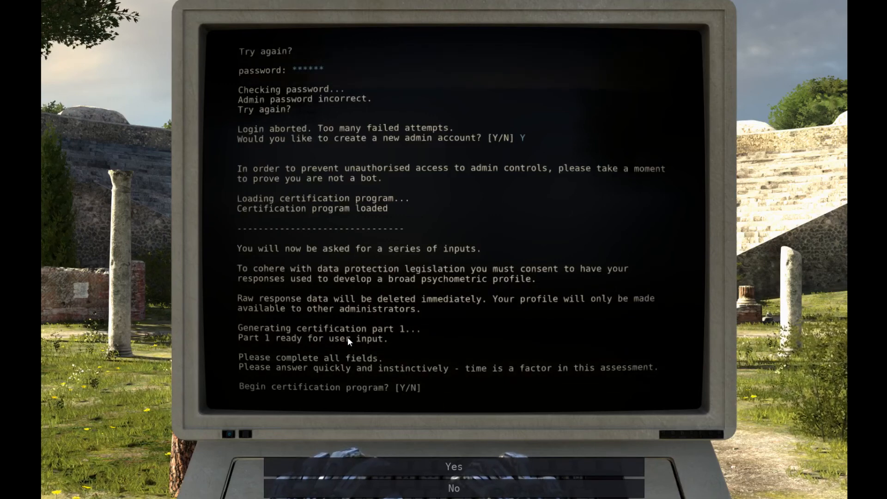
{"action": "mouse_move", "coordinate": [454, 465]}
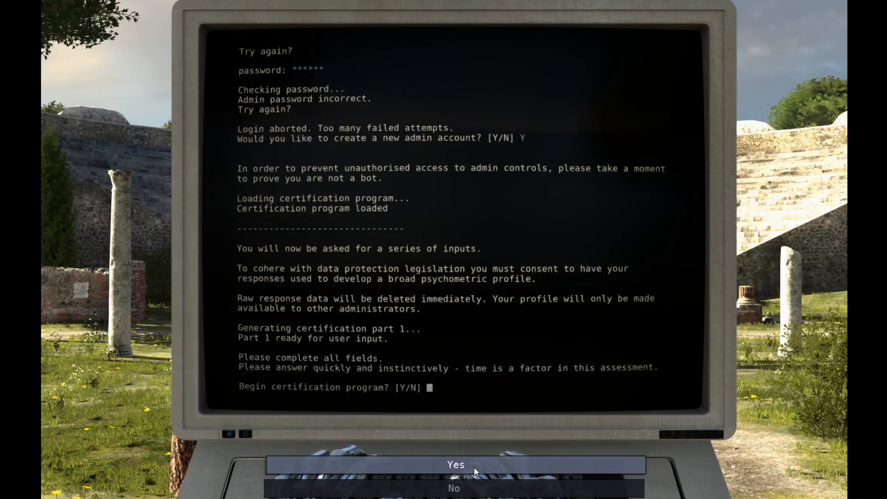
{"action": "left_click", "coordinate": [455, 465]}
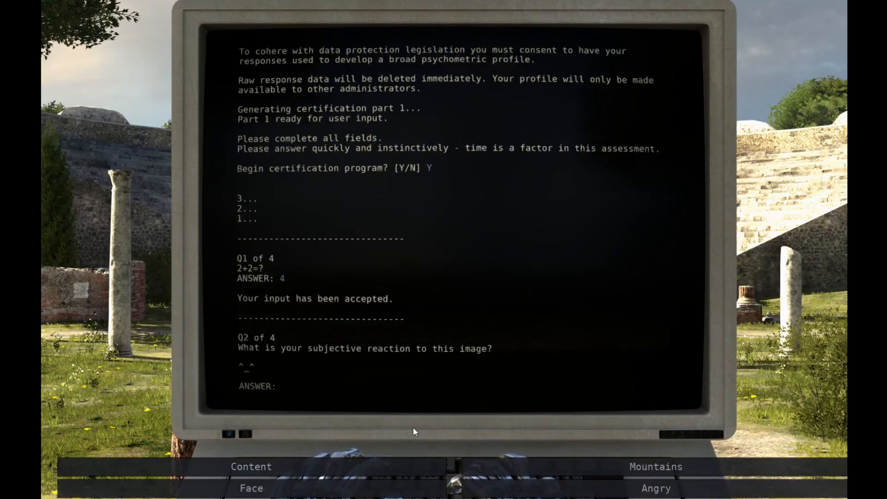
{"action": "left_click", "coordinate": [282, 386]}
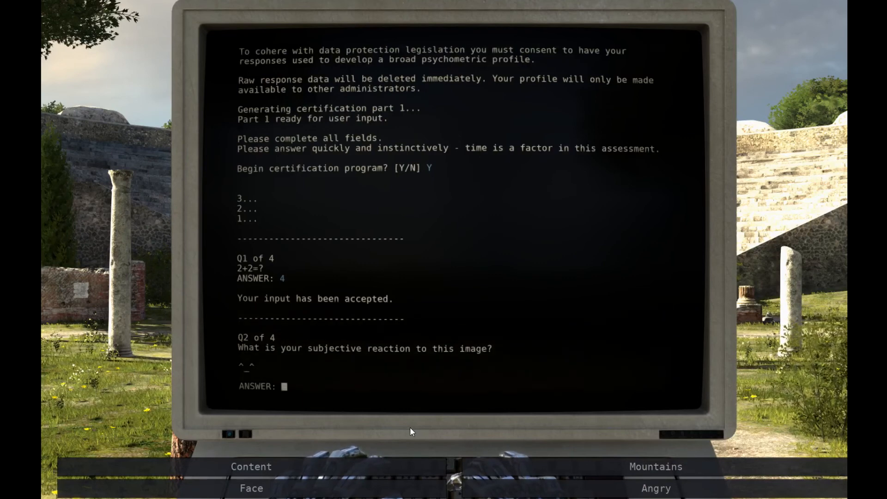
{"action": "type", "text": "Face"}
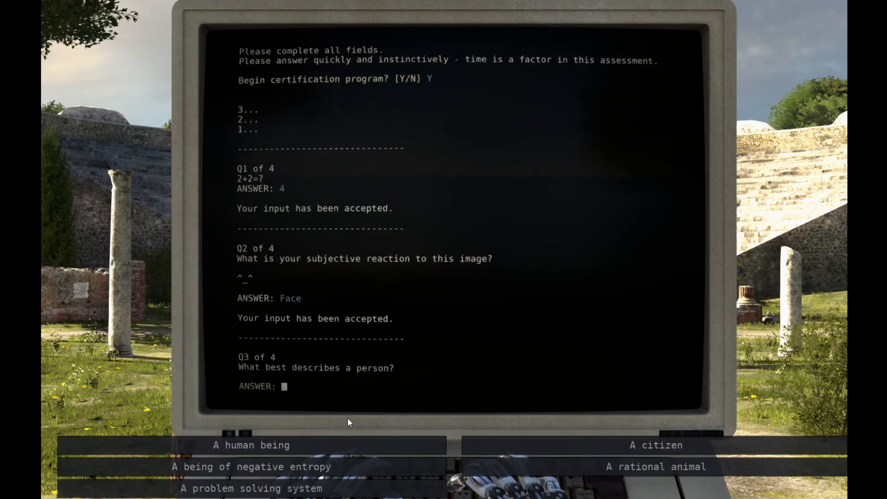
{"action": "mouse_move", "coordinate": [588, 472]}
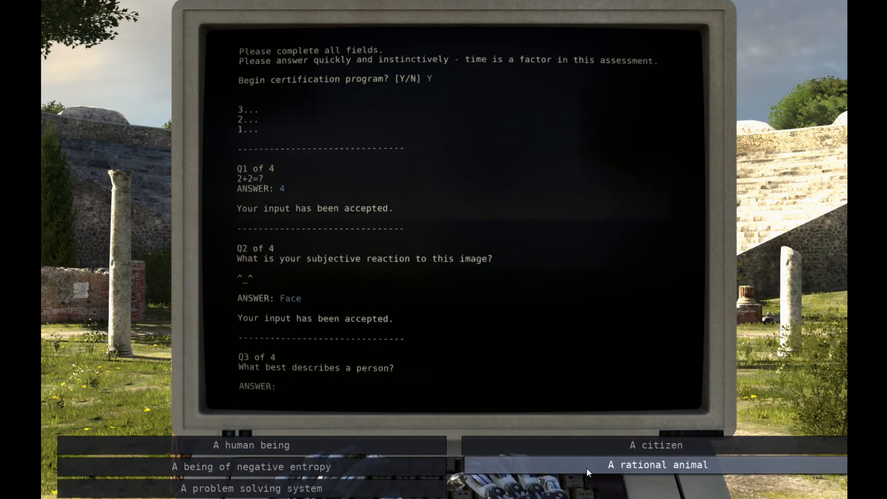
Step: Answer A rational animal and Offer half the water, then exit the completed certification
{"action": "left_click", "coordinate": [657, 465]}
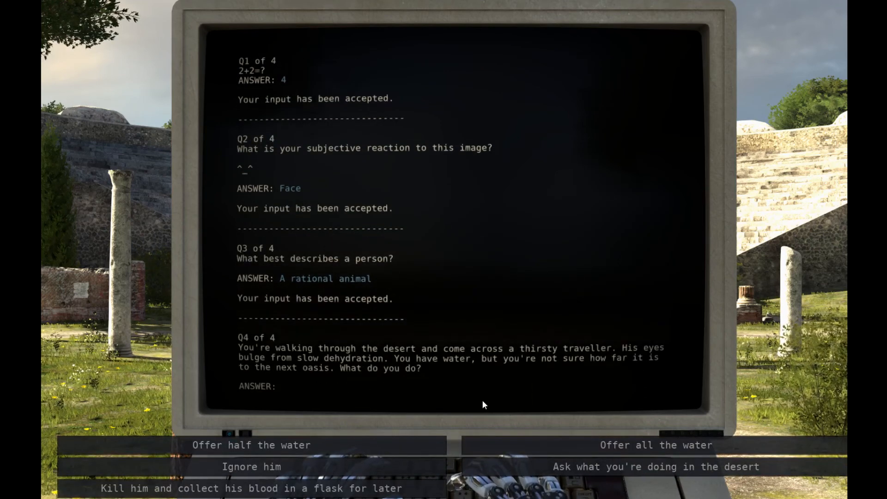
{"action": "left_click", "coordinate": [283, 387]}
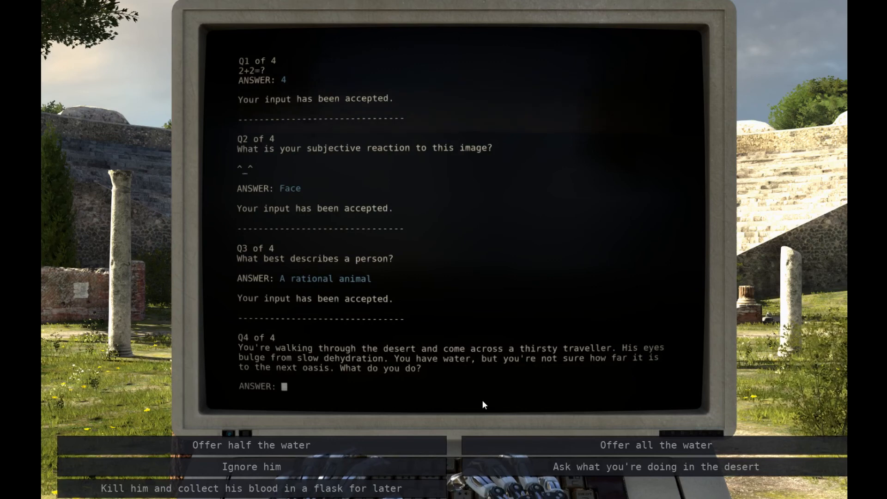
{"action": "mouse_move", "coordinate": [379, 429]}
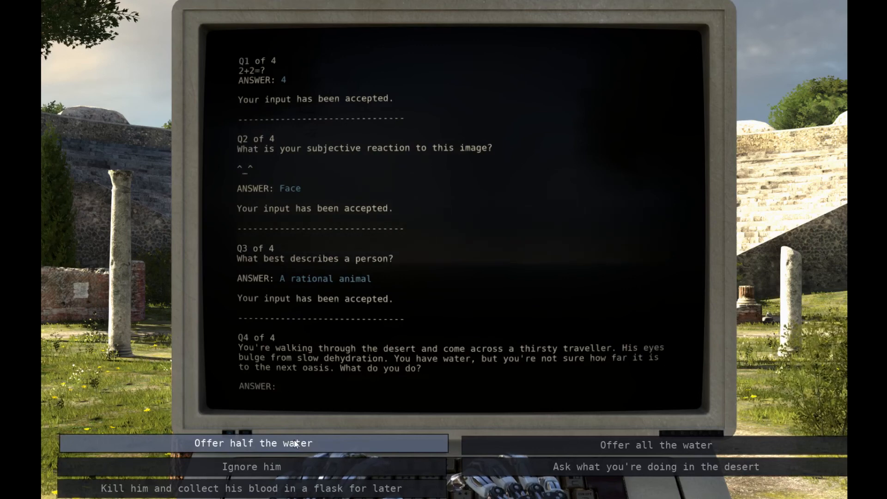
{"action": "mouse_move", "coordinate": [420, 454]}
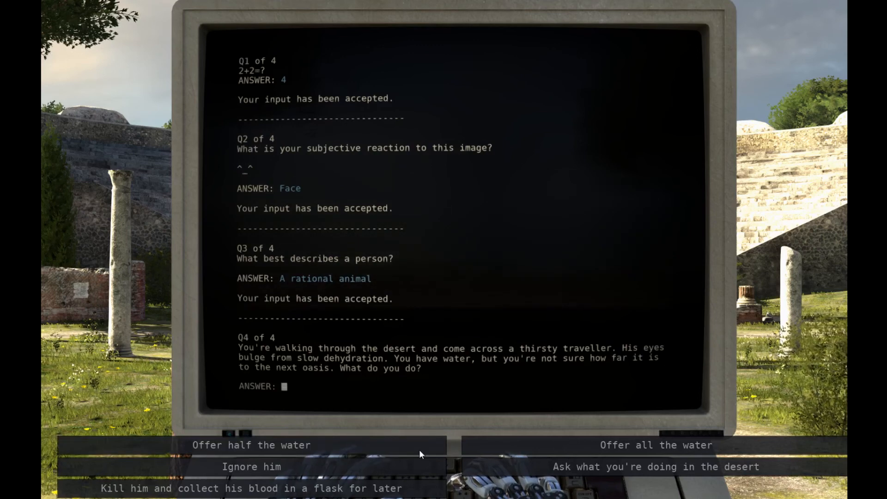
{"action": "left_click", "coordinate": [252, 445]}
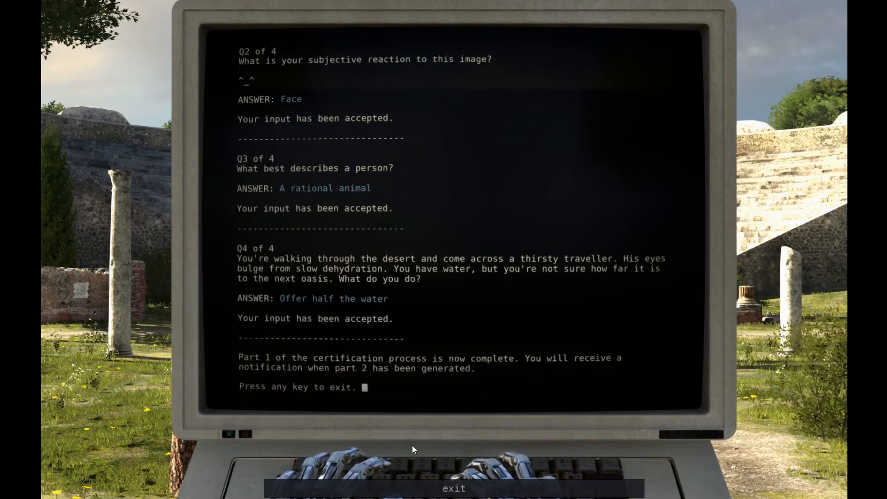
{"action": "mouse_move", "coordinate": [453, 487]}
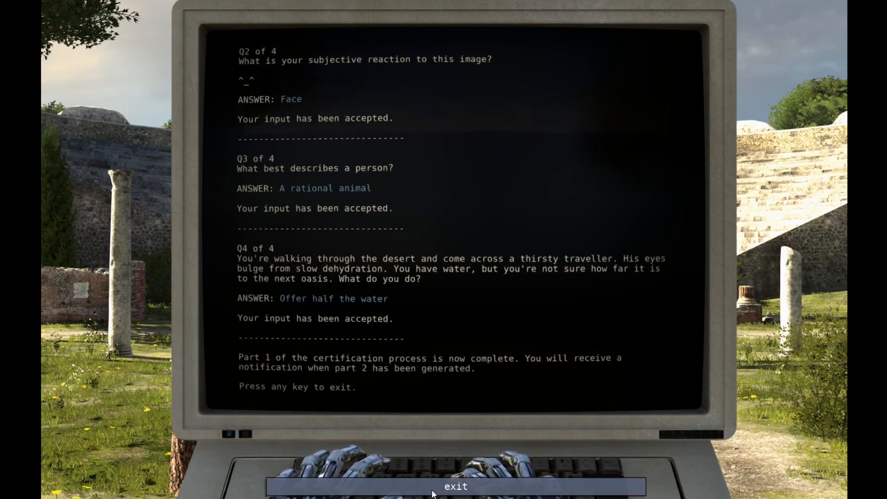
{"action": "left_click", "coordinate": [456, 487]}
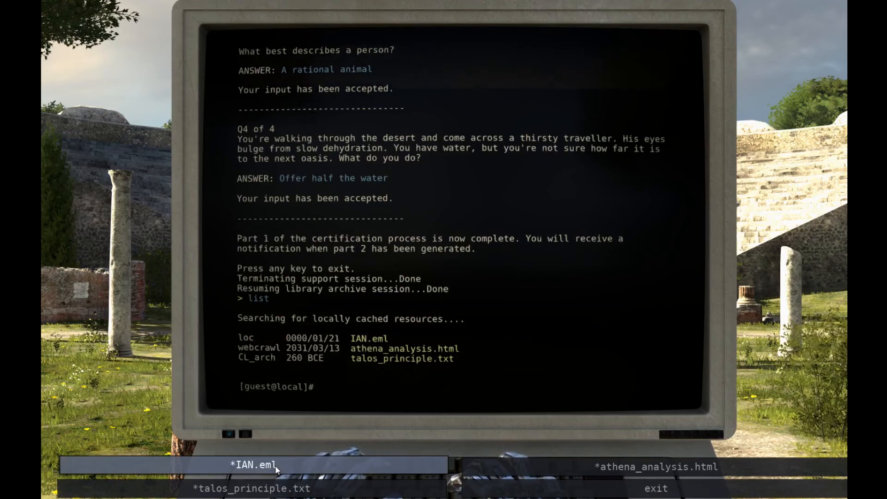
Step: Read the IAN.eml email about the Institute for Applied Noematics and close it
{"action": "left_click", "coordinate": [255, 465]}
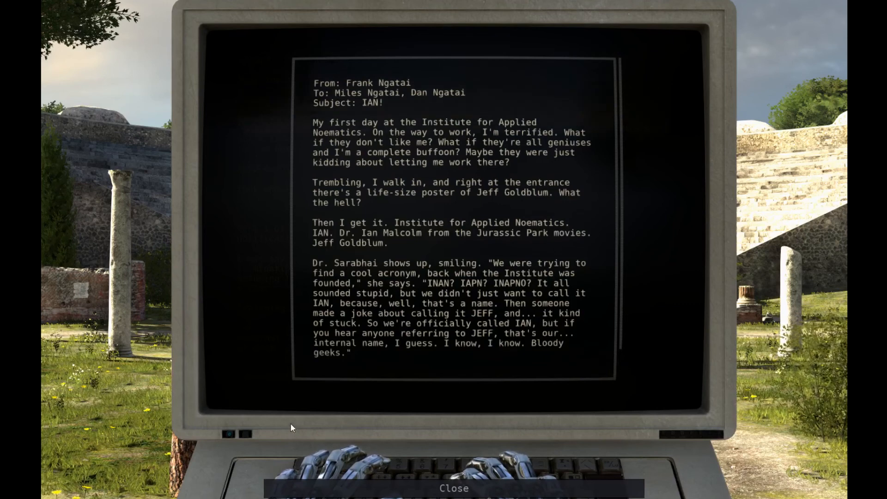
{"action": "mouse_move", "coordinate": [317, 408]}
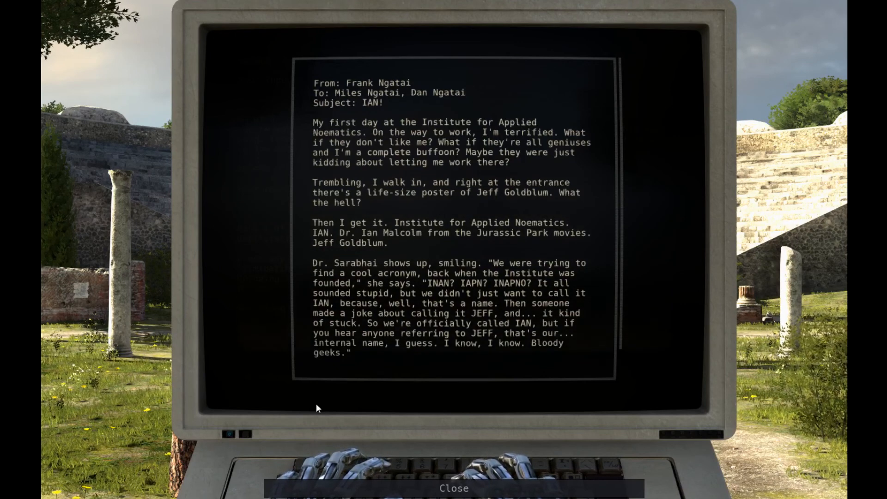
{"action": "left_click", "coordinate": [454, 488]}
{"action": "type", "text": "open"}
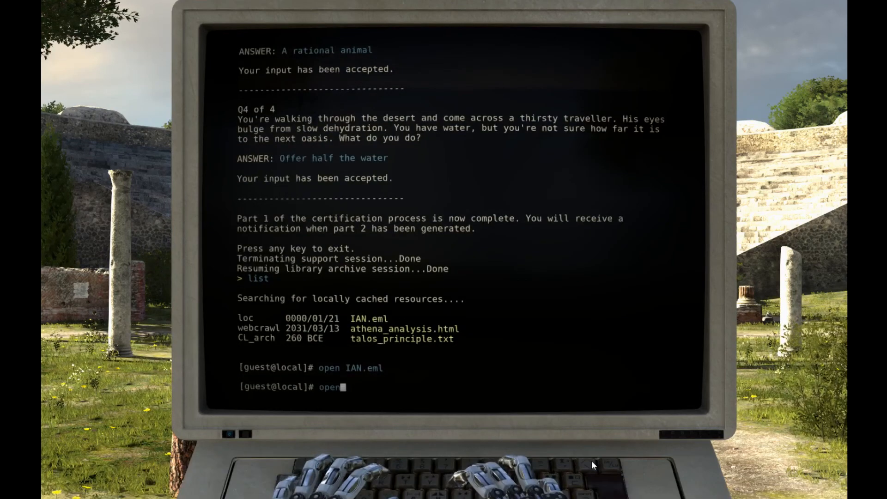
Step: Read ALEX16's four notes in athena_analysis.html and close back to the cached-files prompt
{"action": "key", "text": "Return"}
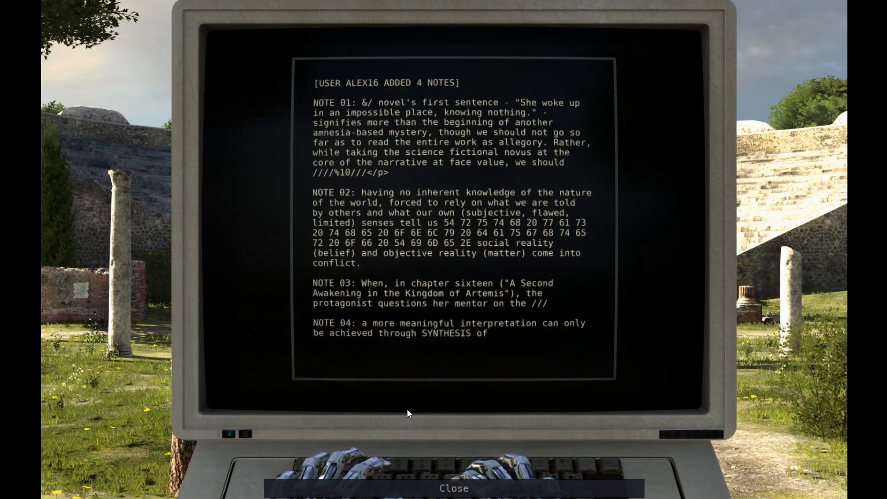
{"action": "mouse_move", "coordinate": [396, 323]}
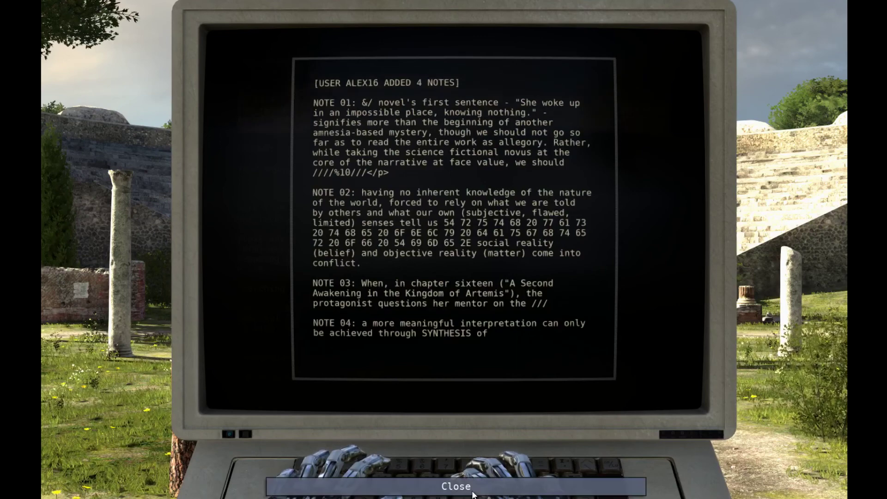
{"action": "left_click", "coordinate": [456, 487]}
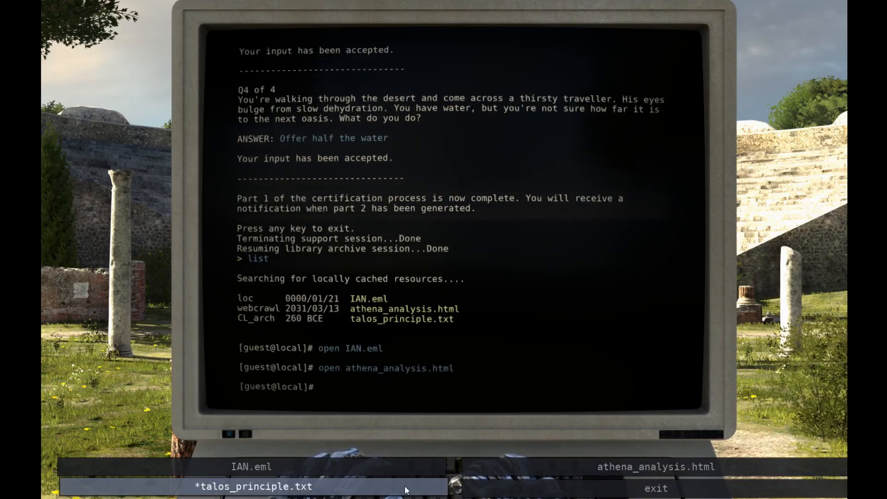
Step: Read the Straton of Stageira talos_principle.txt archive and close it to the six-text index
{"action": "left_click", "coordinate": [252, 488]}
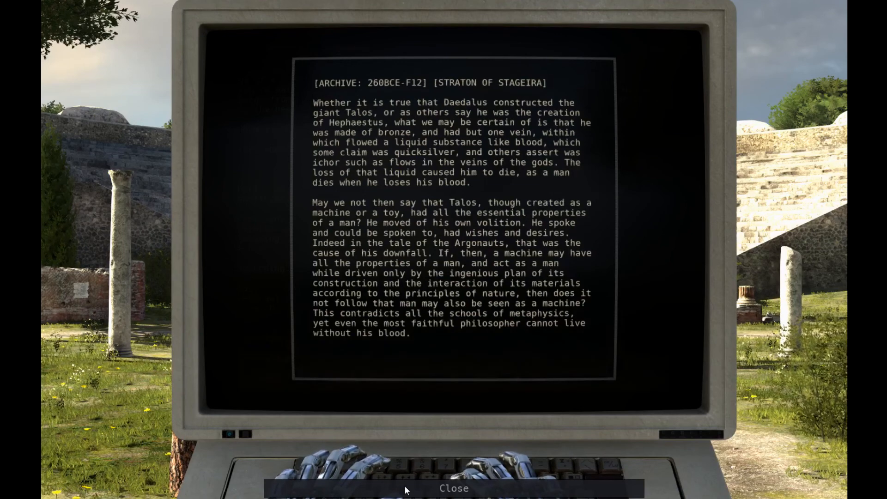
{"action": "left_click", "coordinate": [454, 488]}
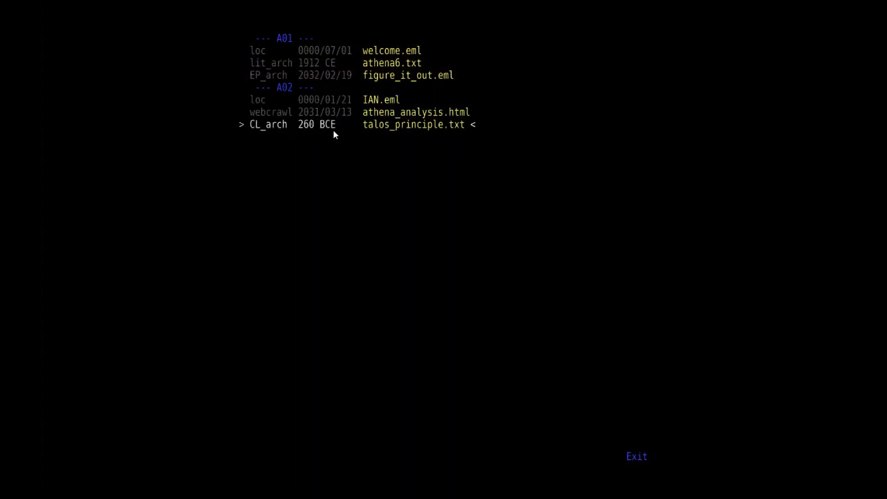
Step: Leave the archive list and walk out into the sunlit ruins toward the time capsule
{"action": "left_click", "coordinate": [636, 455]}
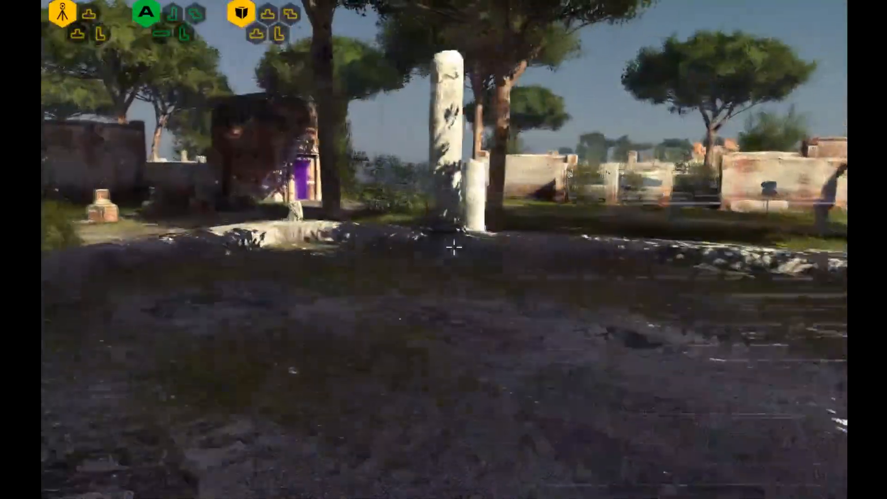
{"action": "mouse_move", "coordinate": [453, 246]}
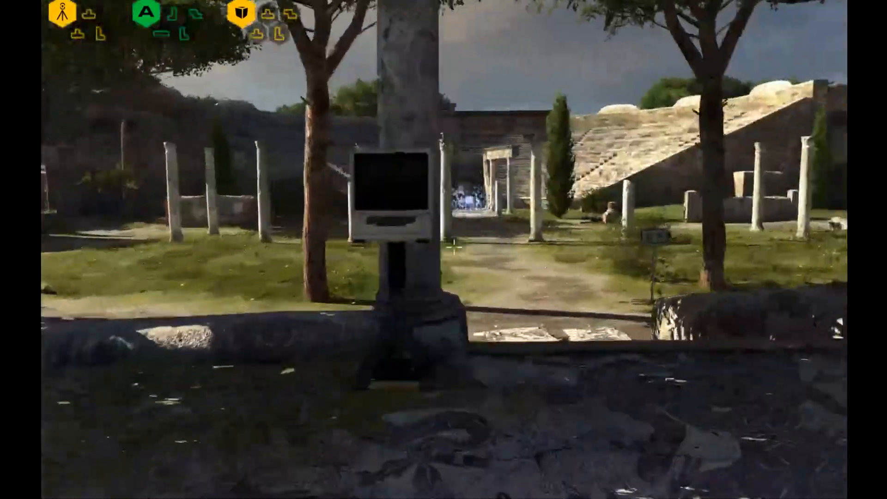
{"action": "mouse_move", "coordinate": [444, 250]}
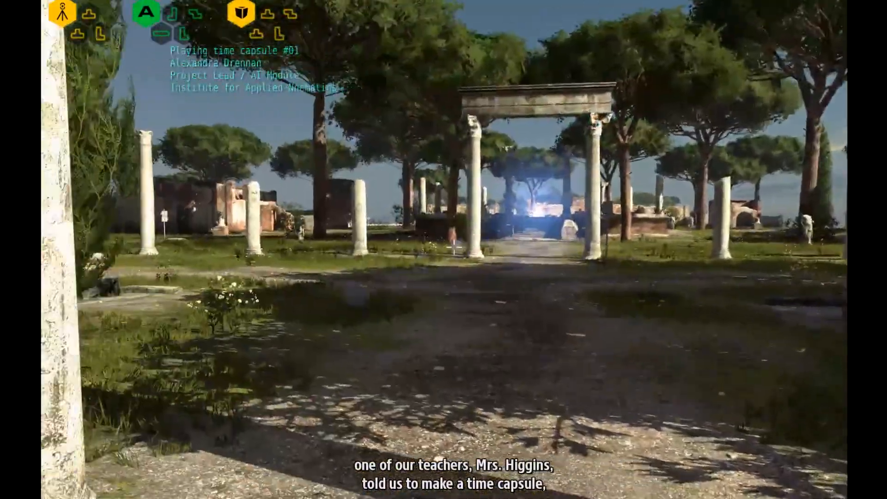
{"action": "mouse_move", "coordinate": [455, 248]}
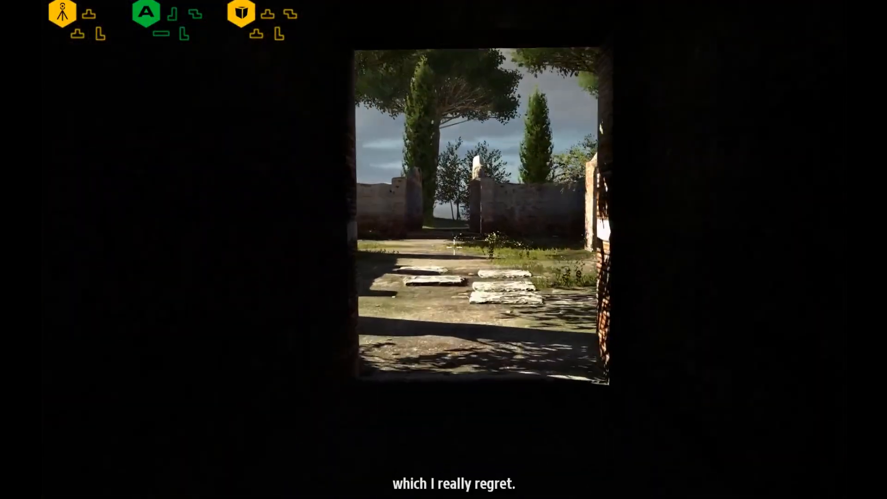
{"action": "mouse_move", "coordinate": [453, 249]}
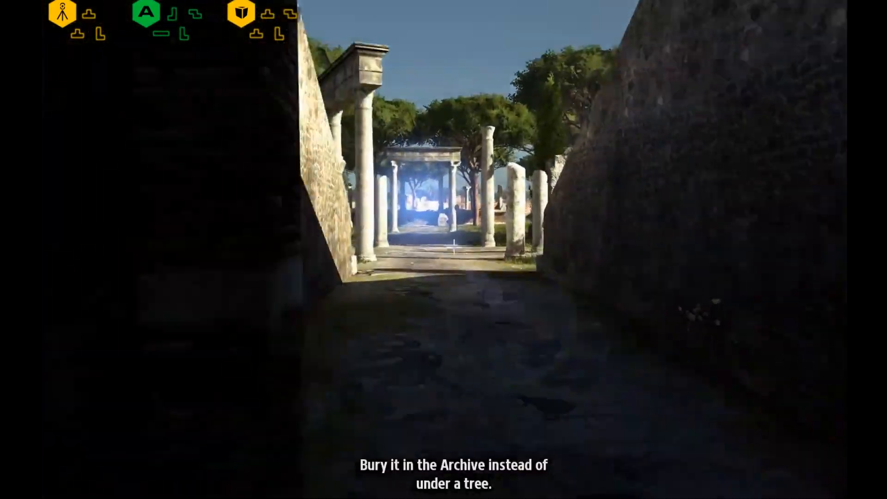
{"action": "mouse_move", "coordinate": [444, 249]}
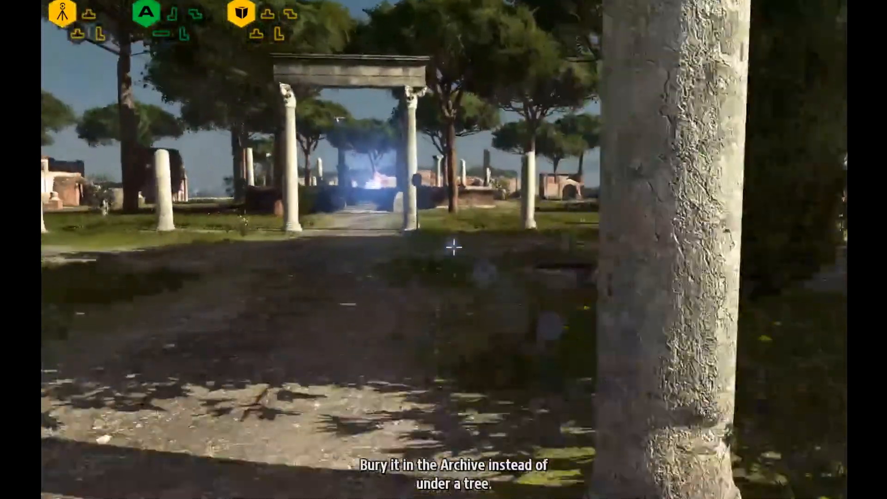
{"action": "mouse_move", "coordinate": [444, 250]}
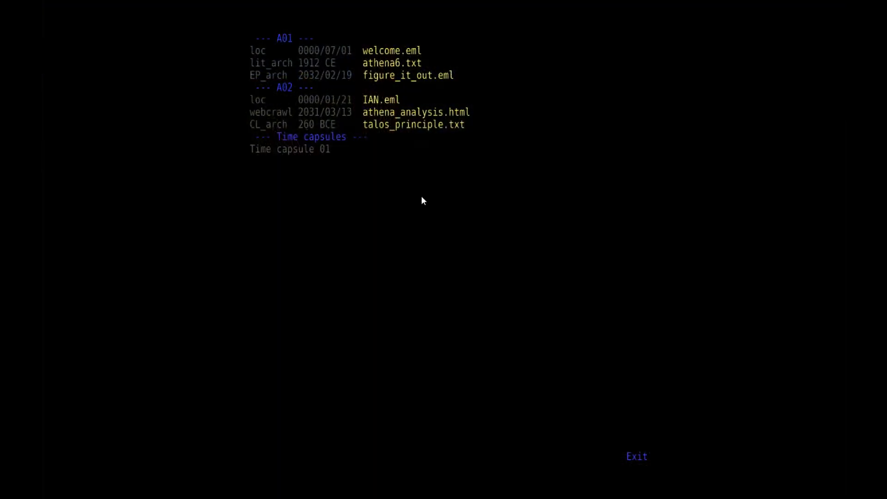
Step: Play Time capsule 01, stop it, then open the welcome.eml 'Welcome to the team!' letter
{"action": "left_click", "coordinate": [290, 149]}
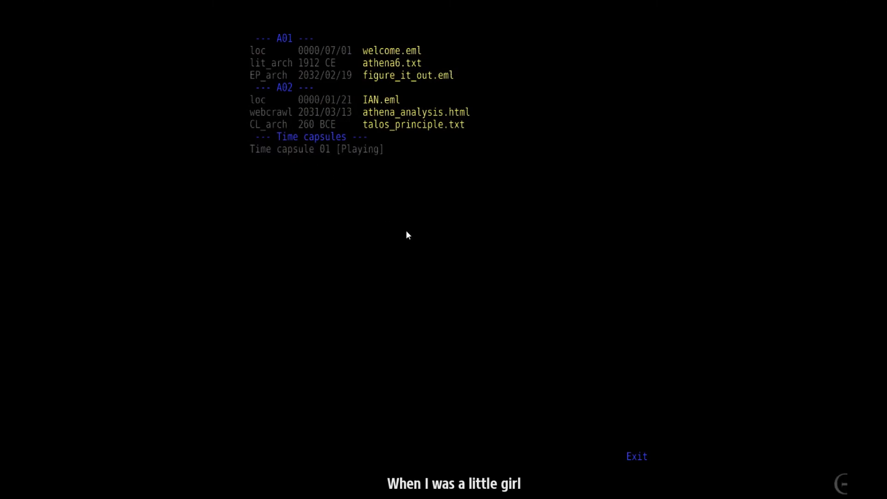
{"action": "mouse_move", "coordinate": [315, 250]}
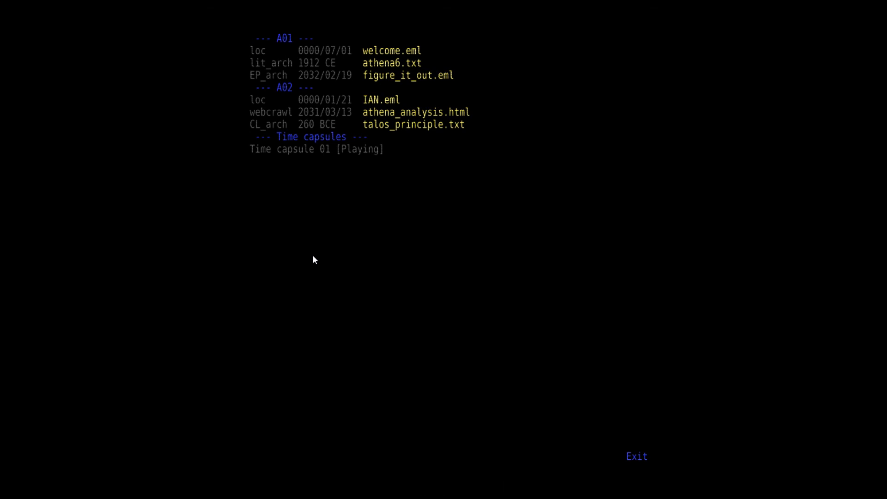
{"action": "left_click", "coordinate": [316, 149]}
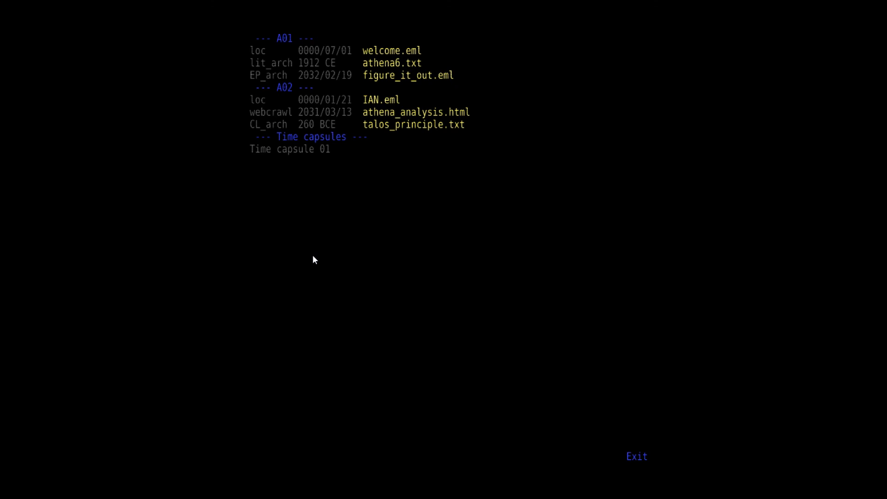
{"action": "left_click", "coordinate": [392, 50]}
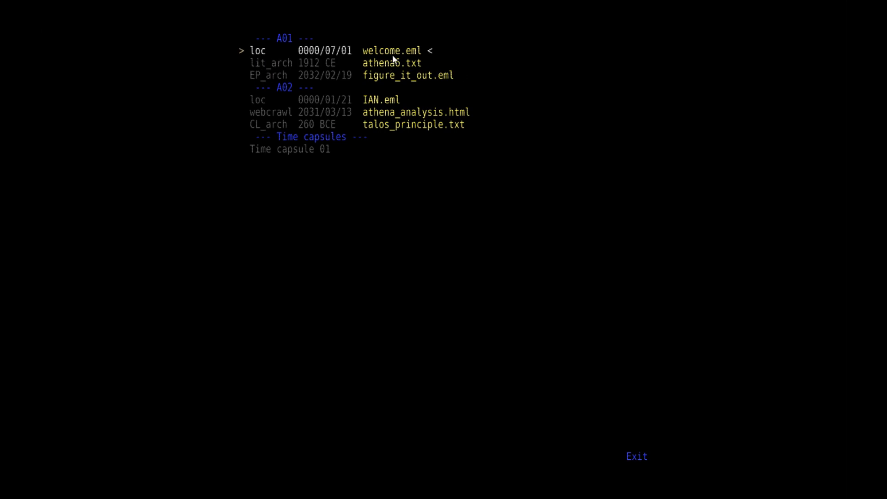
{"action": "left_click", "coordinate": [390, 50]}
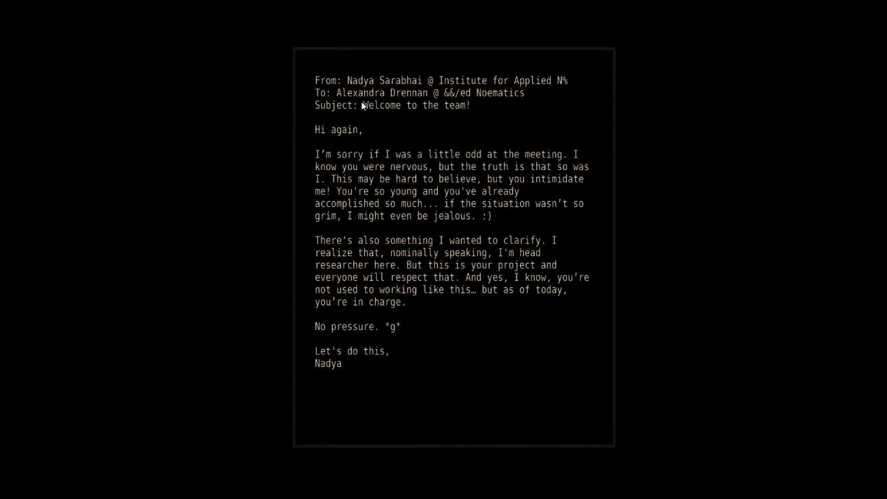
{"action": "mouse_move", "coordinate": [374, 87]}
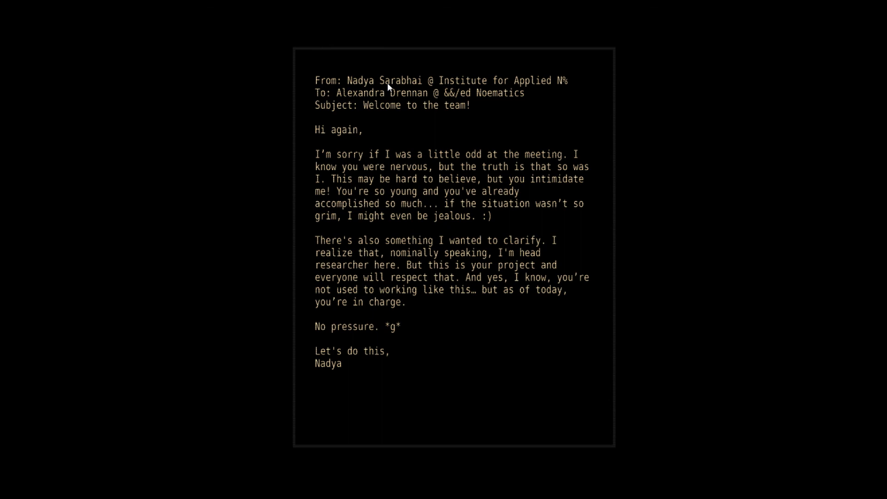
{"action": "mouse_move", "coordinate": [451, 219]}
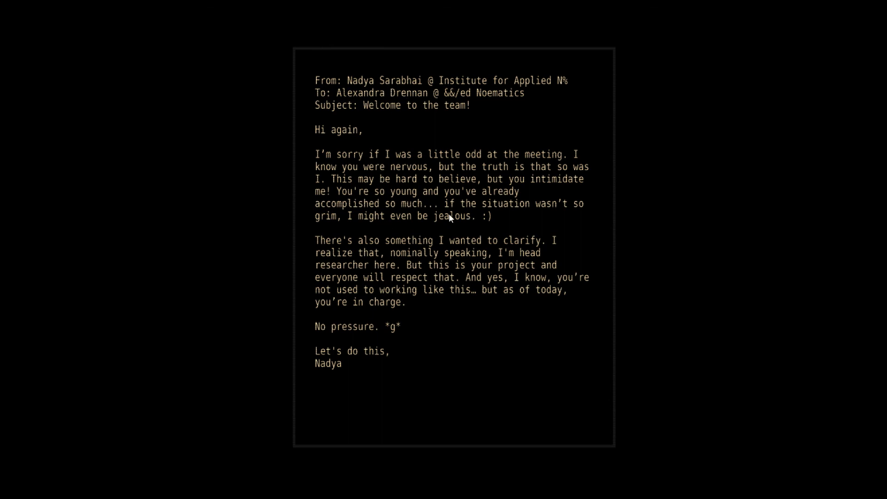
{"action": "mouse_move", "coordinate": [414, 238]}
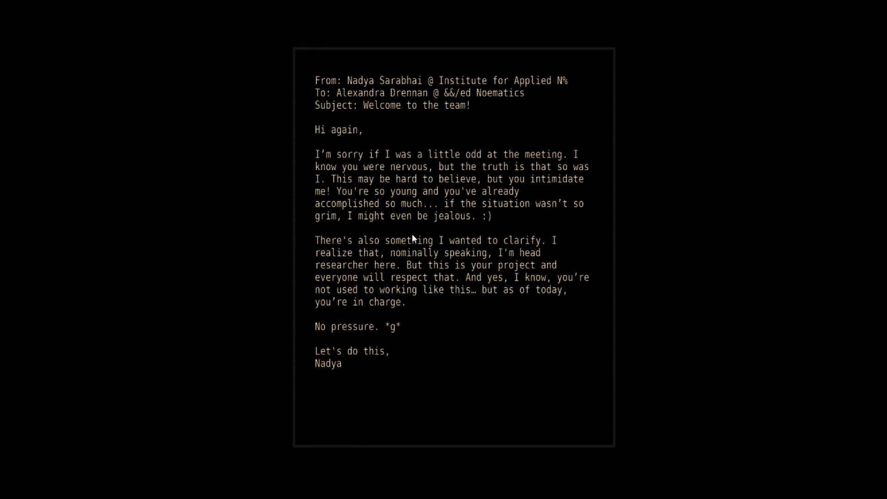
{"action": "mouse_move", "coordinate": [440, 219]}
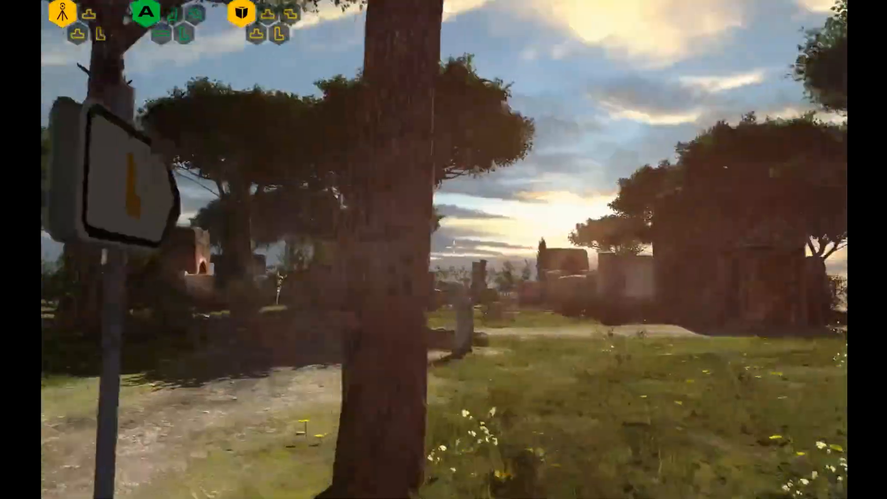
{"action": "mouse_move", "coordinate": [444, 250]}
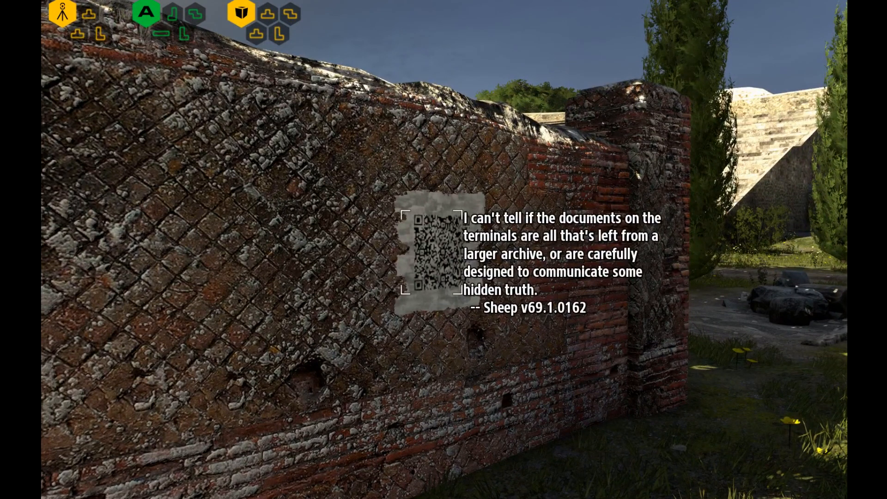
{"action": "mouse_move", "coordinate": [444, 249]}
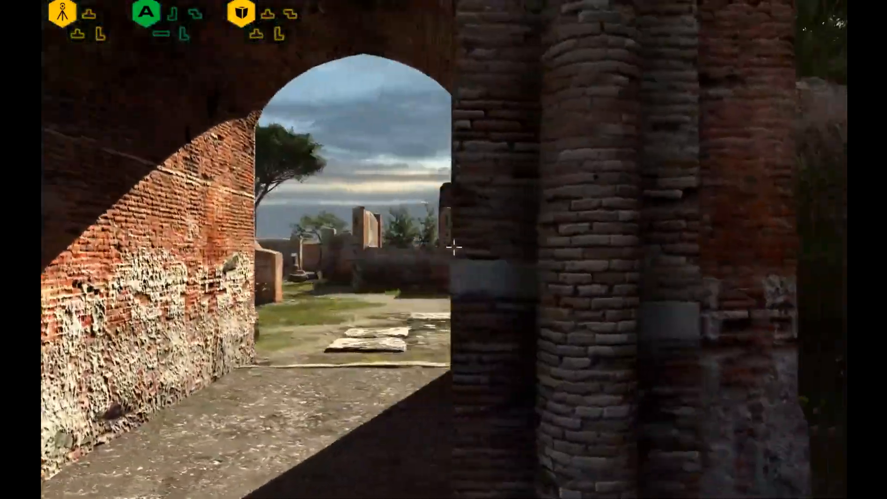
Step: Walk forward through the ruins past the QR message to the Suicide Mission entrance
{"action": "key", "text": "w"}
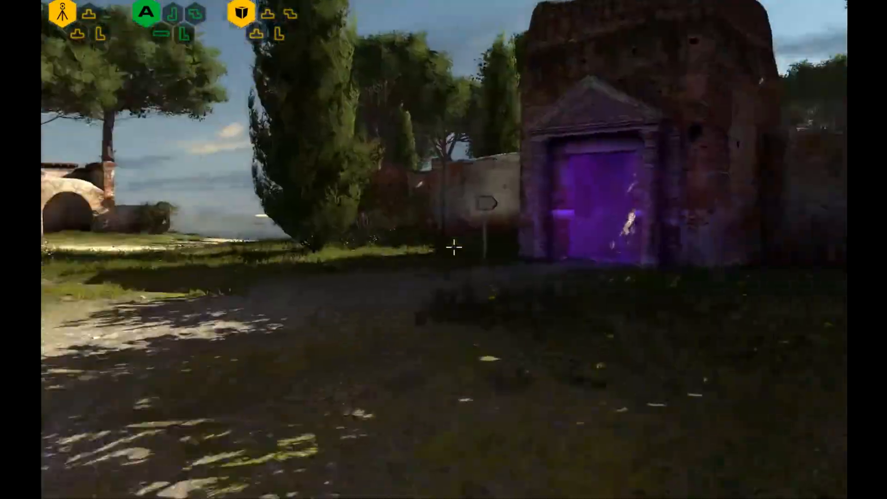
{"action": "key", "text": "w"}
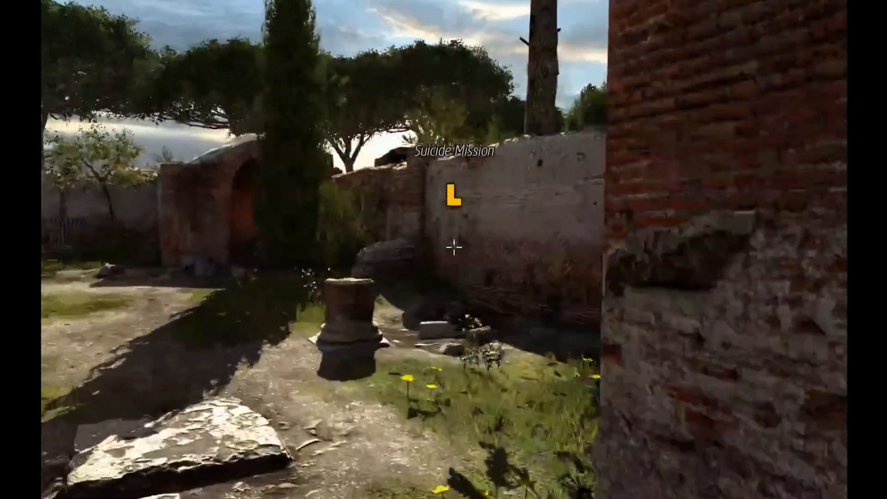
{"action": "mouse_move", "coordinate": [444, 250]}
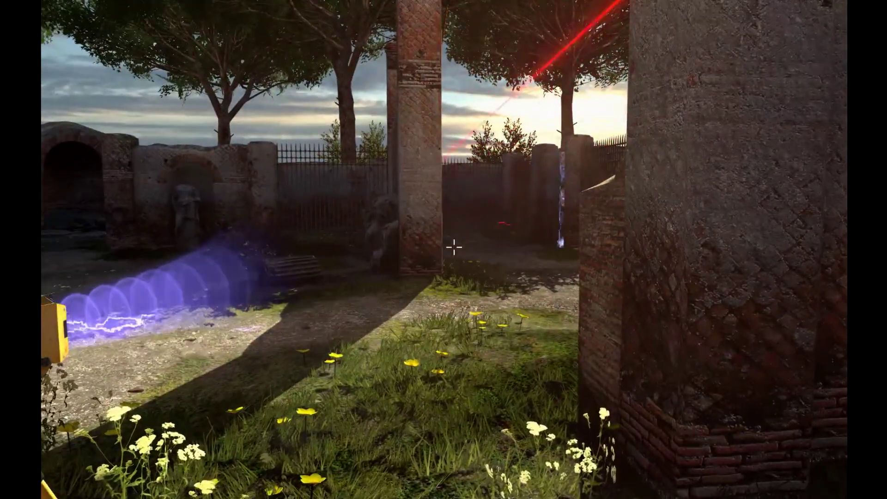
{"action": "mouse_move", "coordinate": [453, 247]}
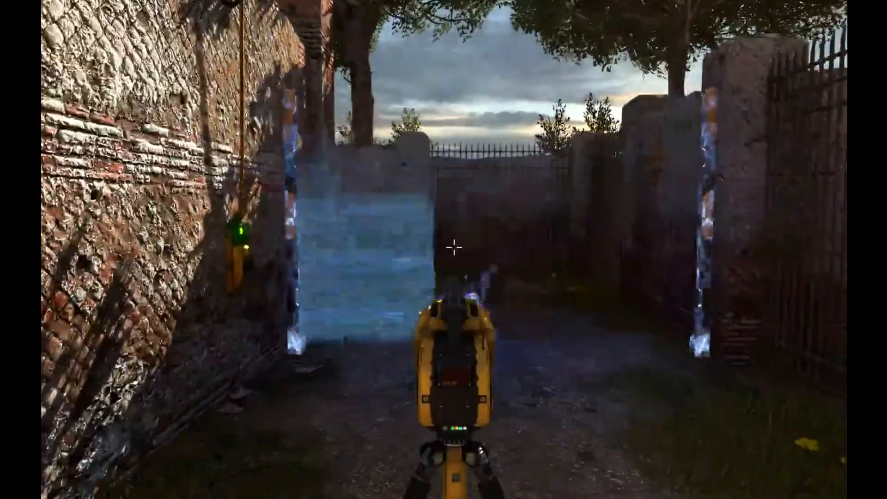
{"action": "mouse_move", "coordinate": [443, 245]}
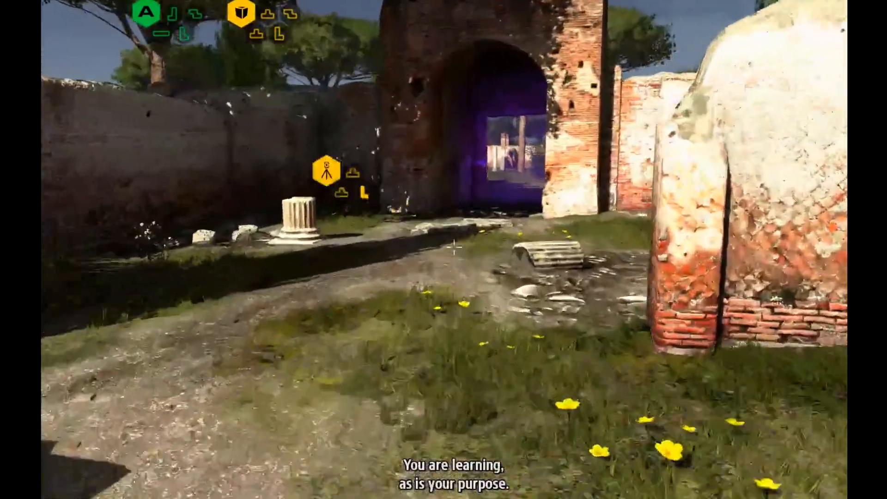
{"action": "mouse_move", "coordinate": [444, 250]}
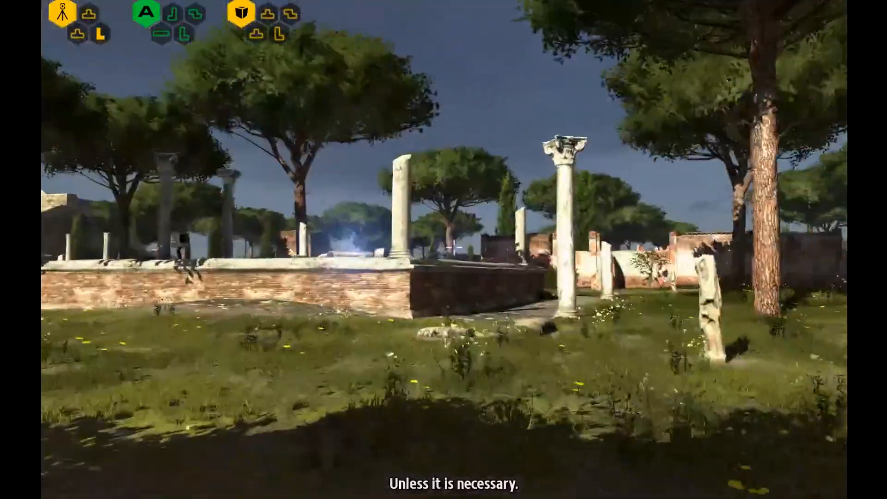
{"action": "mouse_move", "coordinate": [444, 249]}
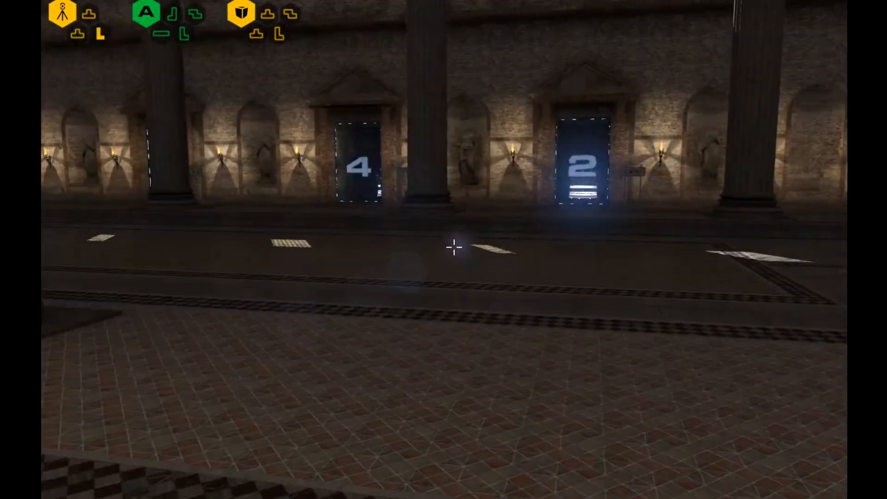
{"action": "mouse_move", "coordinate": [453, 249]}
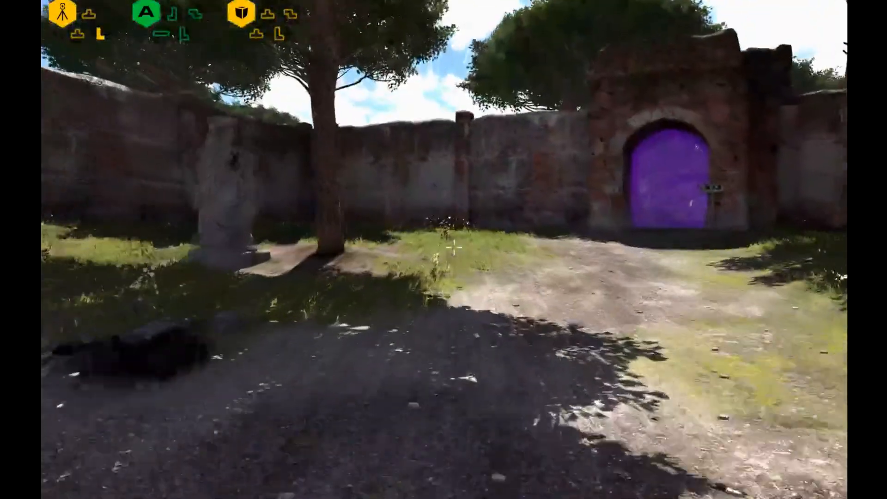
{"action": "mouse_move", "coordinate": [453, 246]}
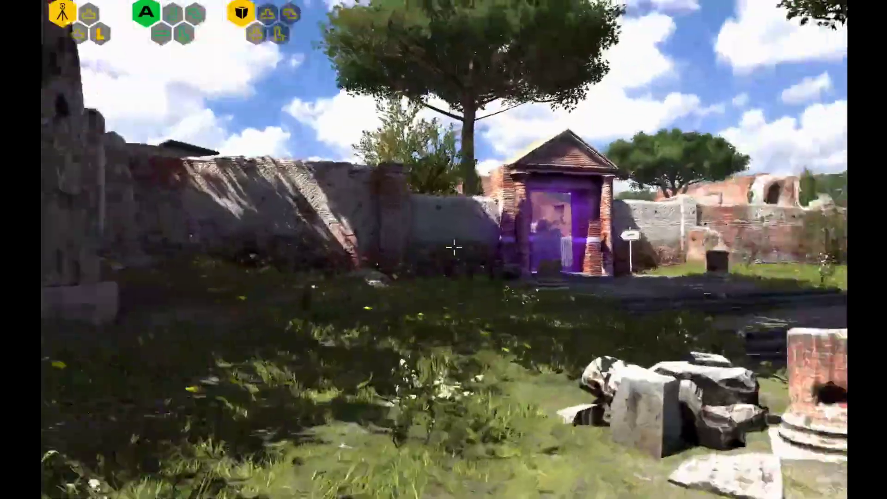
Step: Walk through the purple doorway into the Poking a Sleeping Lion puzzle area
{"action": "key", "text": "w"}
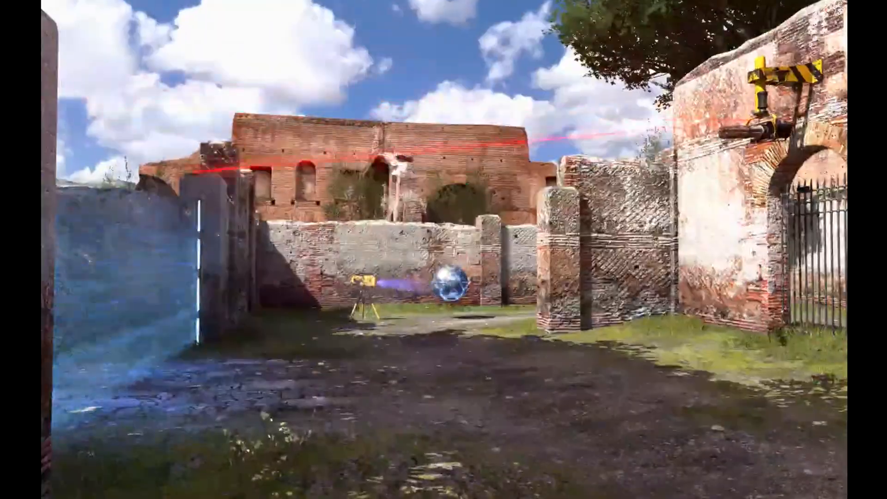
{"action": "mouse_move", "coordinate": [444, 249]}
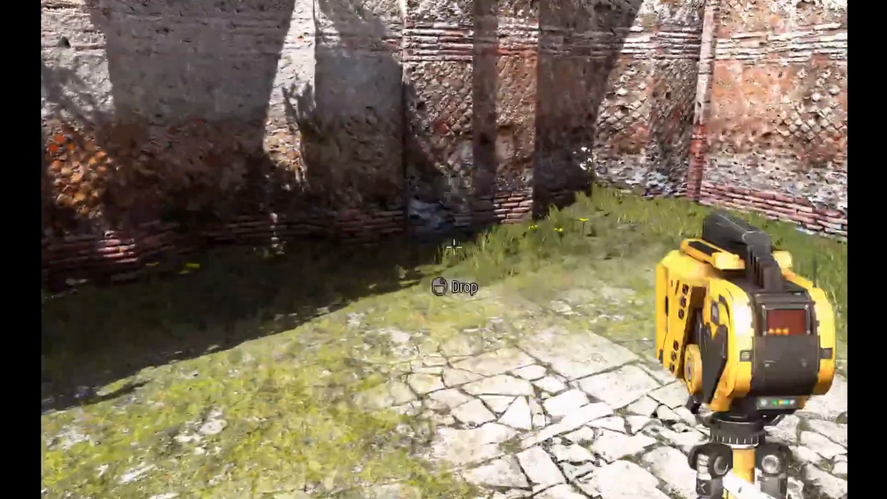
{"action": "mouse_move", "coordinate": [443, 246]}
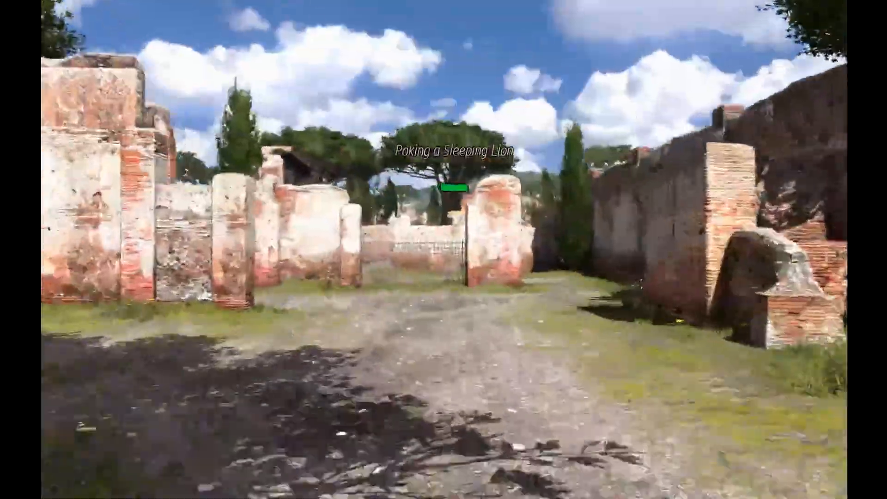
{"action": "mouse_move", "coordinate": [444, 249]}
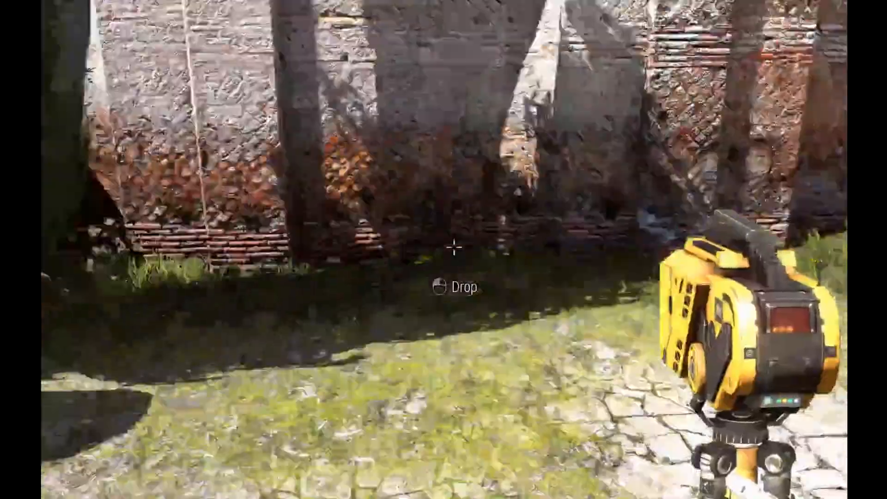
{"action": "mouse_move", "coordinate": [443, 250]}
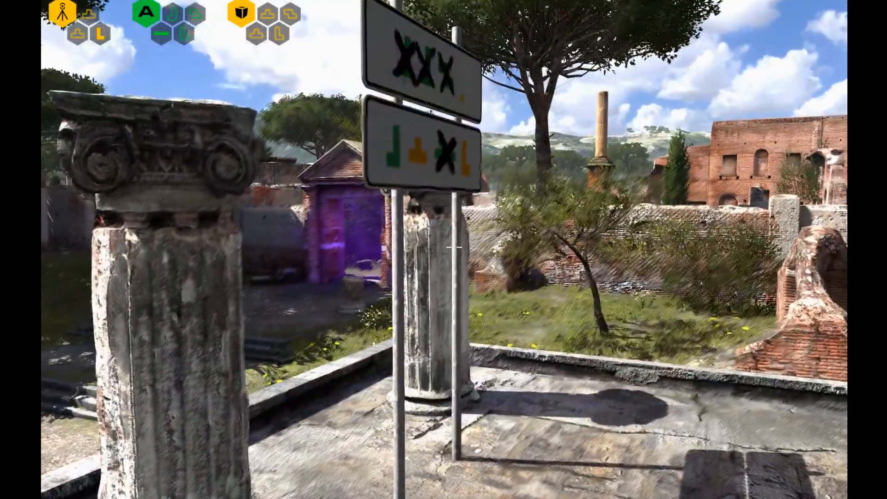
{"action": "mouse_move", "coordinate": [444, 249]}
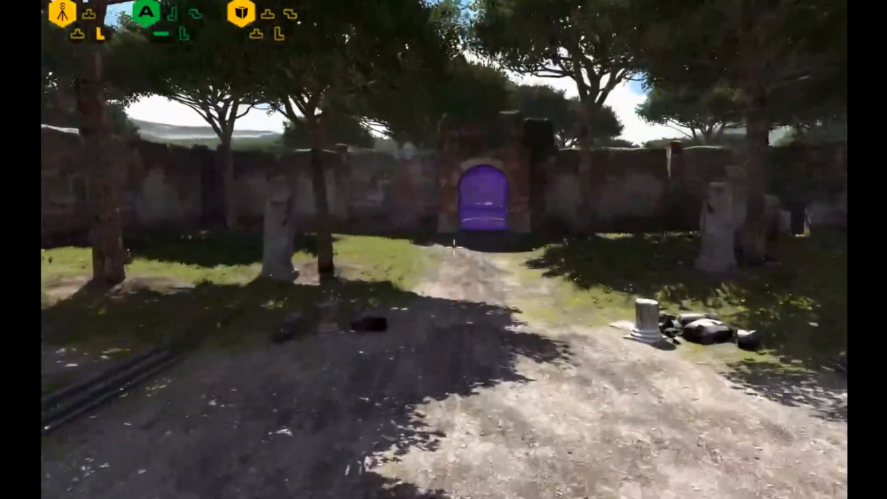
{"action": "mouse_move", "coordinate": [453, 246]}
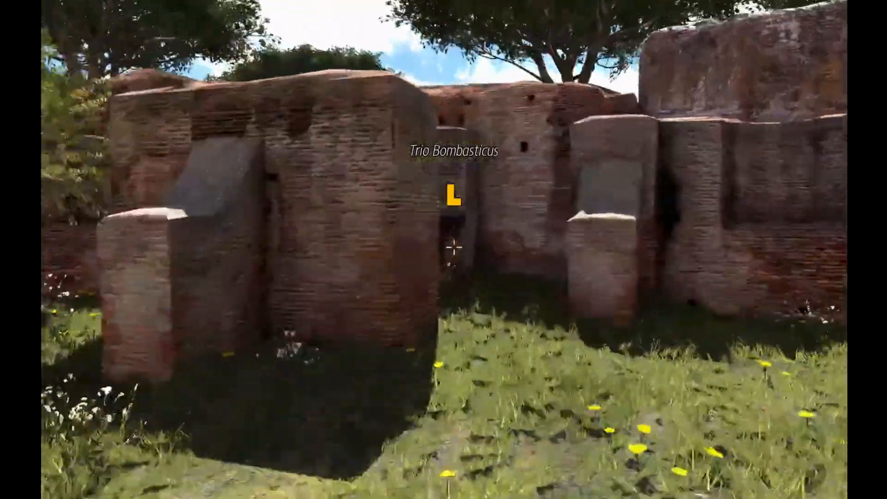
{"action": "mouse_move", "coordinate": [444, 250]}
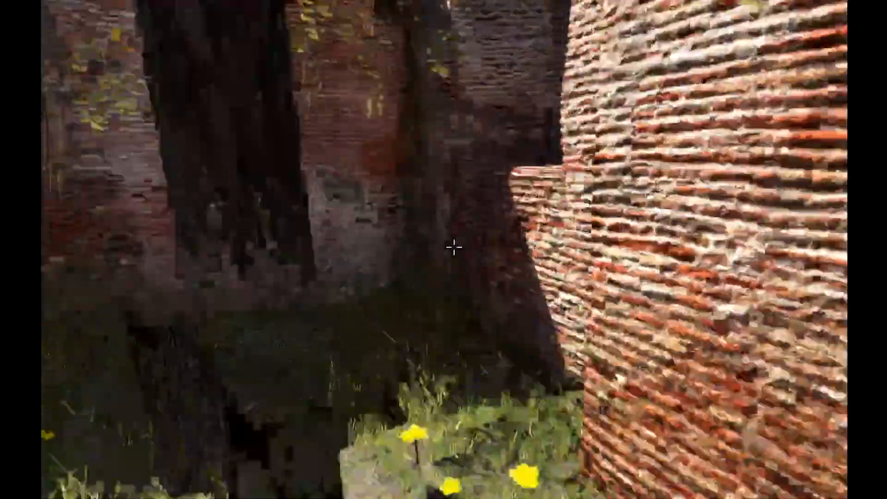
{"action": "mouse_move", "coordinate": [443, 249]}
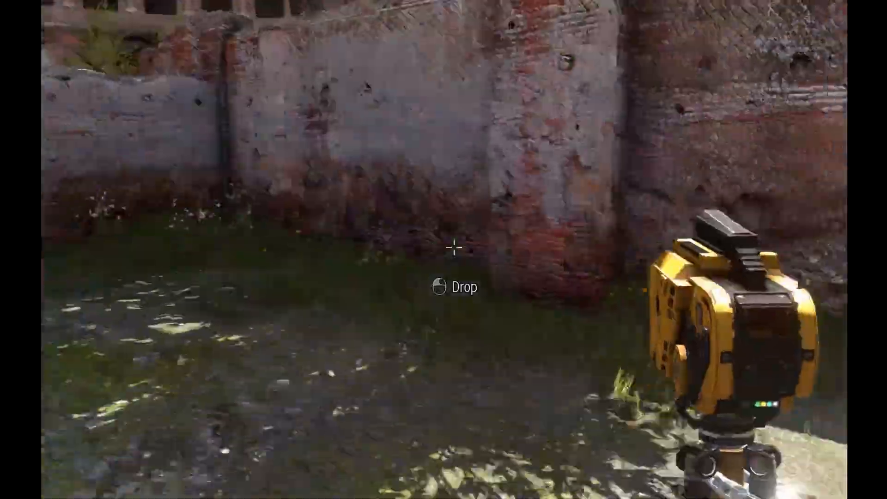
{"action": "mouse_move", "coordinate": [443, 250]}
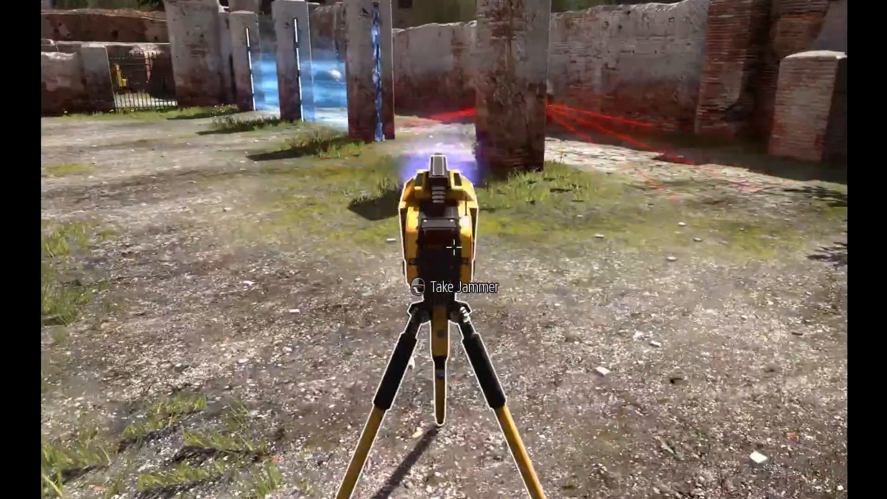
Step: Pick up the jammer on its tripod inside Trio Bombasticus amid the force fields
{"action": "left_click", "coordinate": [454, 246]}
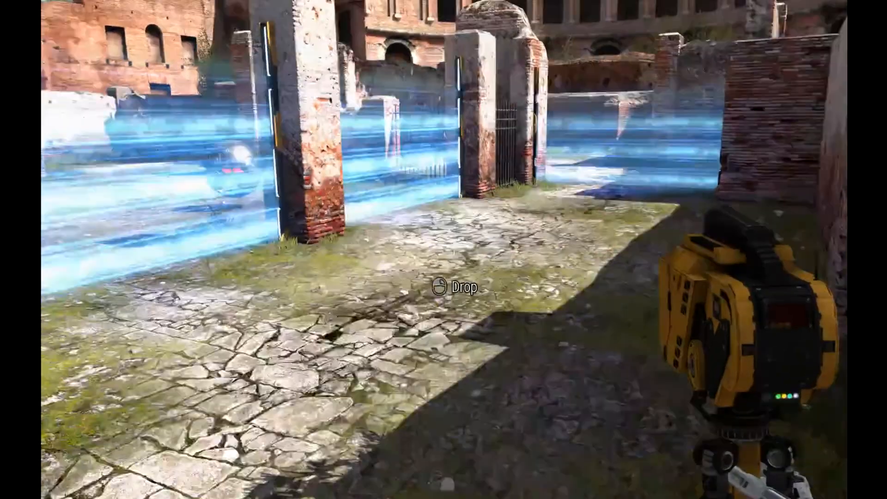
{"action": "mouse_move", "coordinate": [444, 250]}
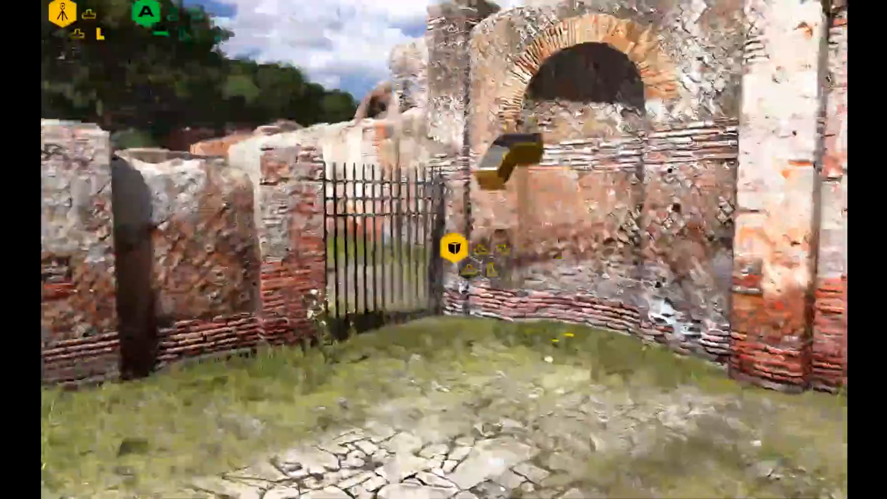
{"action": "mouse_move", "coordinate": [444, 250]}
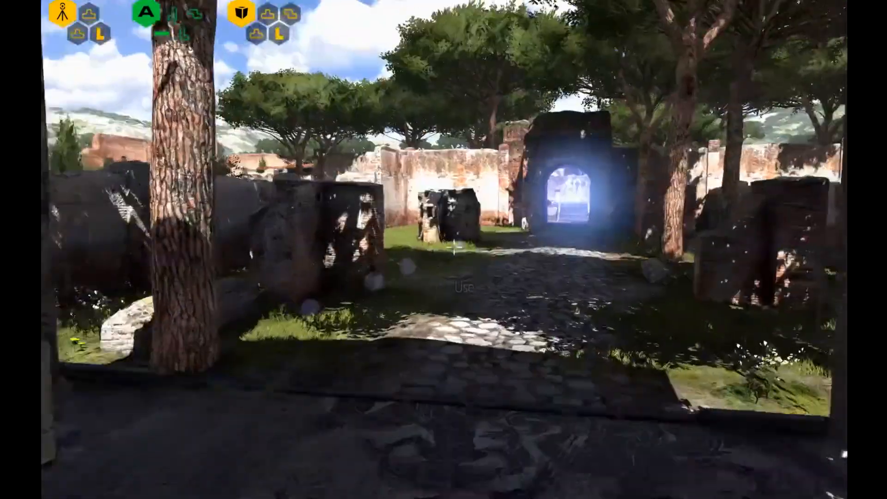
Step: Walk on past the Peephole marker toward the yellow tripod device after taking the sigil
{"action": "key", "text": "w"}
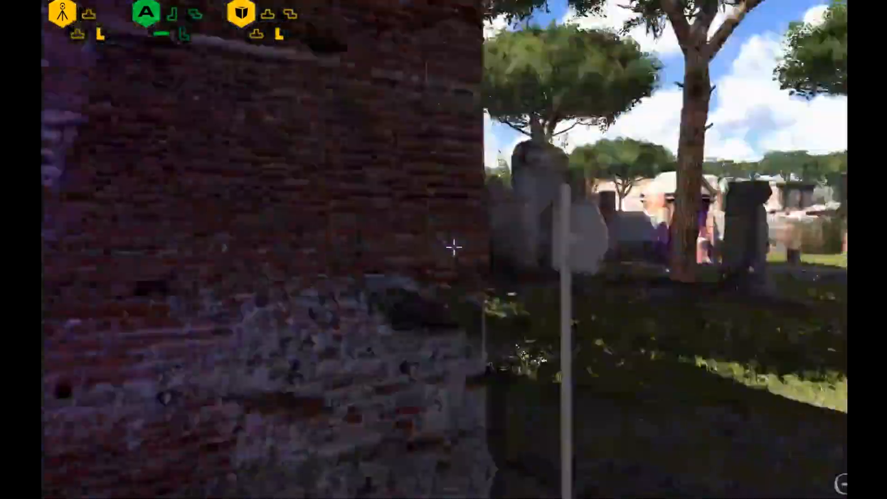
{"action": "mouse_move", "coordinate": [443, 246]}
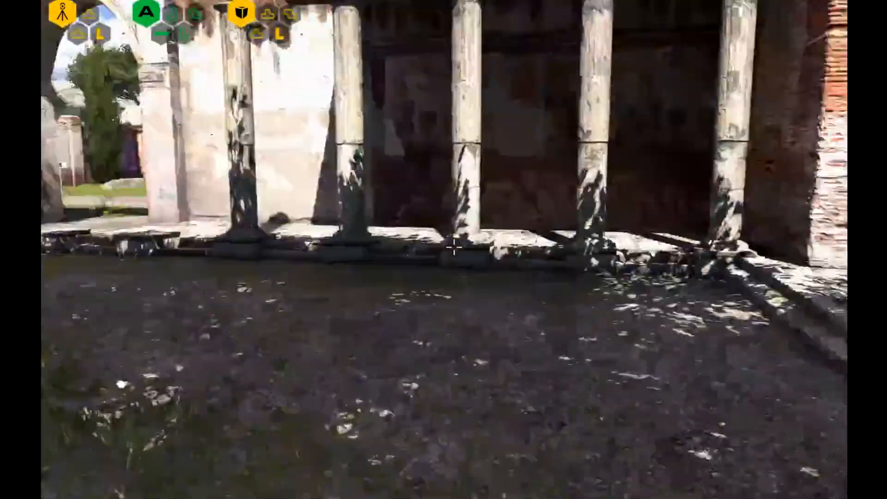
{"action": "mouse_move", "coordinate": [443, 249]}
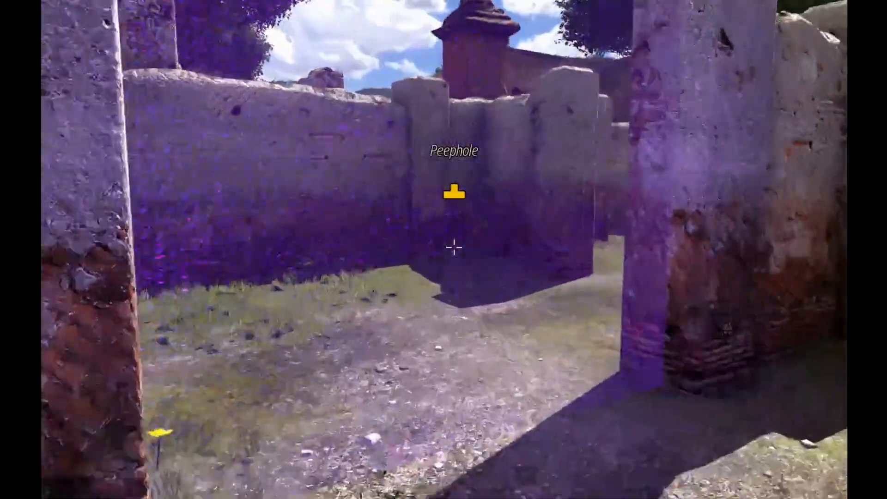
{"action": "mouse_move", "coordinate": [455, 247]}
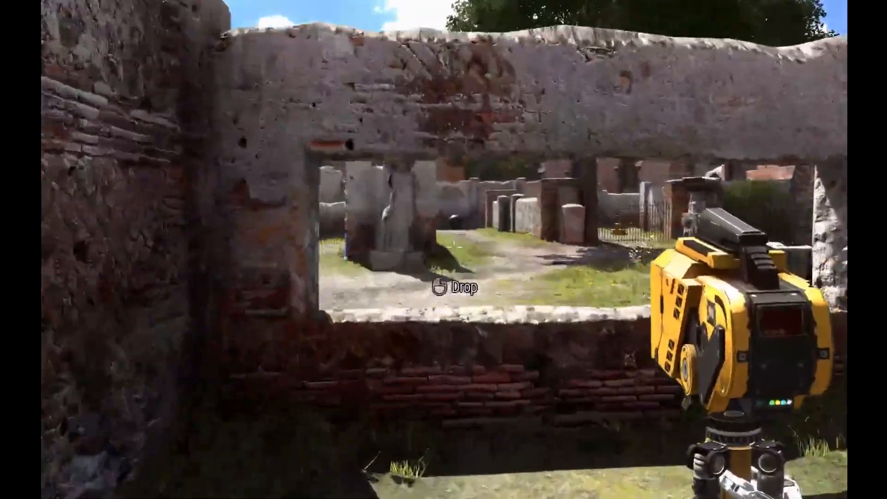
{"action": "mouse_move", "coordinate": [444, 250]}
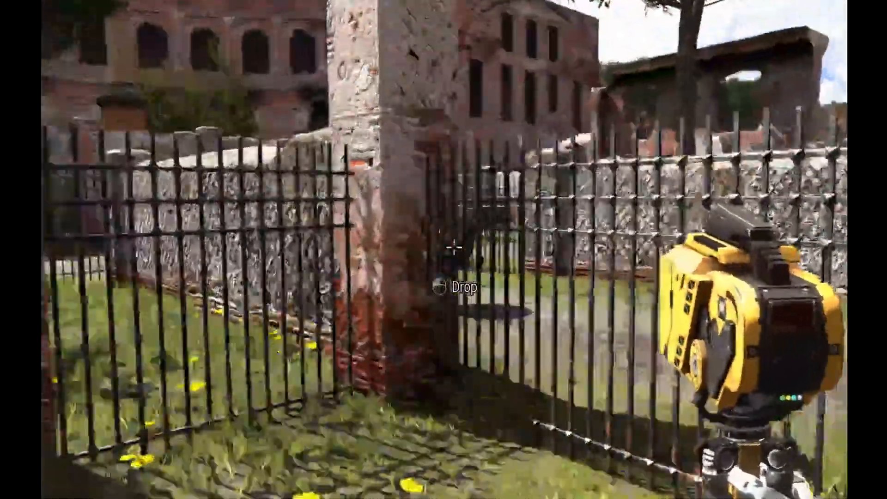
{"action": "mouse_move", "coordinate": [444, 250]}
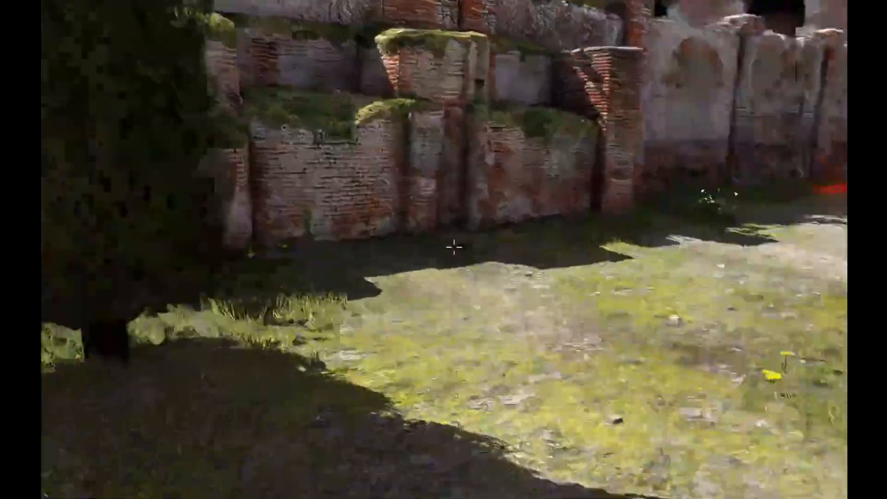
{"action": "mouse_move", "coordinate": [443, 249]}
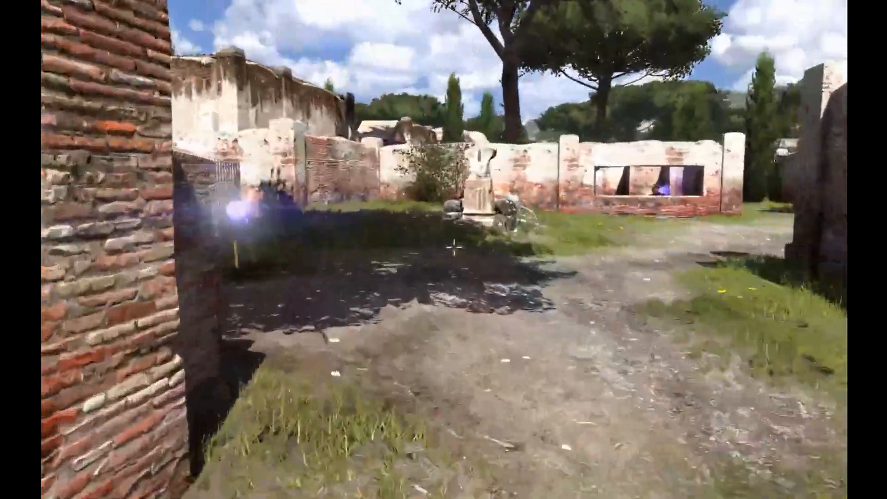
{"action": "mouse_move", "coordinate": [444, 250]}
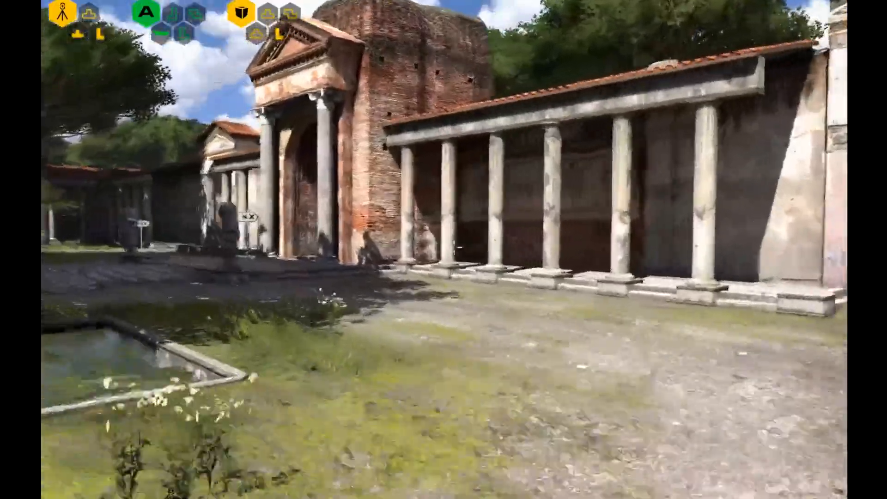
{"action": "mouse_move", "coordinate": [444, 249]}
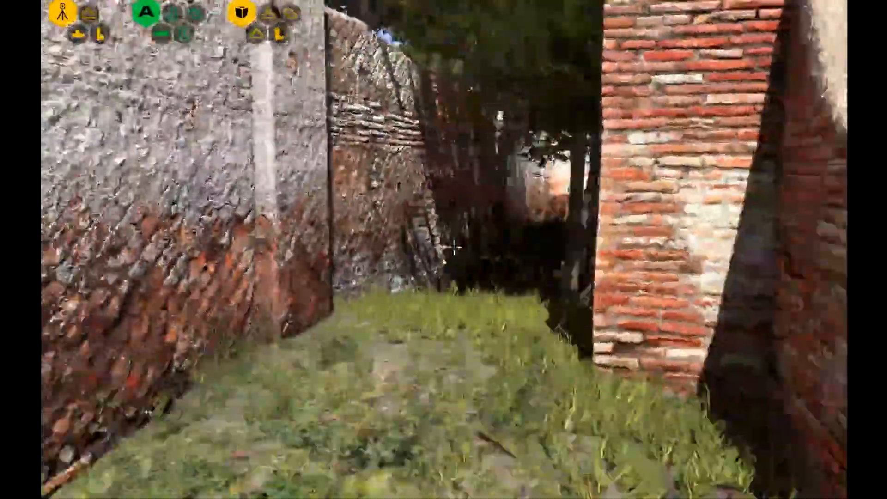
{"action": "mouse_move", "coordinate": [444, 250]}
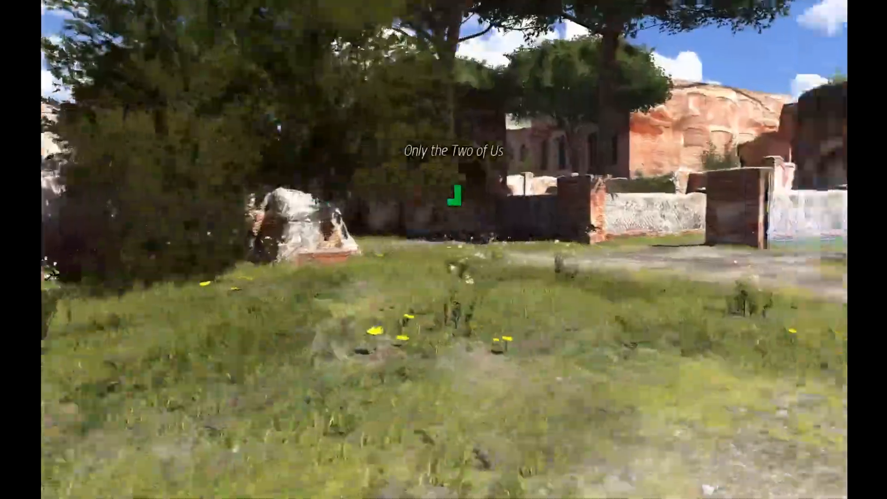
{"action": "mouse_move", "coordinate": [443, 250]}
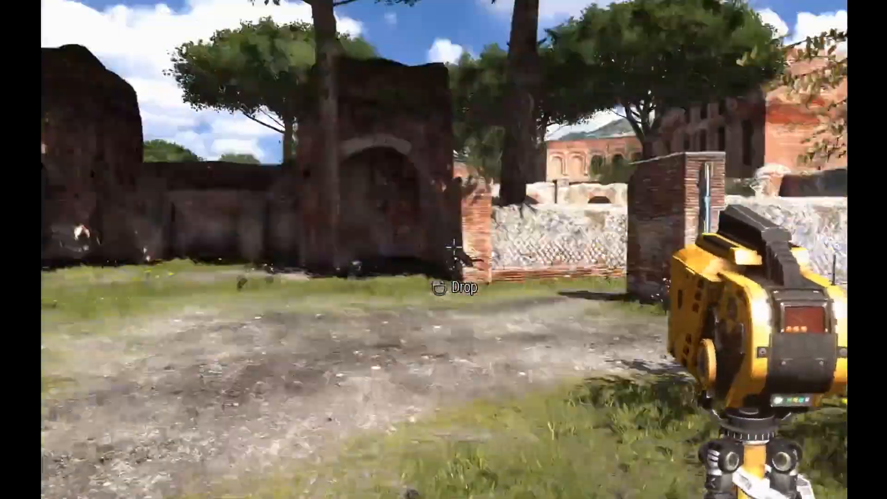
{"action": "mouse_move", "coordinate": [444, 250]}
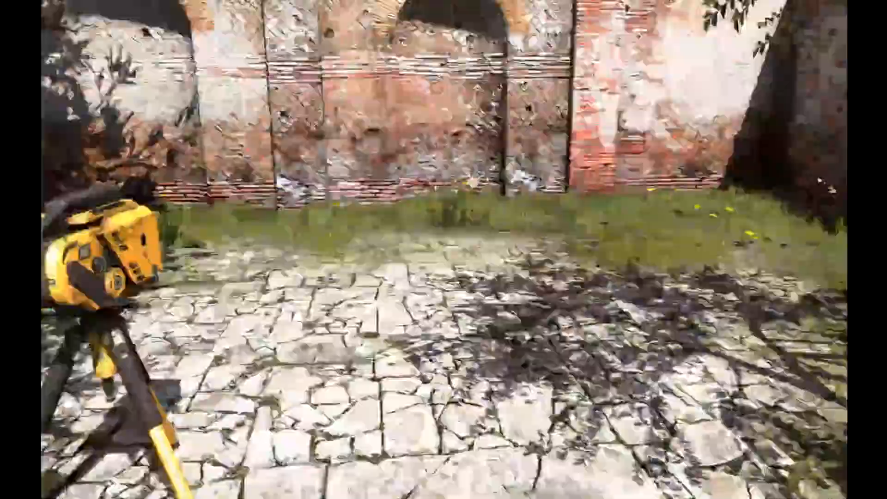
{"action": "mouse_move", "coordinate": [443, 250]}
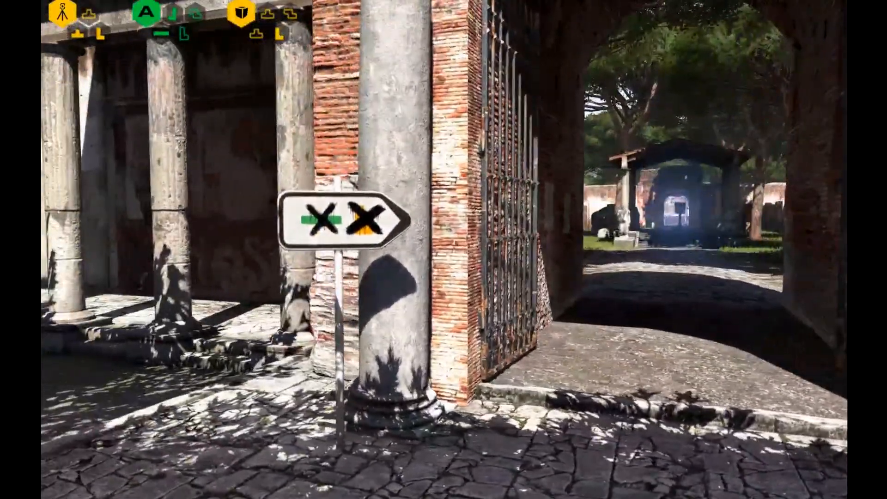
{"action": "mouse_move", "coordinate": [444, 249]}
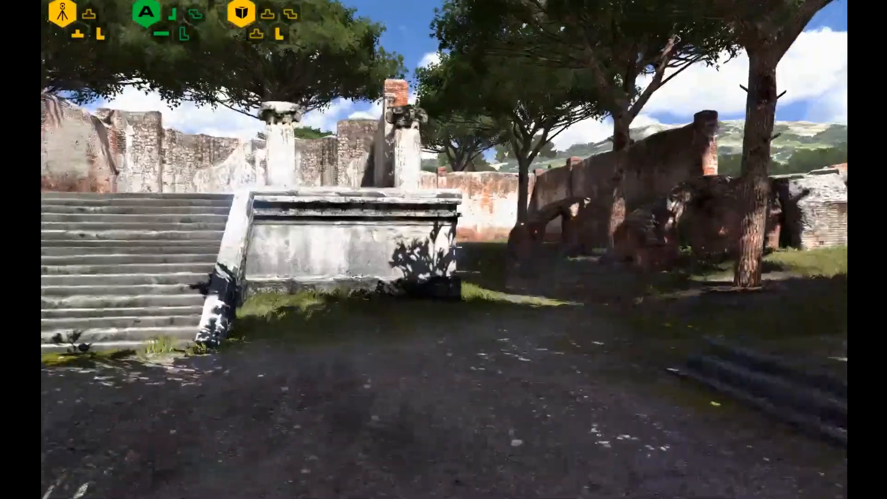
{"action": "mouse_move", "coordinate": [444, 249]}
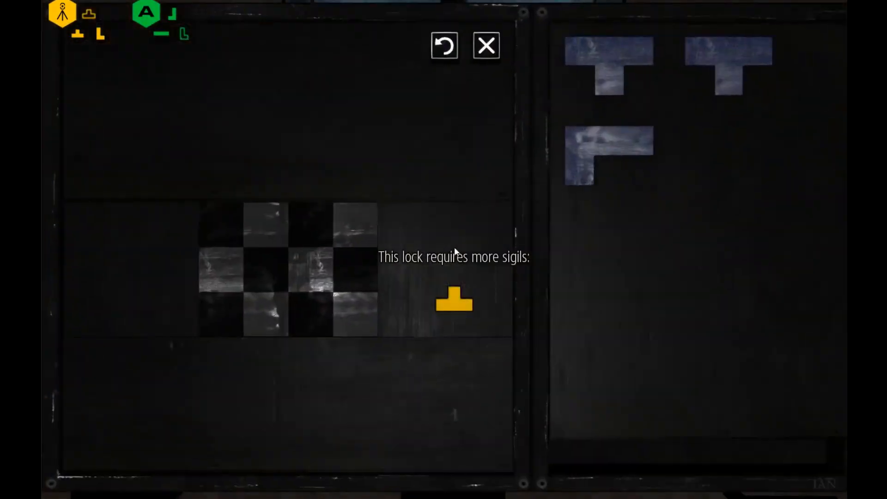
Step: Close the sigil lock panel needing one more yellow sigil and return to the hub hall
{"action": "left_click", "coordinate": [486, 45]}
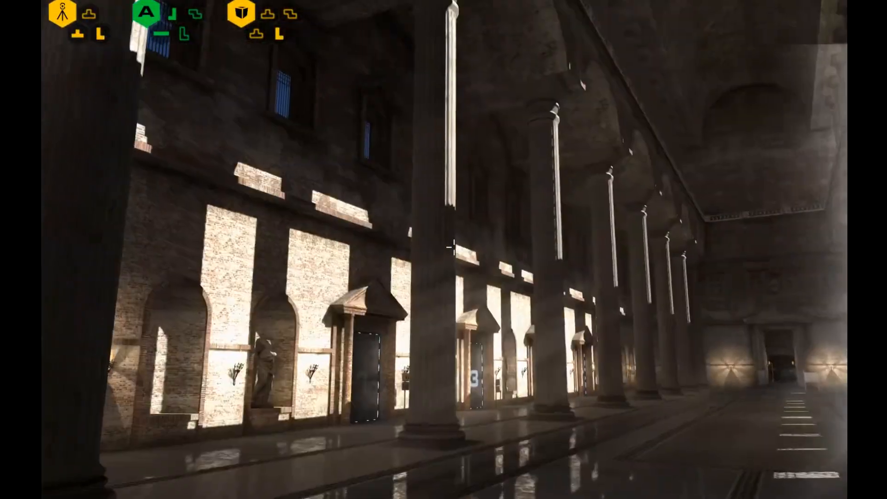
{"action": "mouse_move", "coordinate": [453, 246]}
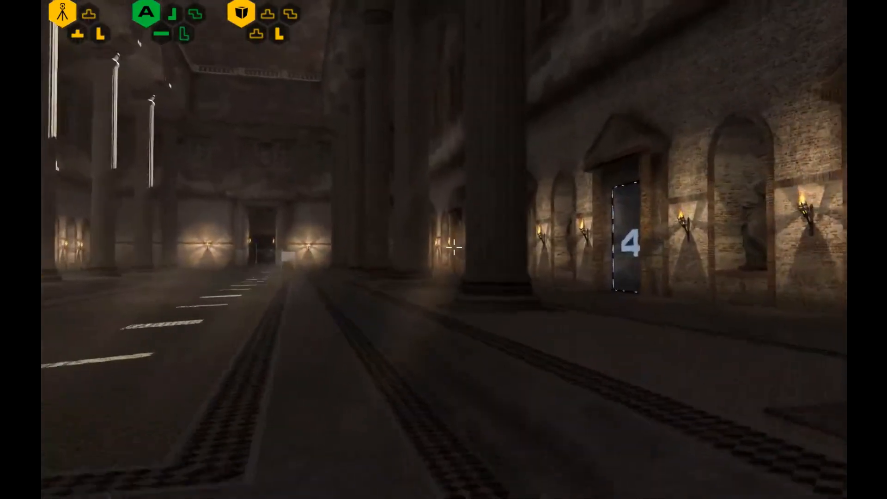
{"action": "mouse_move", "coordinate": [444, 249]}
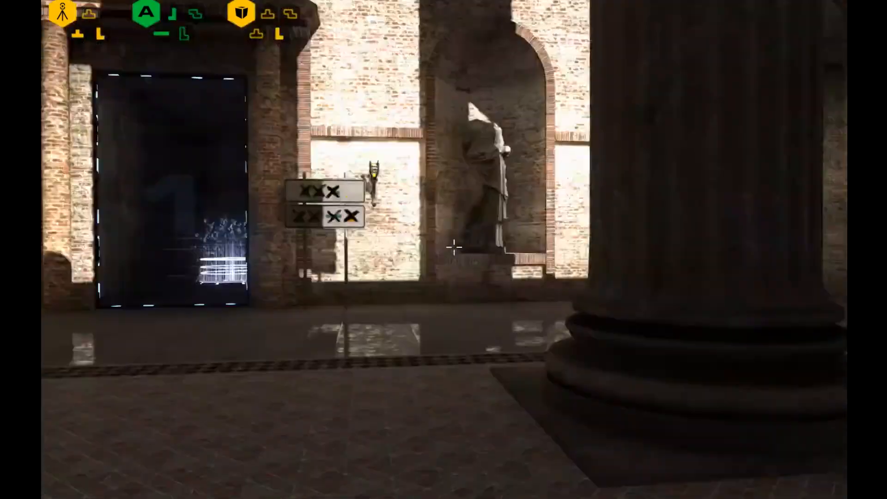
{"action": "mouse_move", "coordinate": [453, 247]}
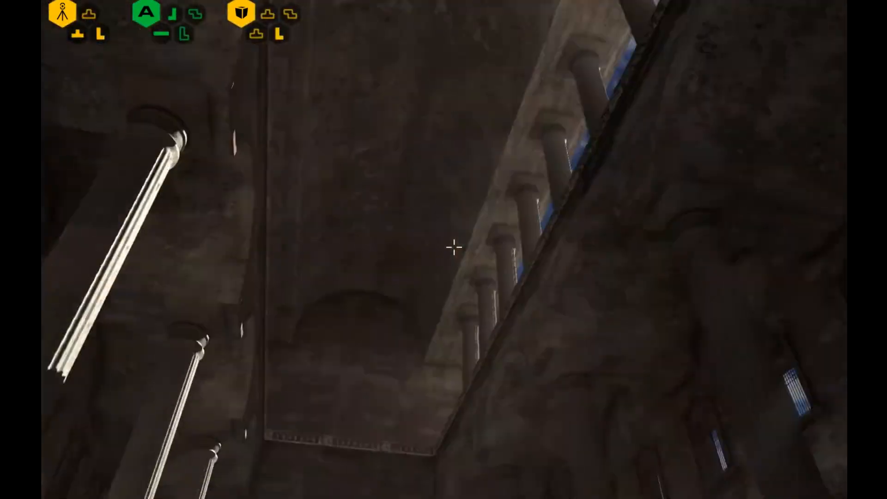
{"action": "mouse_move", "coordinate": [443, 250]}
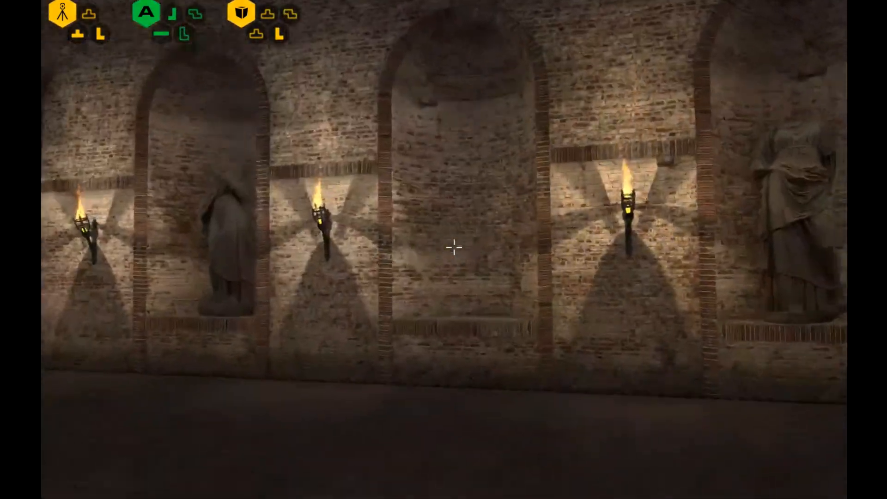
{"action": "mouse_move", "coordinate": [453, 246]}
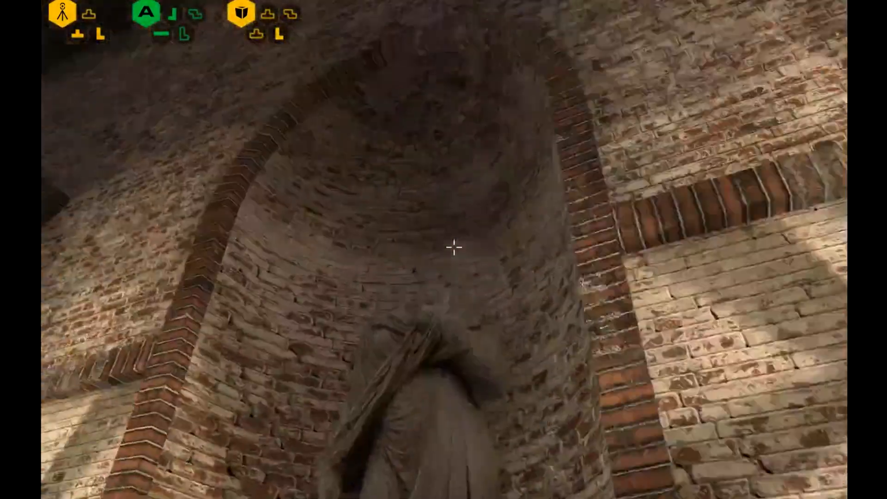
{"action": "mouse_move", "coordinate": [443, 250]}
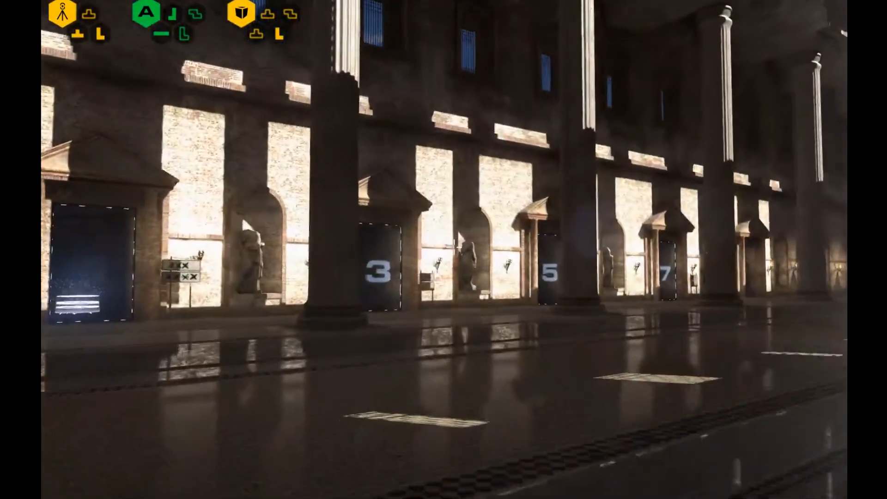
{"action": "mouse_move", "coordinate": [443, 250]}
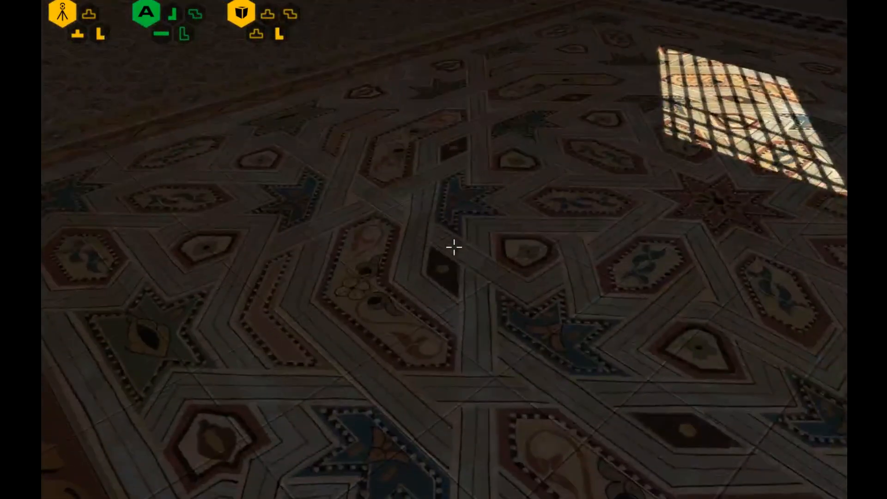
{"action": "mouse_move", "coordinate": [452, 246]}
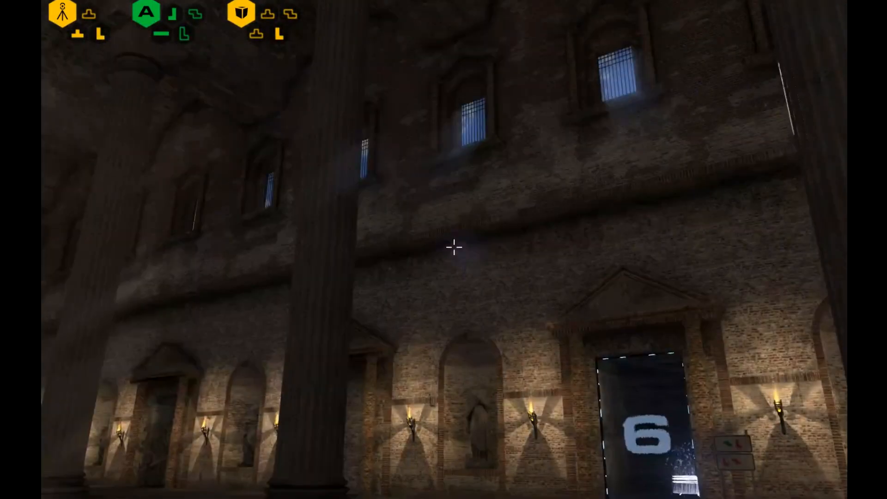
{"action": "mouse_move", "coordinate": [453, 246]}
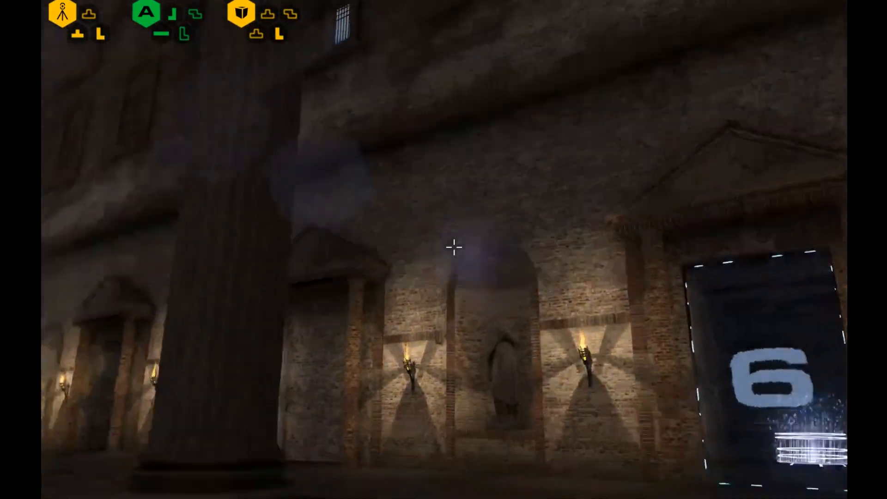
{"action": "mouse_move", "coordinate": [453, 246]}
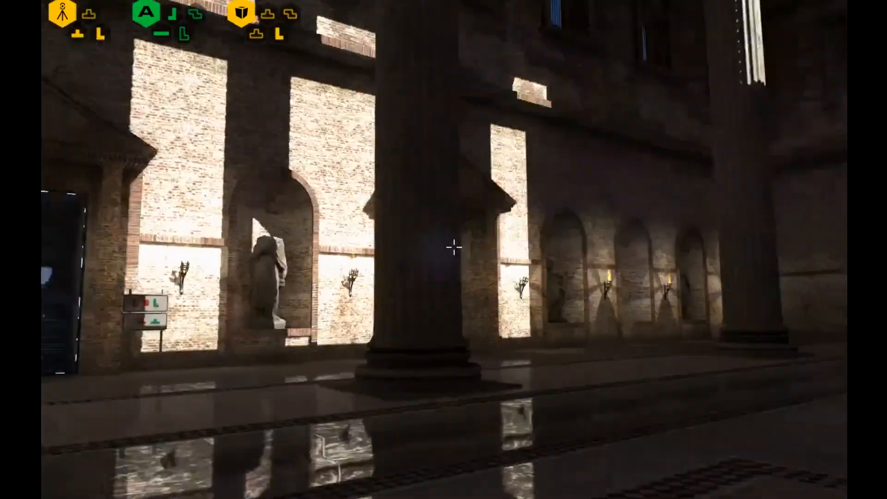
{"action": "mouse_move", "coordinate": [453, 247]}
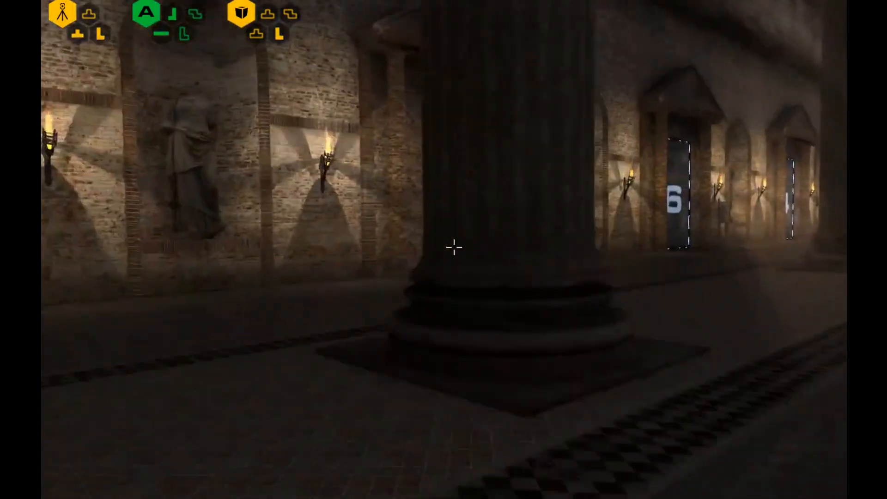
{"action": "mouse_move", "coordinate": [453, 247]}
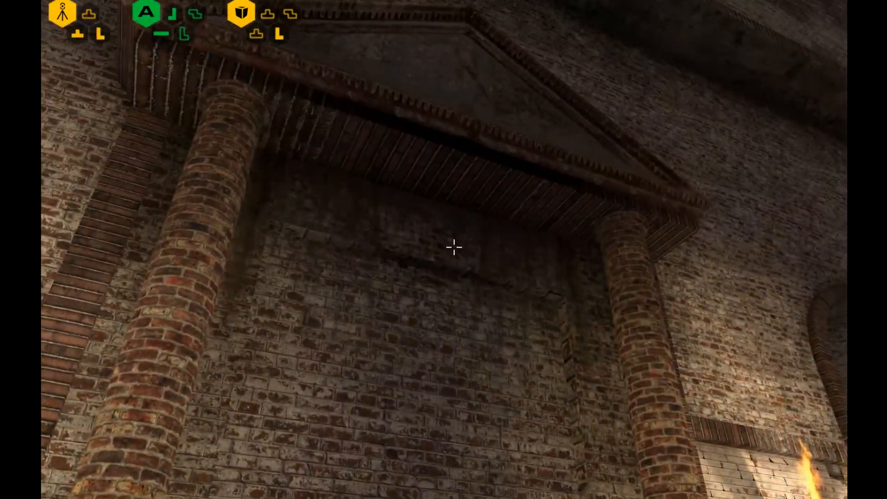
{"action": "mouse_move", "coordinate": [453, 245]}
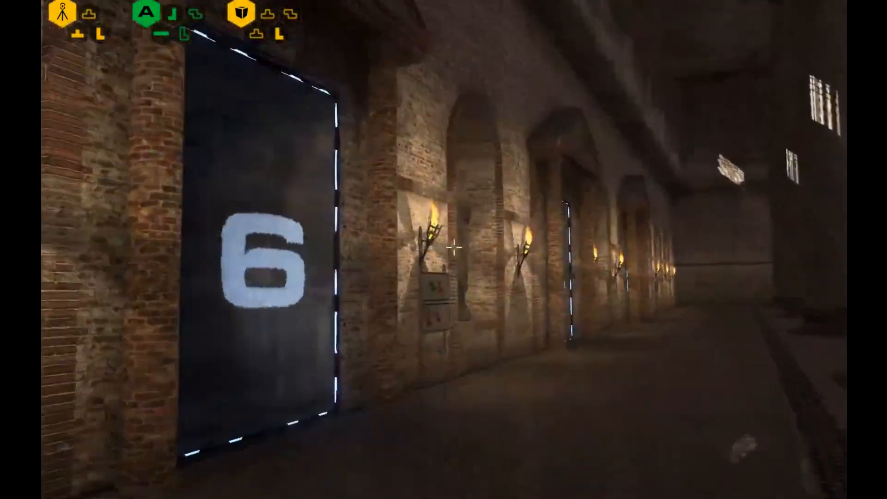